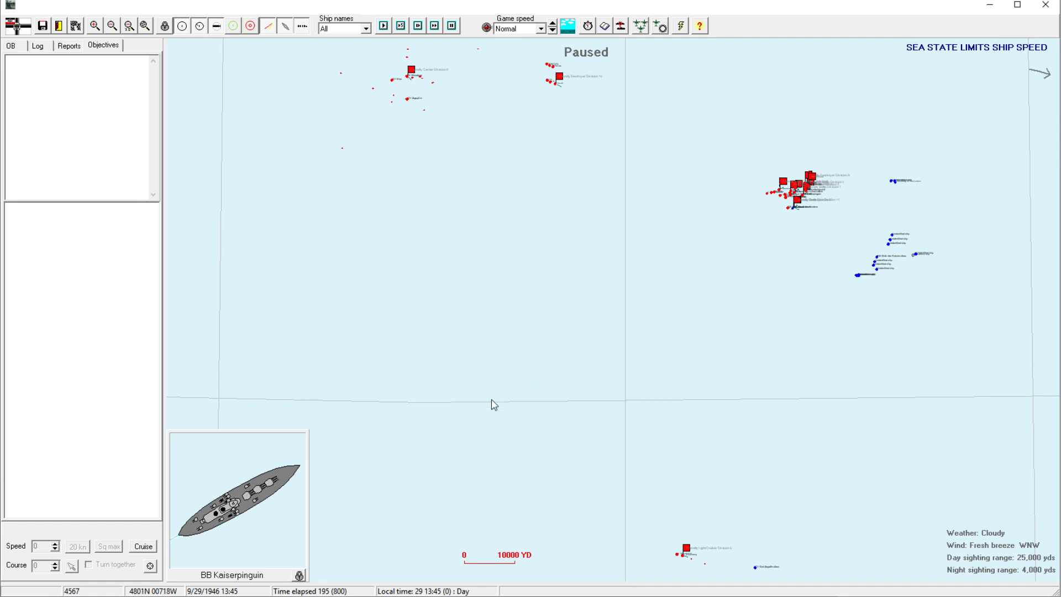
mouse_move(529, 299)
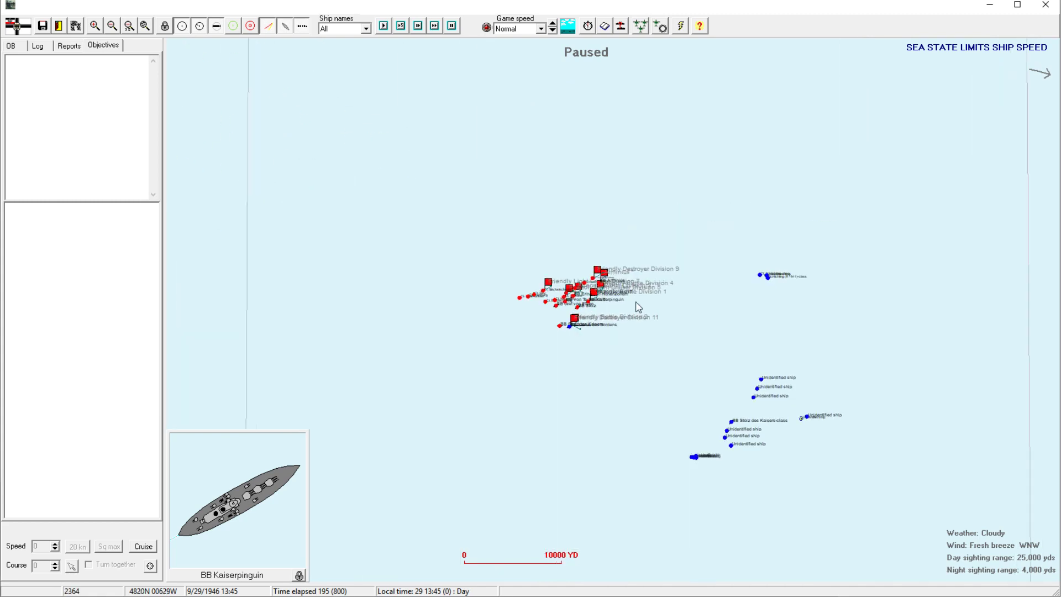
Zoom the map in on the friendly battleship and cruiser formation so ship names are readable.
left_click(94, 26)
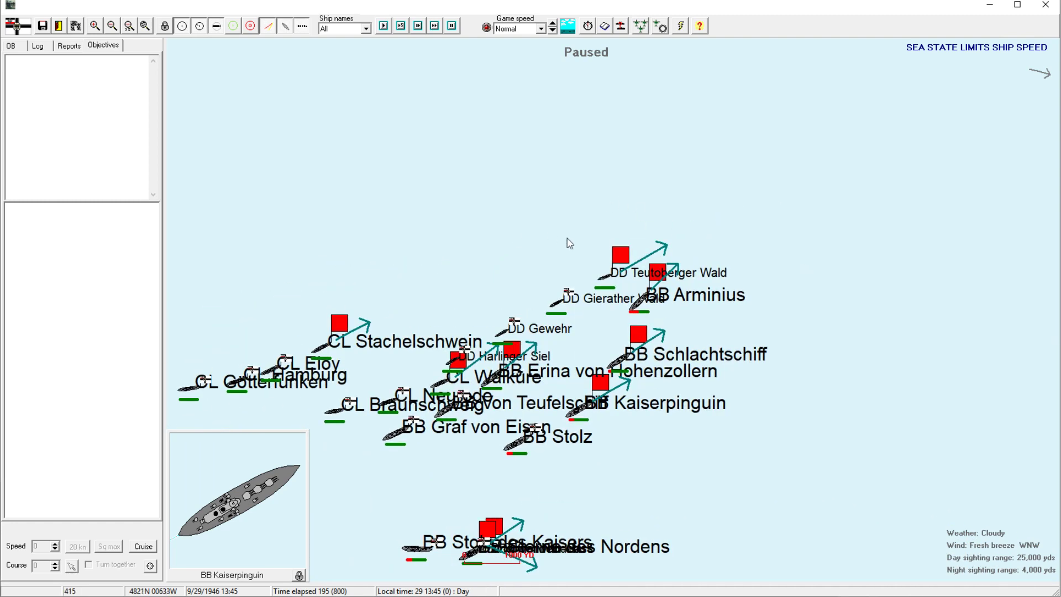
Select Destroyer Division 9, then the carrier division, and bring up its Set up strike window.
left_click(620, 256)
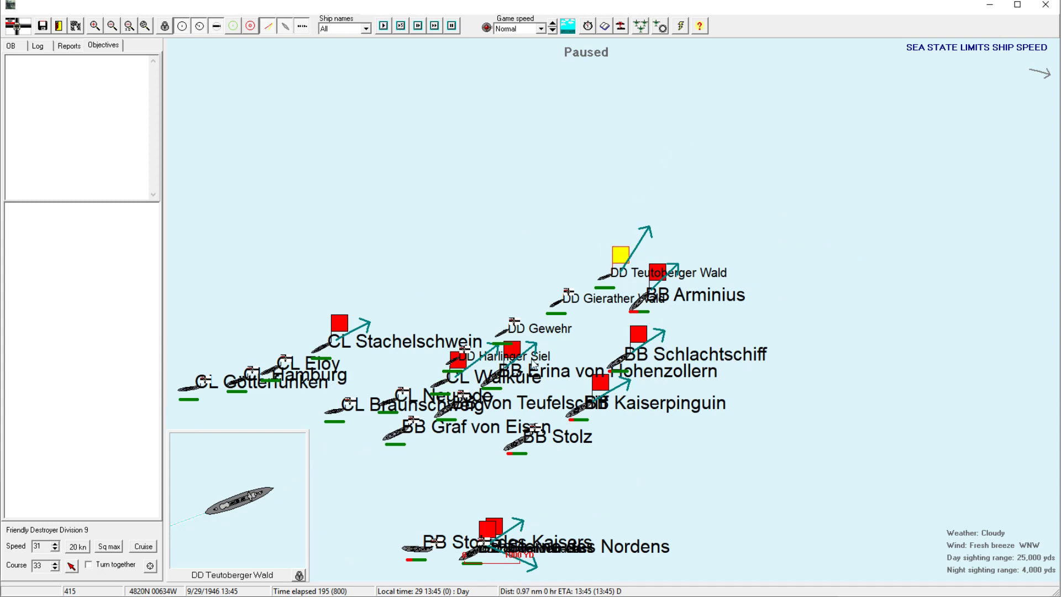
left_click(511, 351)
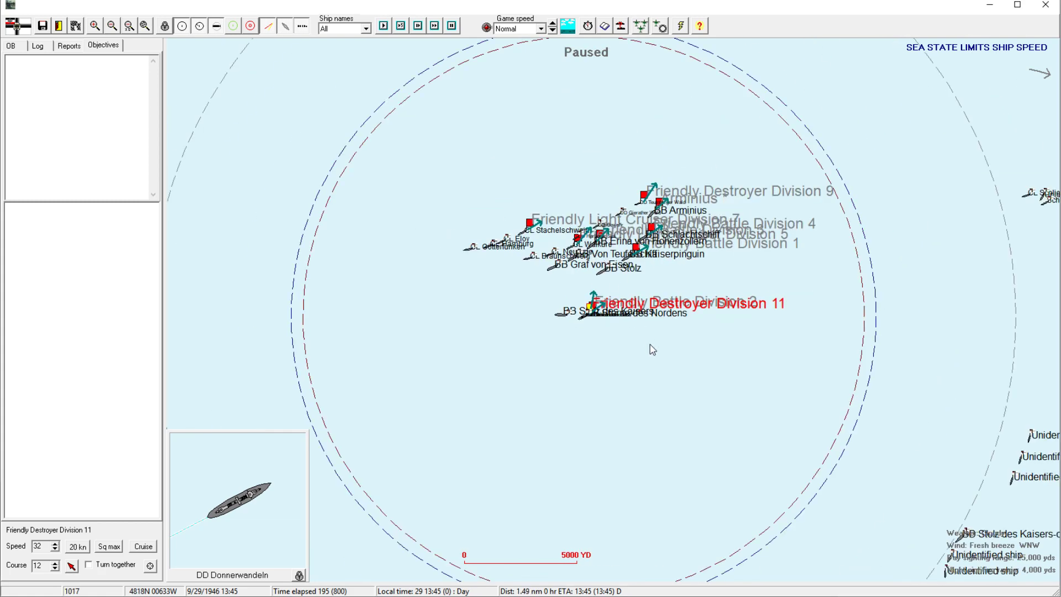
left_click(113, 26)
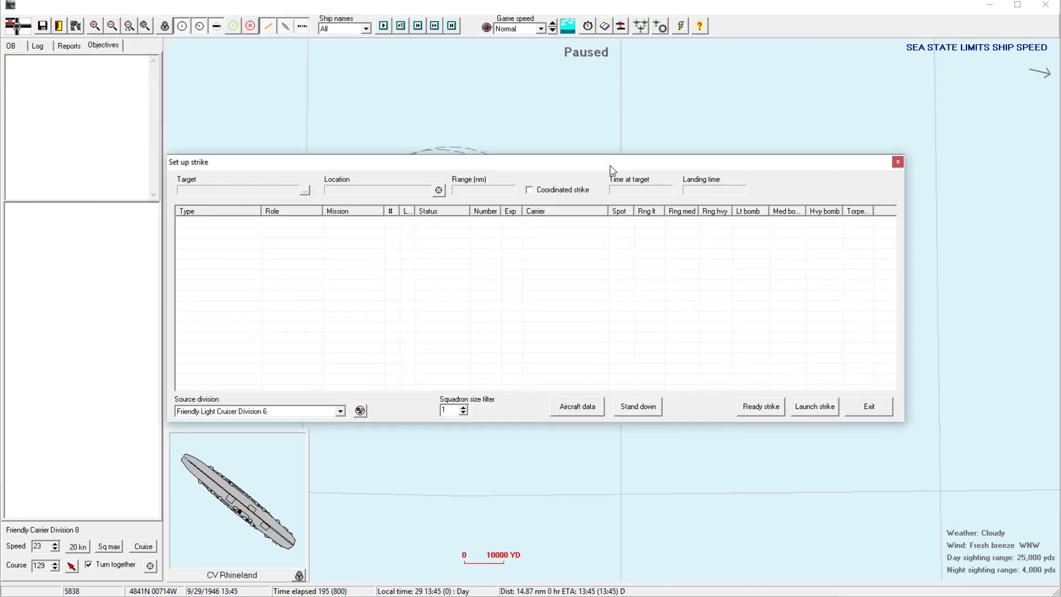
mouse_move(738, 396)
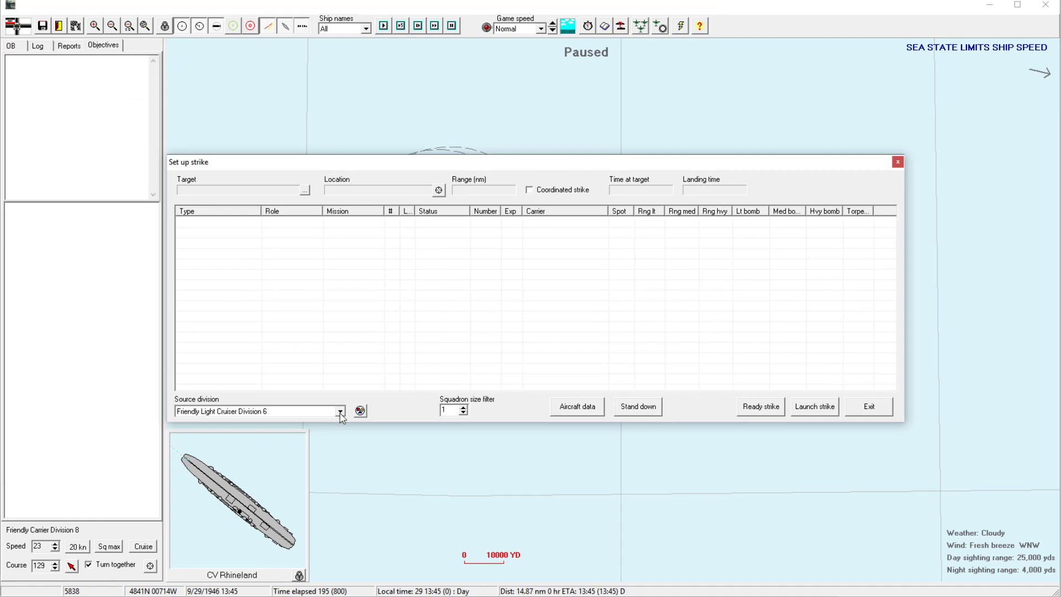
Choose Friendly Carrier Division 8 as source, mark the Henschel Hs 262 B squadron, then exit without launching.
left_click(336, 411)
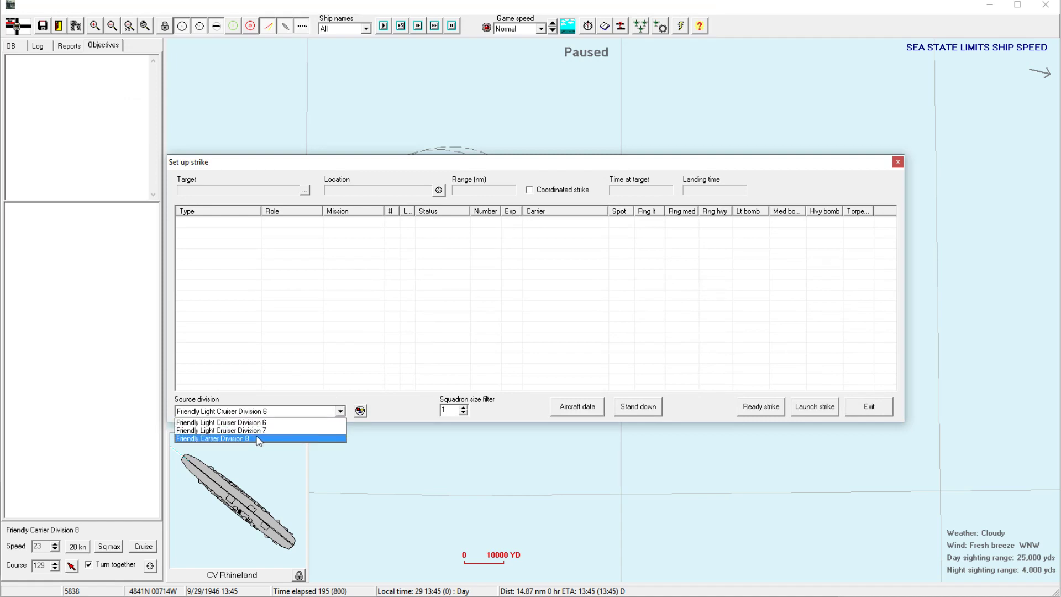
left_click(212, 439)
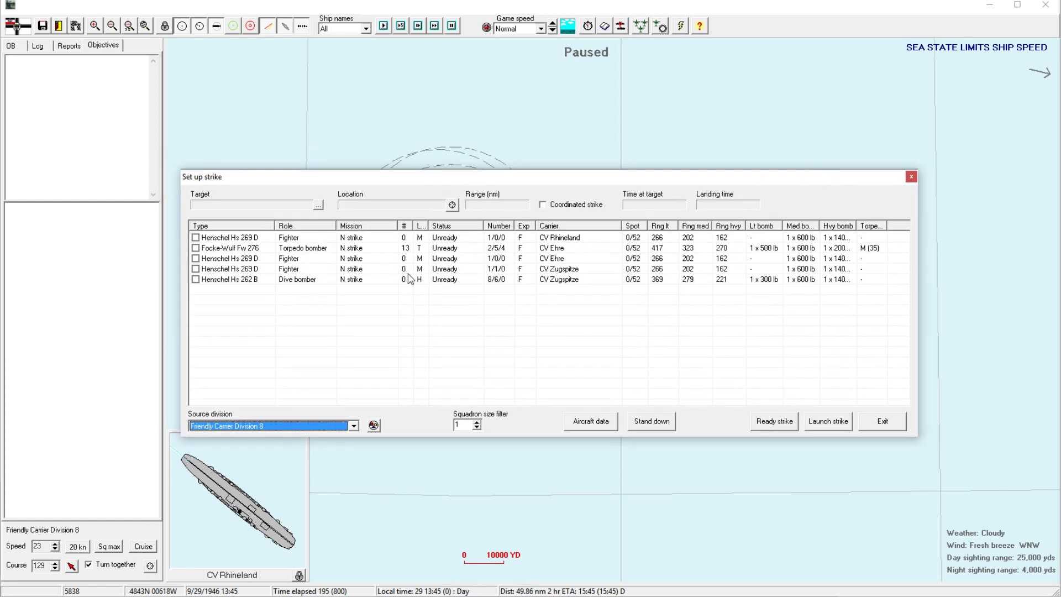
left_click(194, 278)
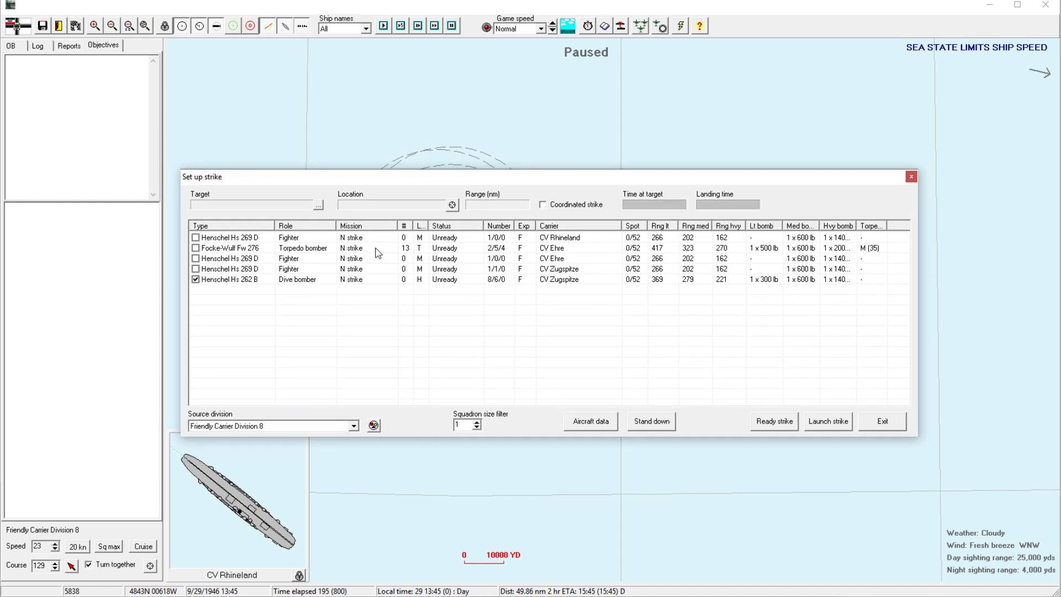
mouse_move(195, 252)
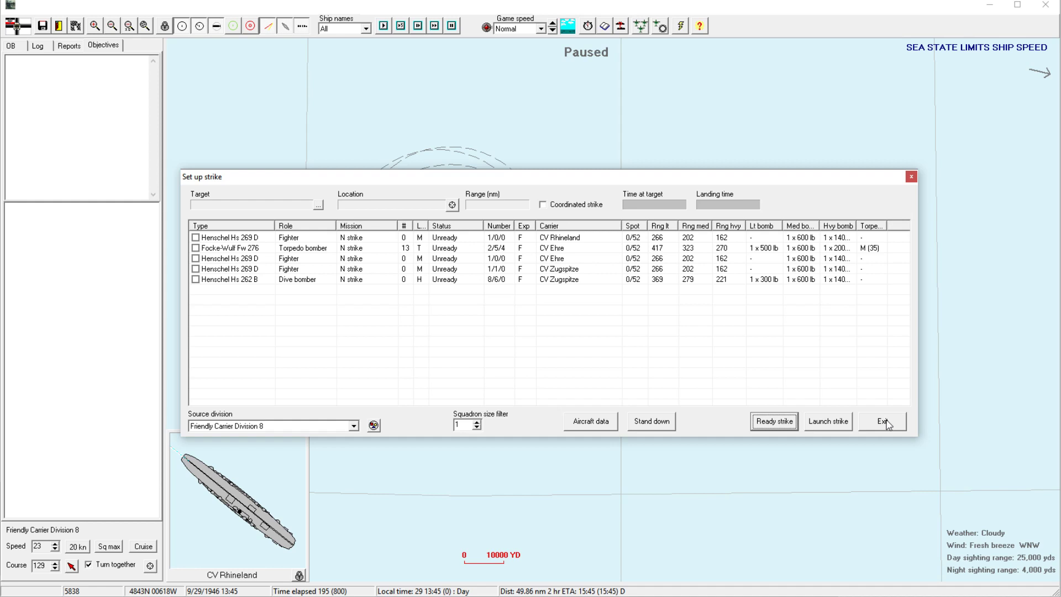
left_click(884, 421)
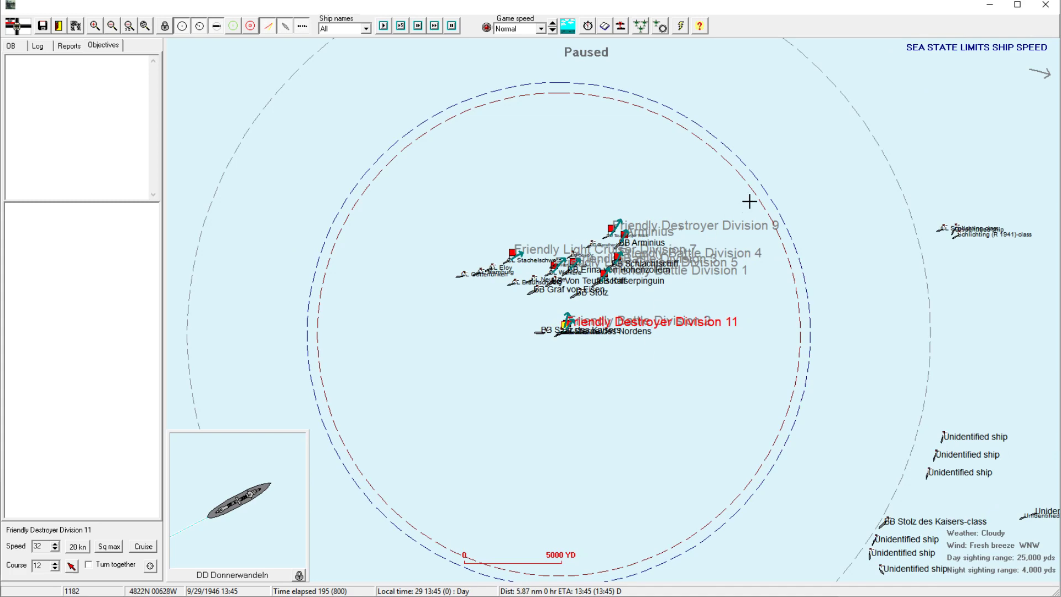
Zoom in on Destroyer Division 11's fight, pull back, then close in on the friendly battle line.
left_click(31, 47)
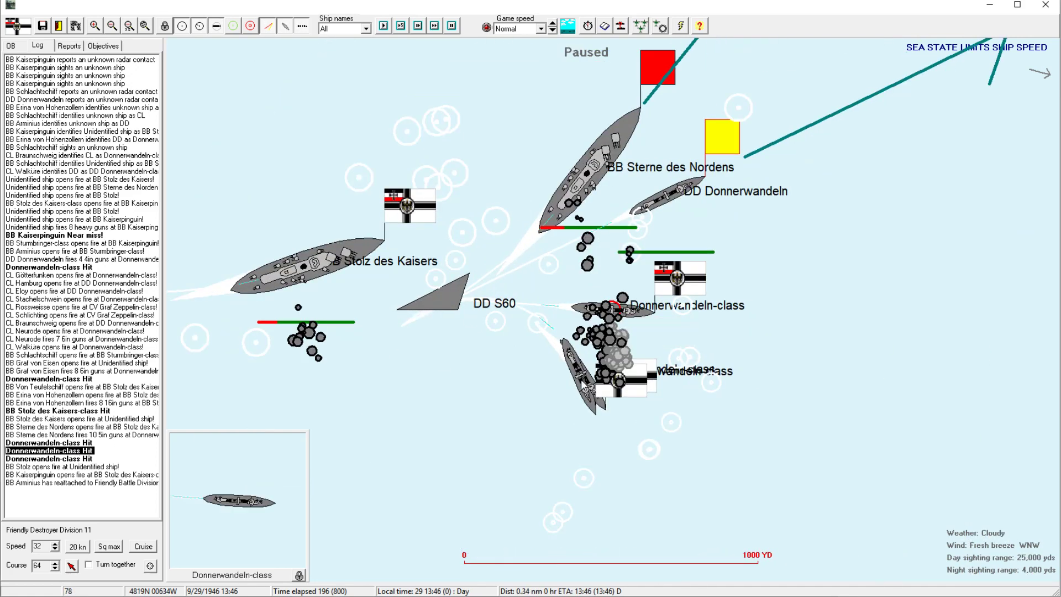
mouse_move(595, 384)
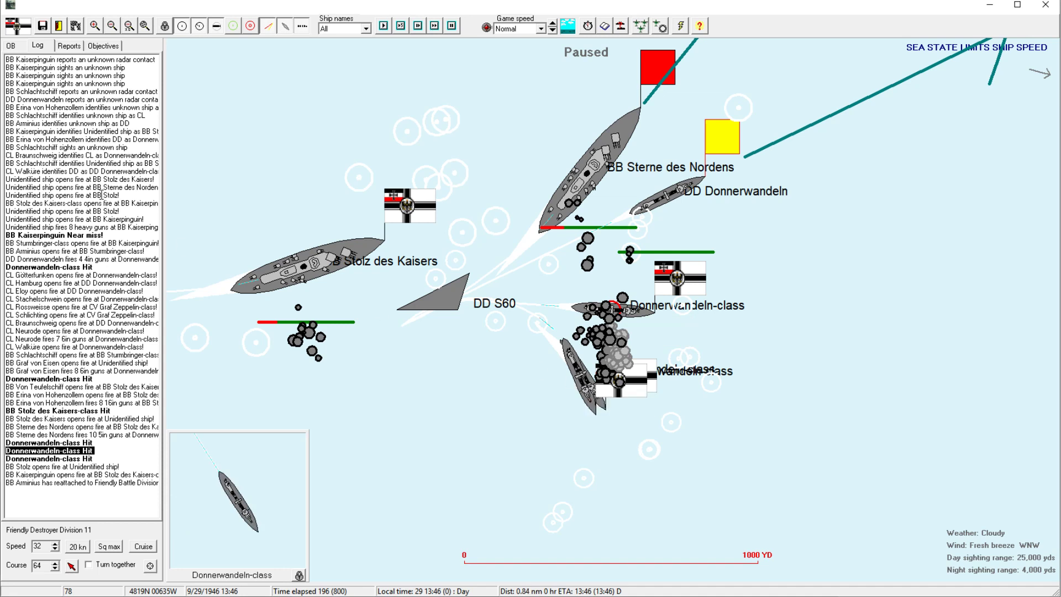
mouse_move(687, 358)
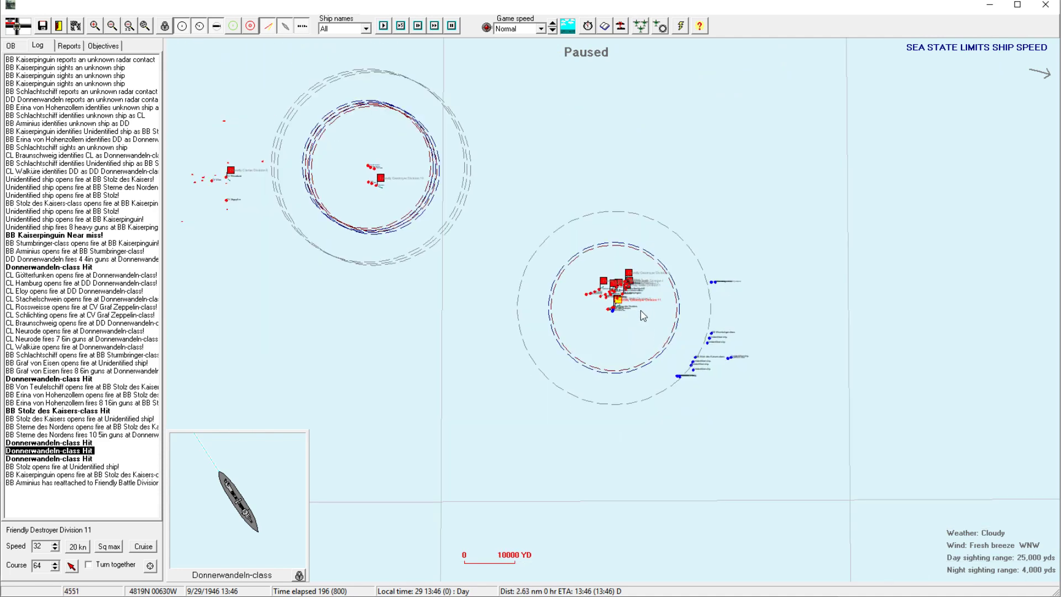
left_click(91, 25)
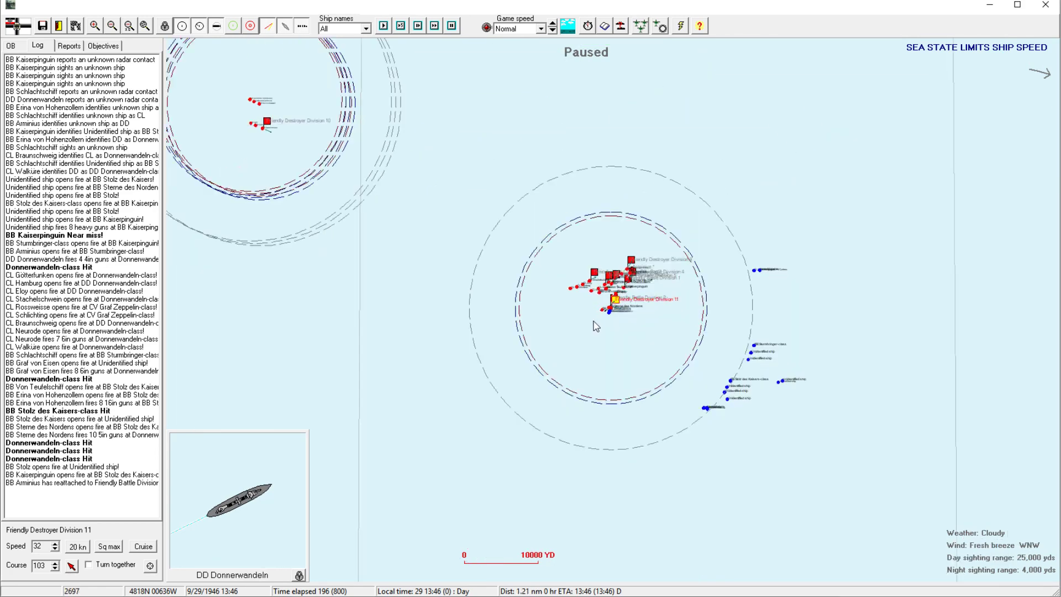
left_click(93, 26)
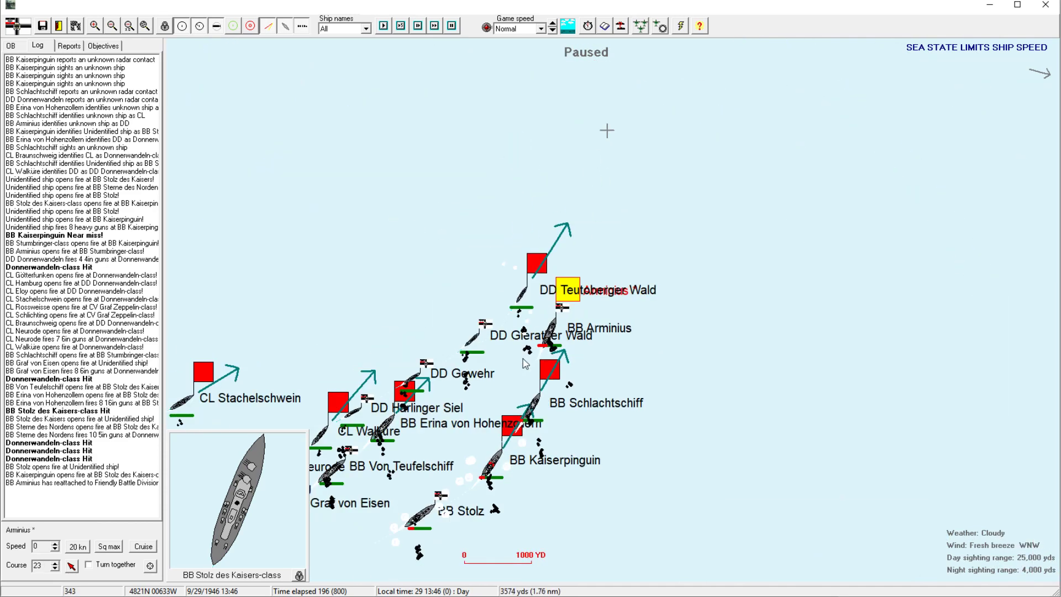
Select Battle Division 4, run the battle two minutes, then pull back to the whole friendly fleet.
left_click(546, 377)
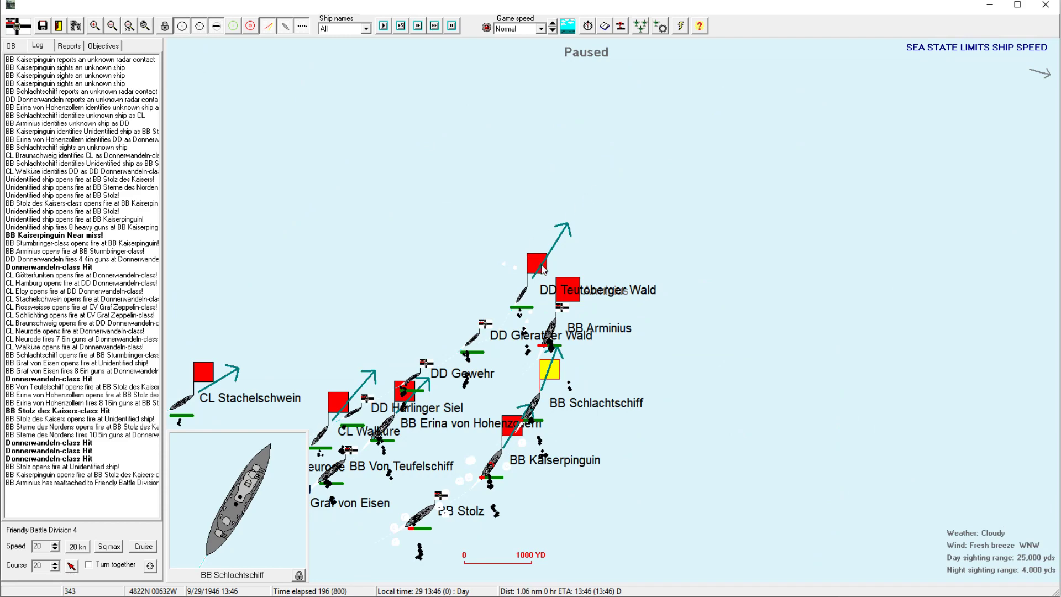
left_click(536, 266)
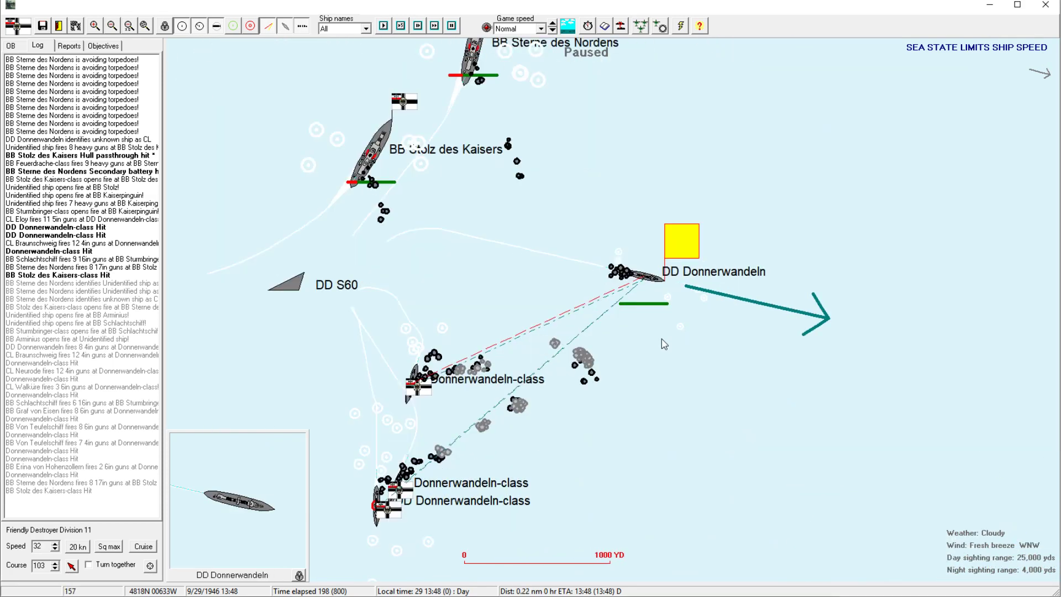
left_click(111, 23)
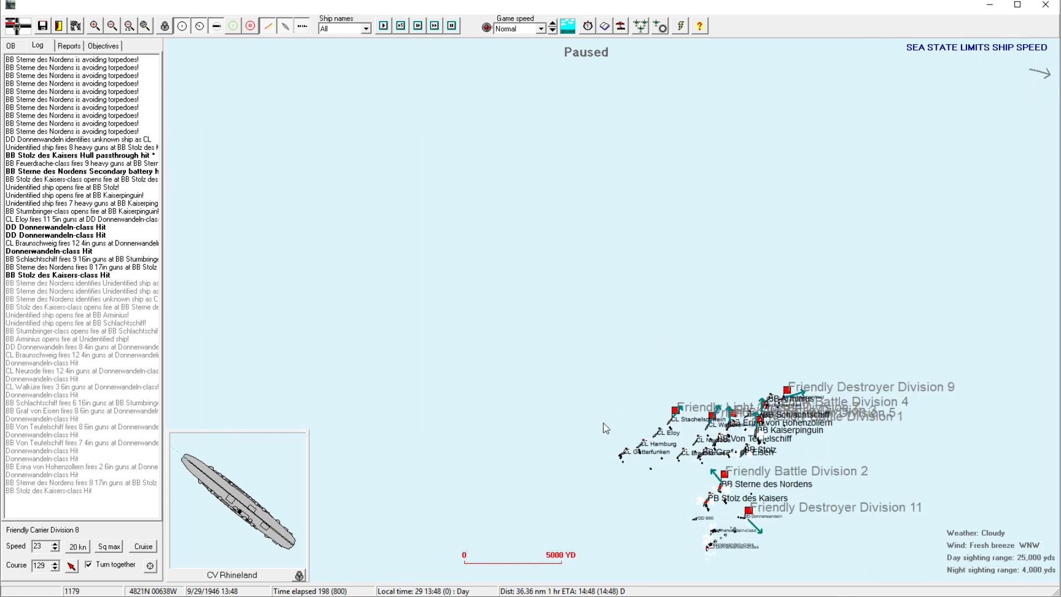
Pull back to both fleets, select Battle Division 4 for a new course, and view the enemy line.
left_click(113, 24)
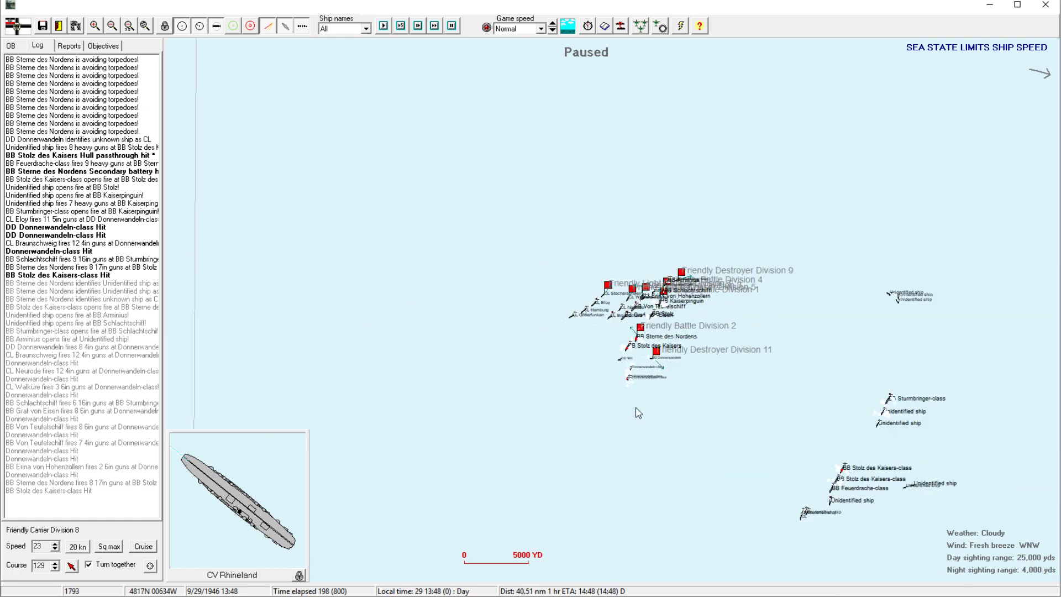
mouse_move(506, 371)
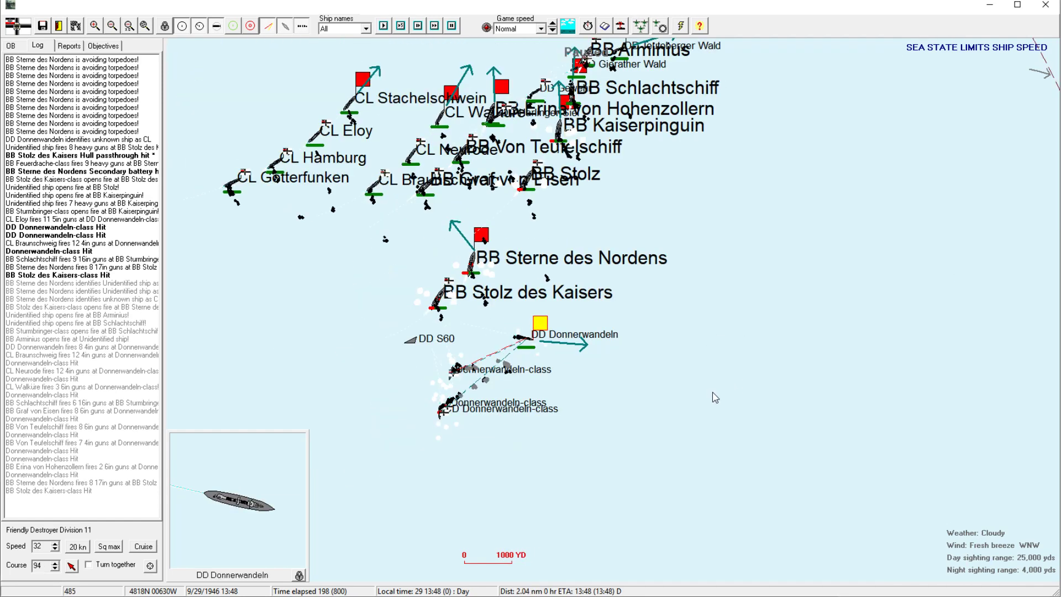
mouse_move(402, 393)
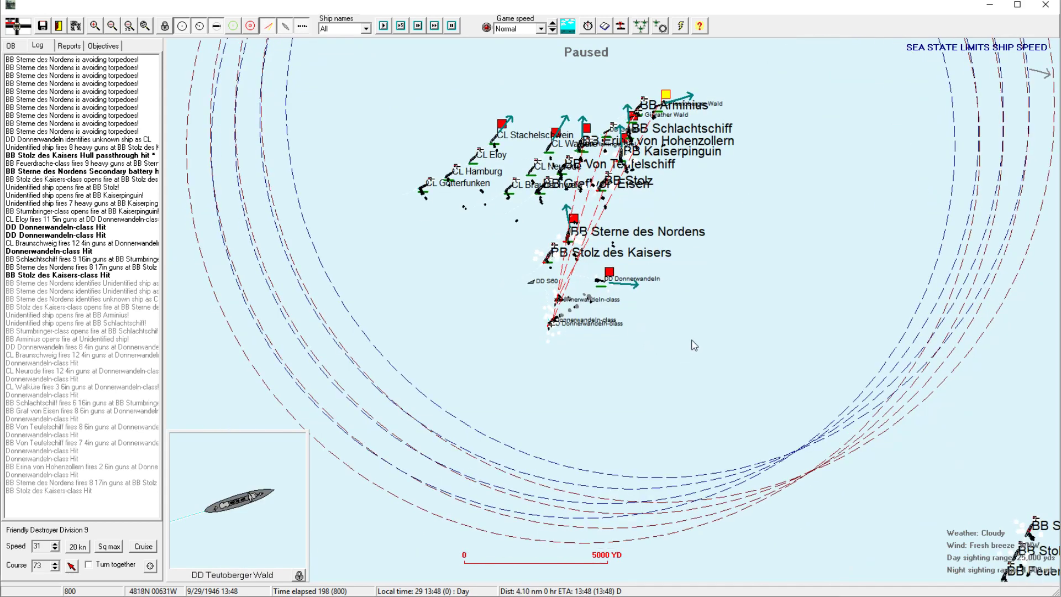
mouse_move(707, 342)
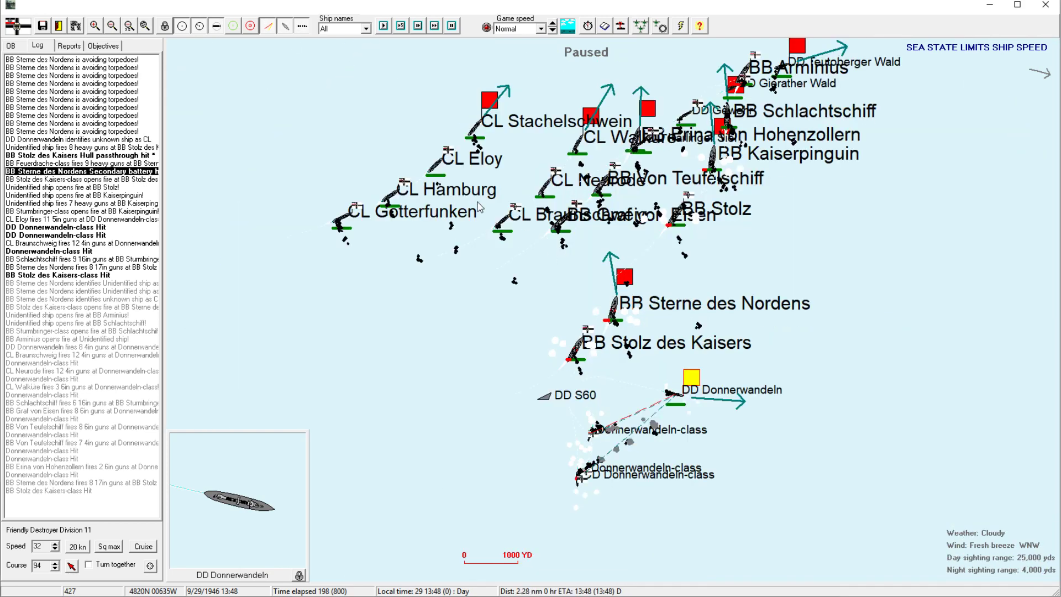
left_click(487, 103)
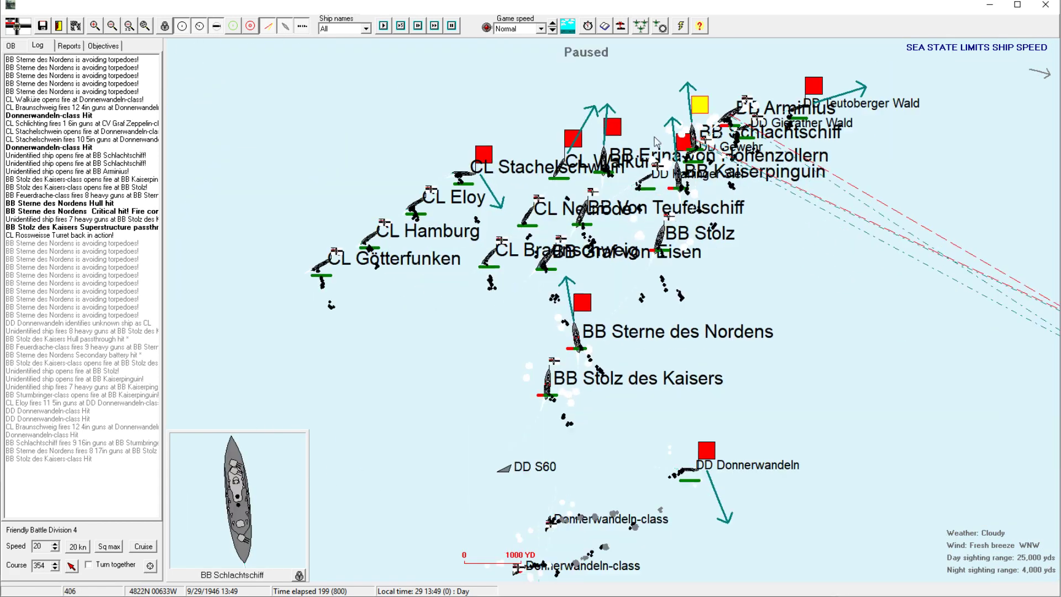
left_click(113, 22)
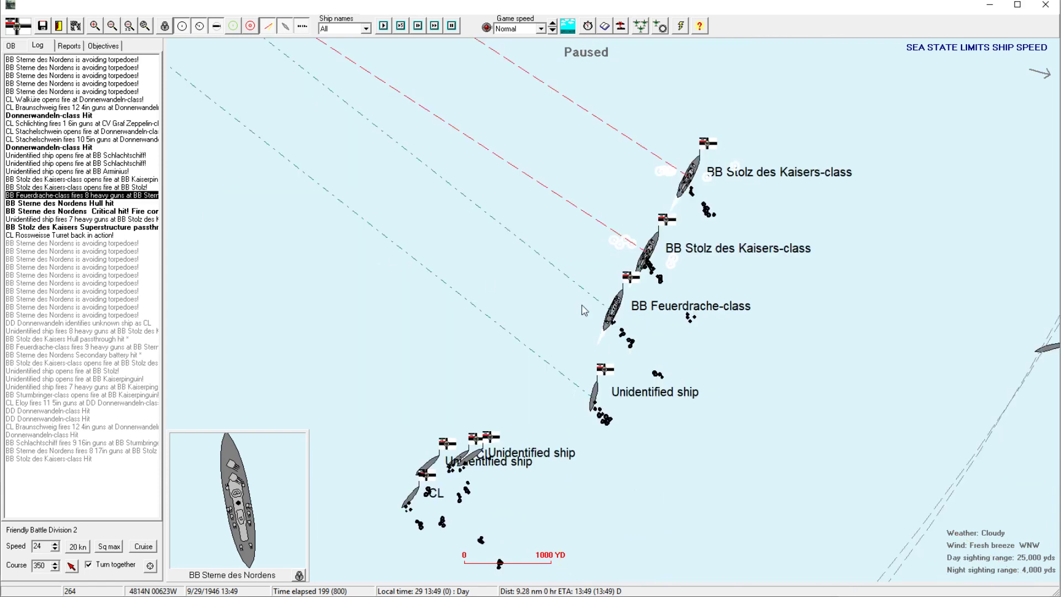
Open Destroyer Division 11's orders and confirm Light Cruiser Division 7's orders with Ok.
left_click(113, 24)
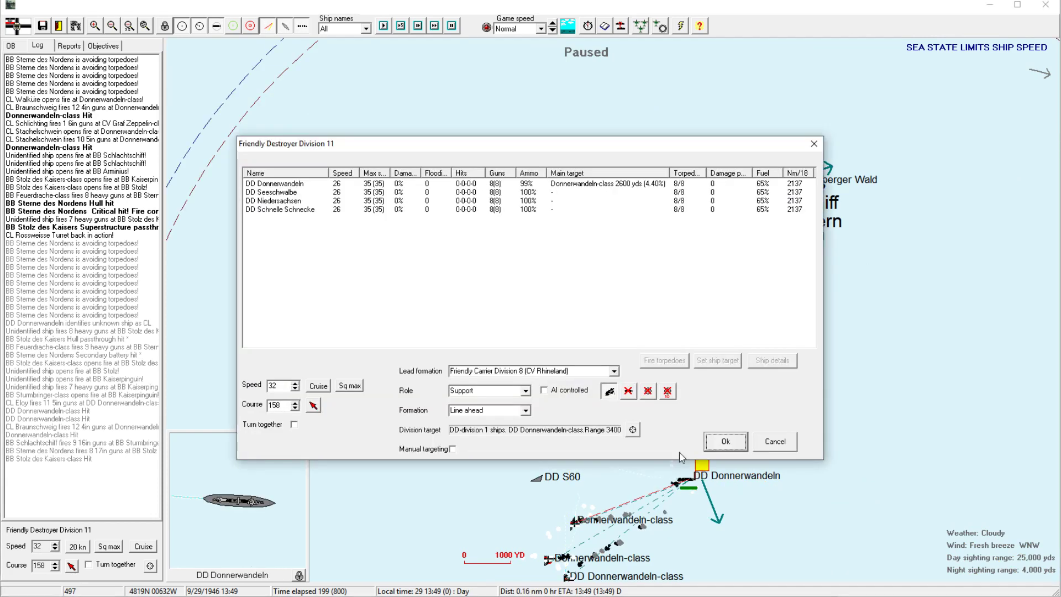
left_click(281, 188)
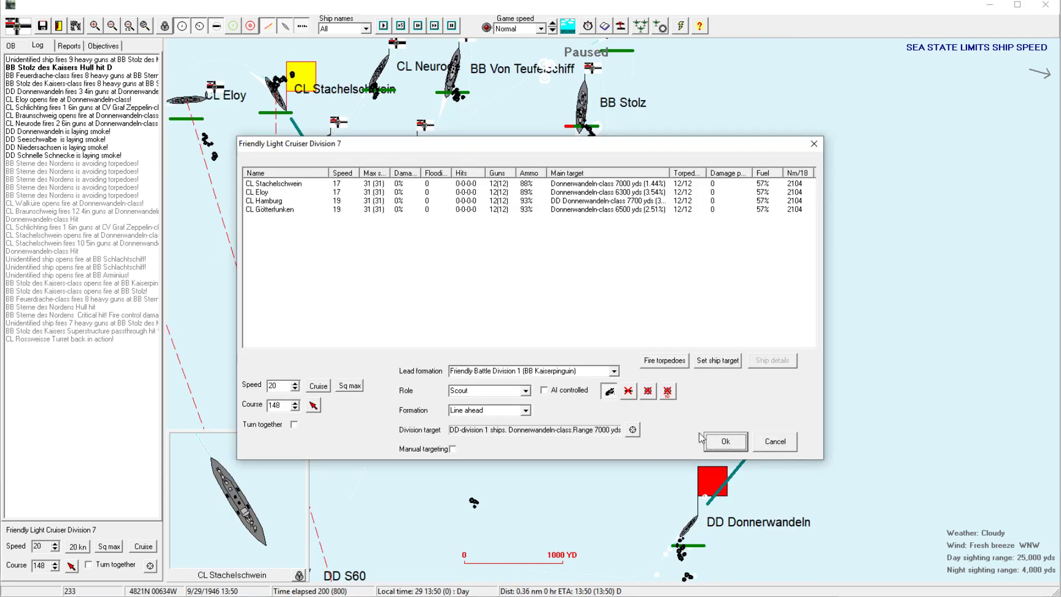
left_click(725, 441)
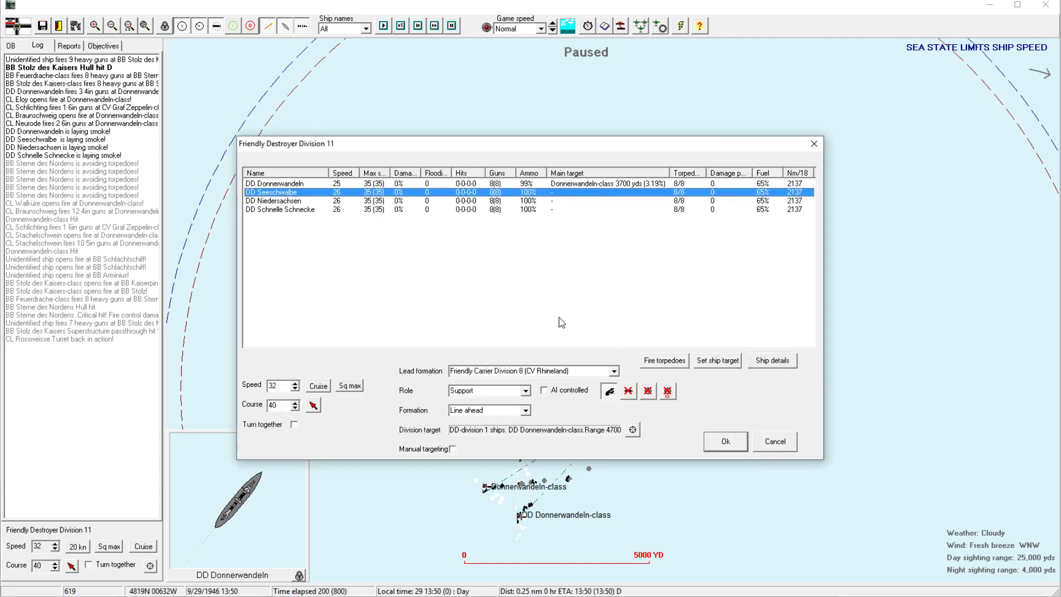
mouse_move(745, 377)
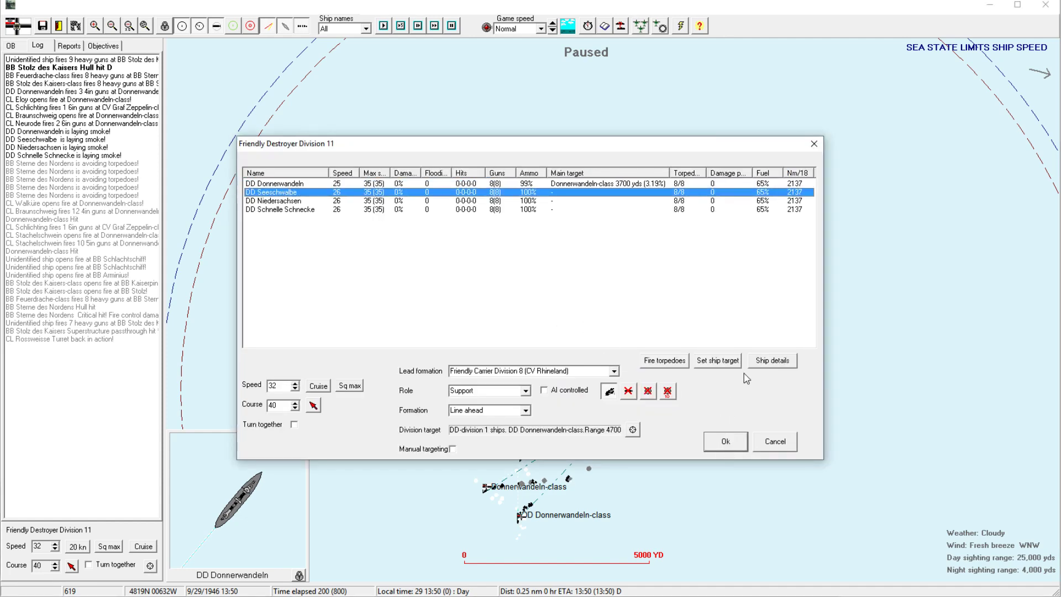
View destroyer Seeschwalbe's ship details, then close them to return to the battle map.
left_click(771, 360)
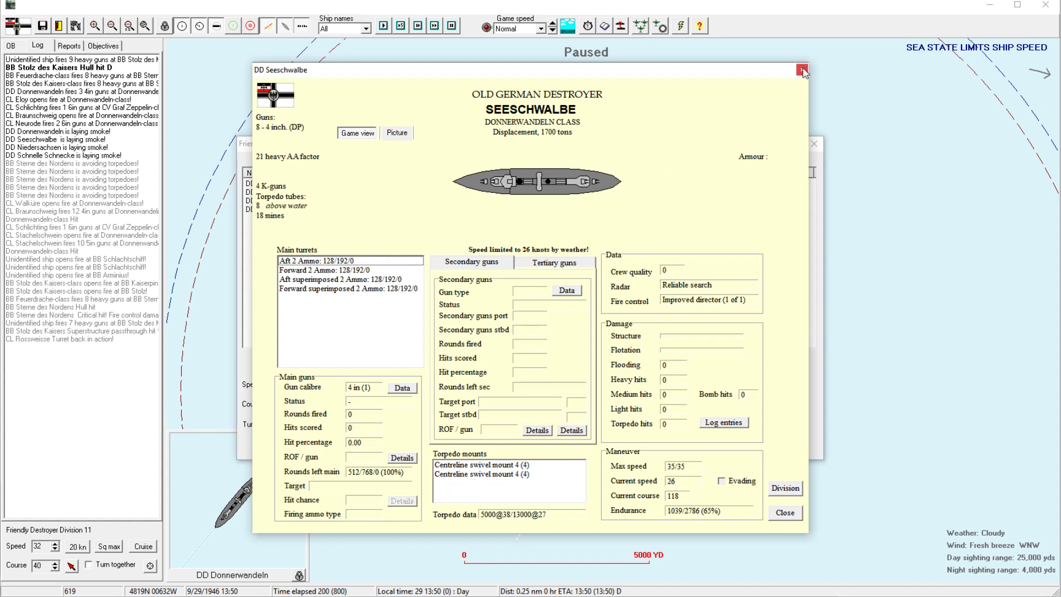
left_click(800, 68)
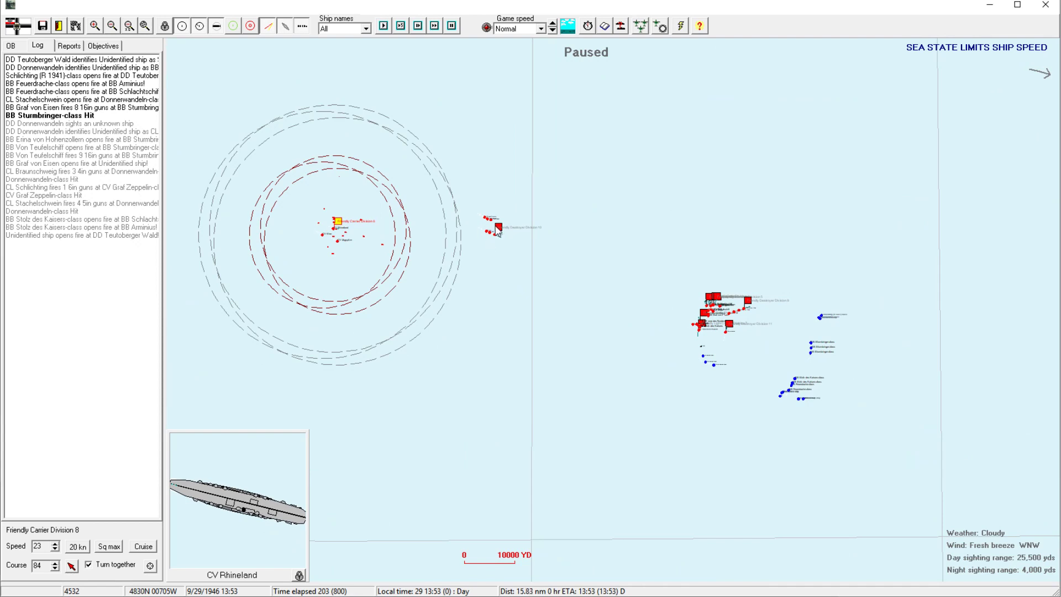
left_click(659, 25)
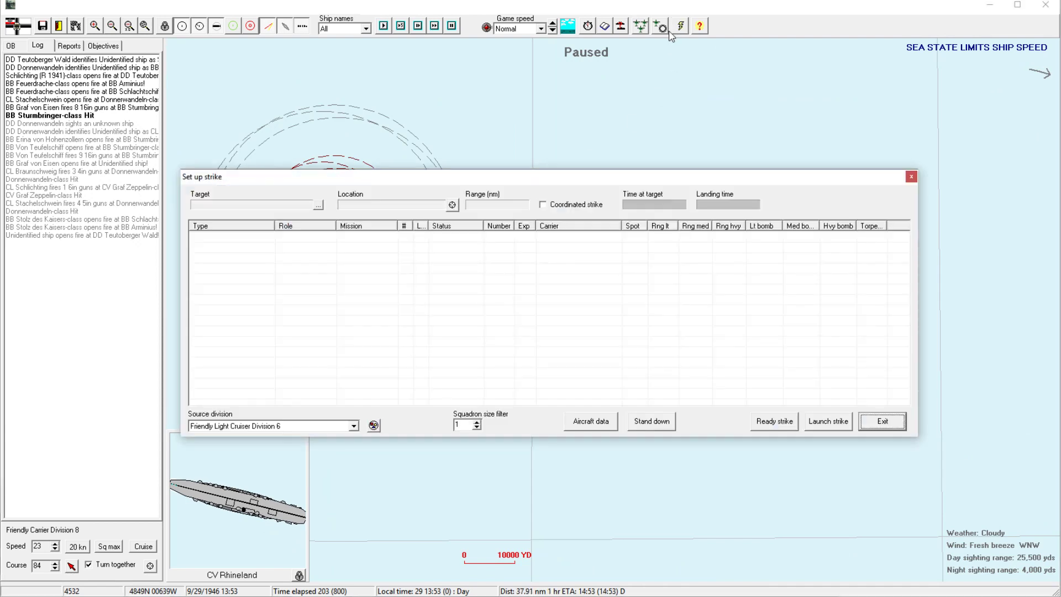
left_click(881, 421)
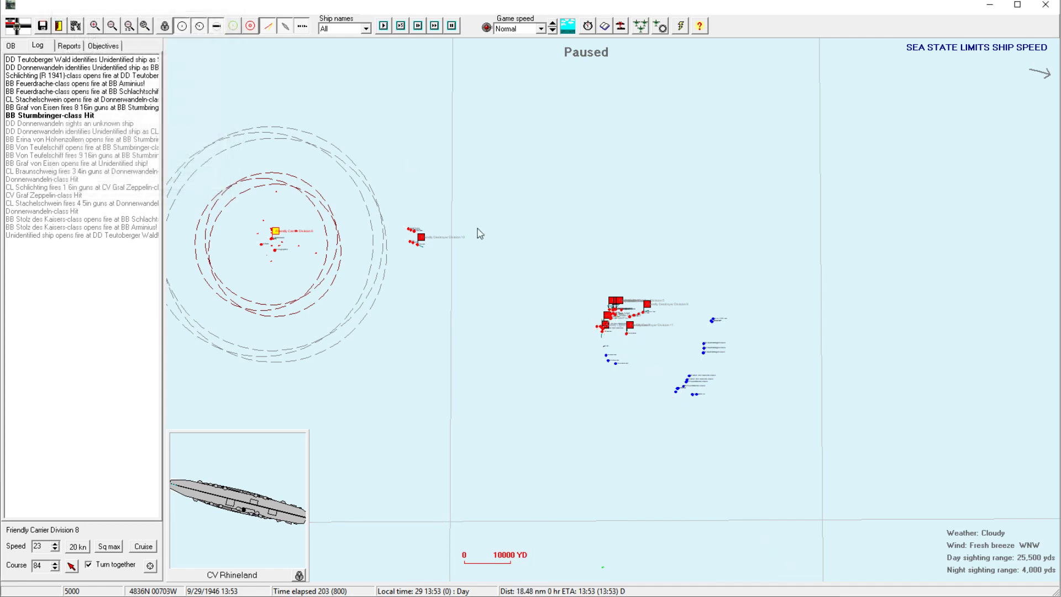
left_click(647, 27)
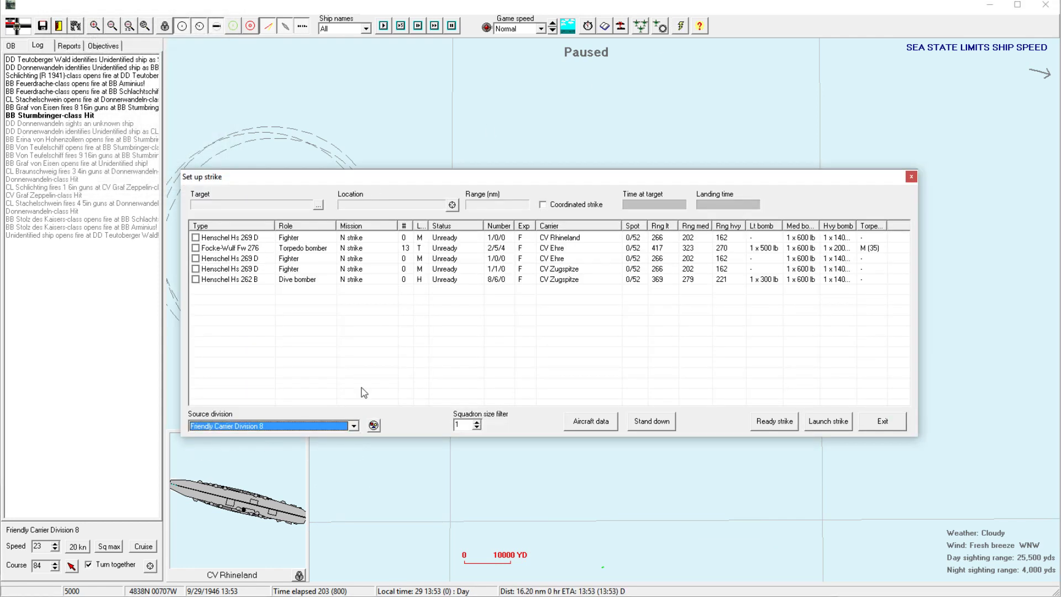
mouse_move(442, 276)
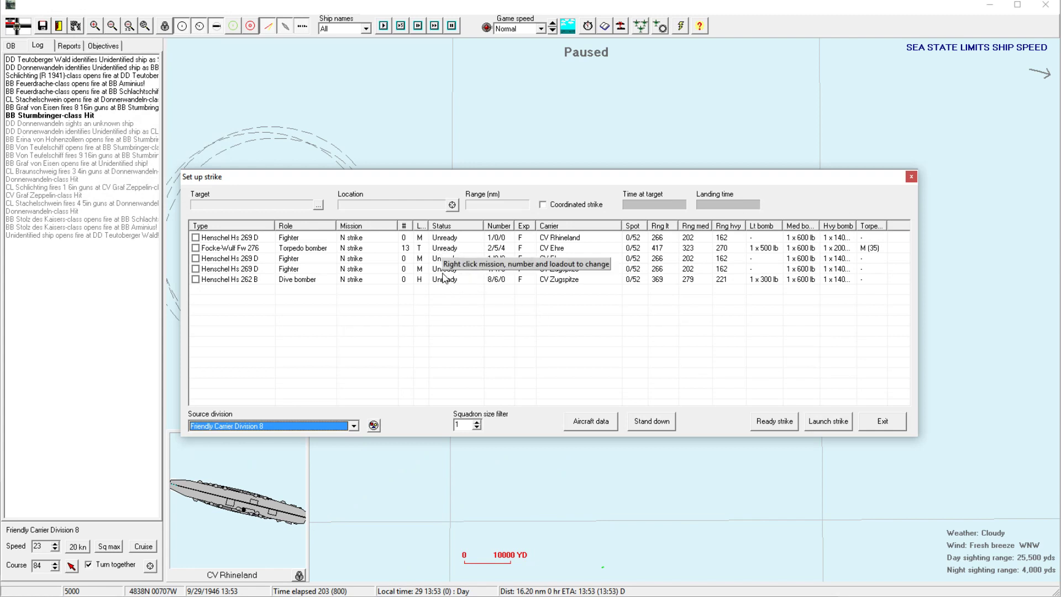
left_click(194, 278)
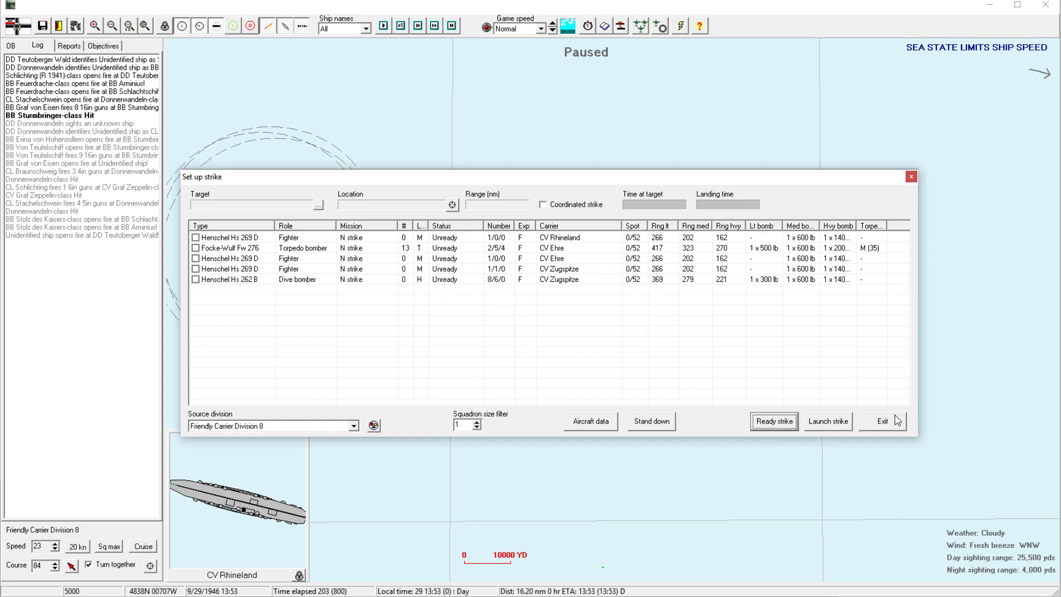
mouse_move(757, 292)
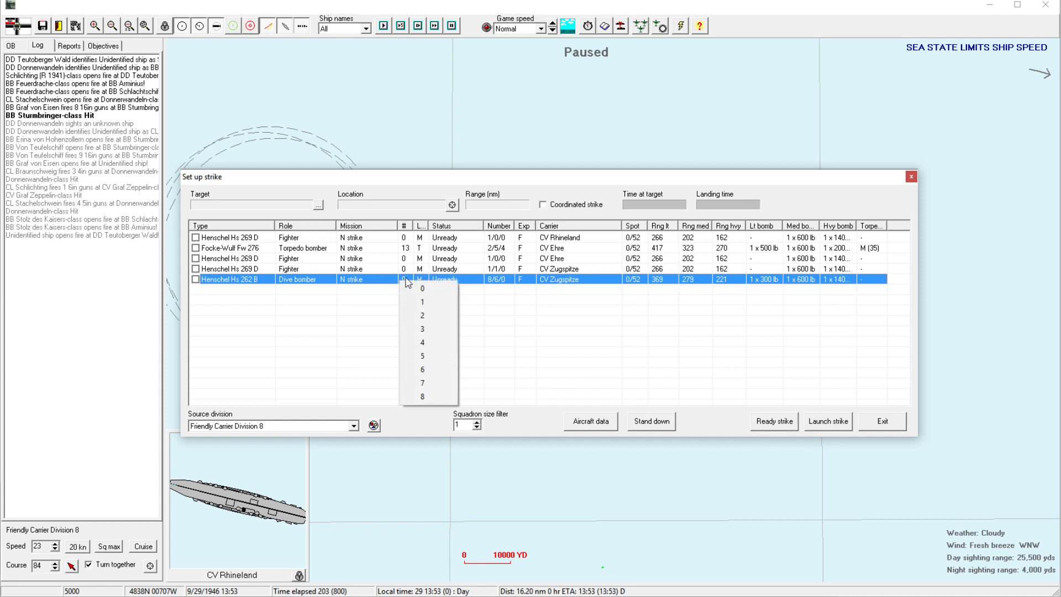
left_click(422, 395)
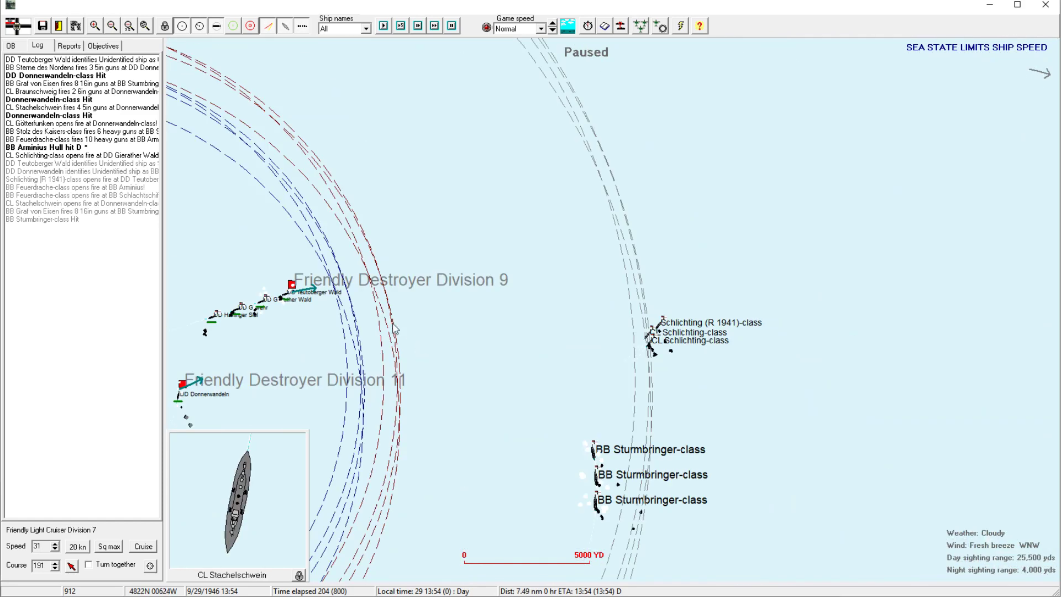
left_click(290, 287)
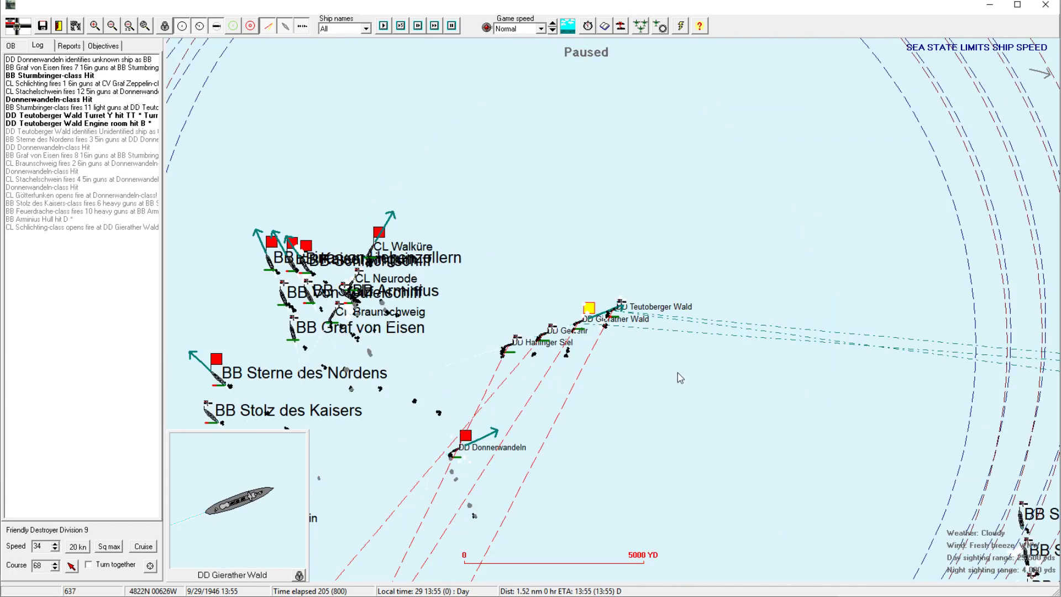
left_click(112, 26)
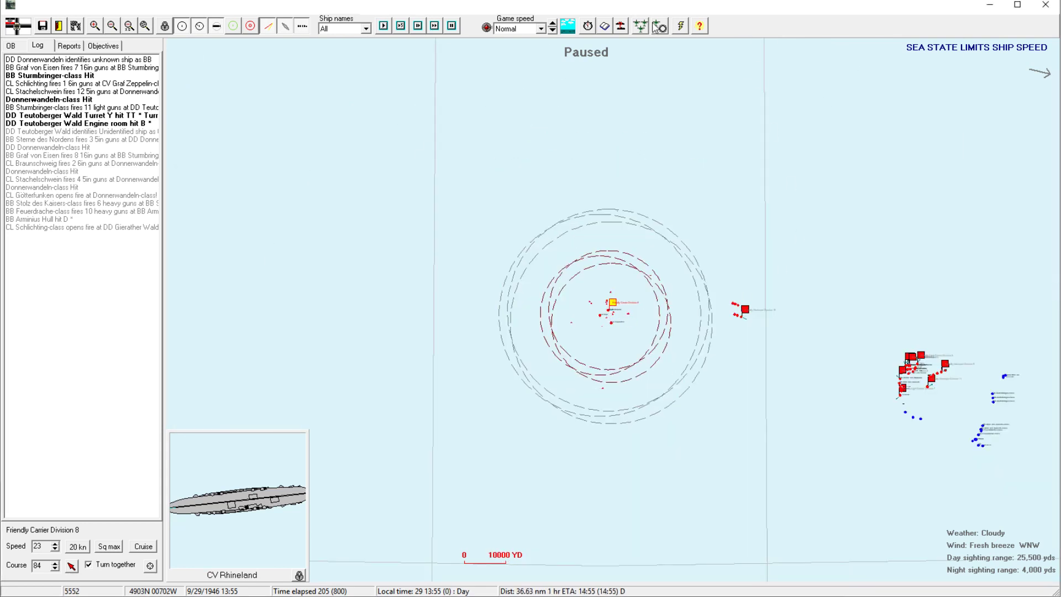
left_click(660, 26)
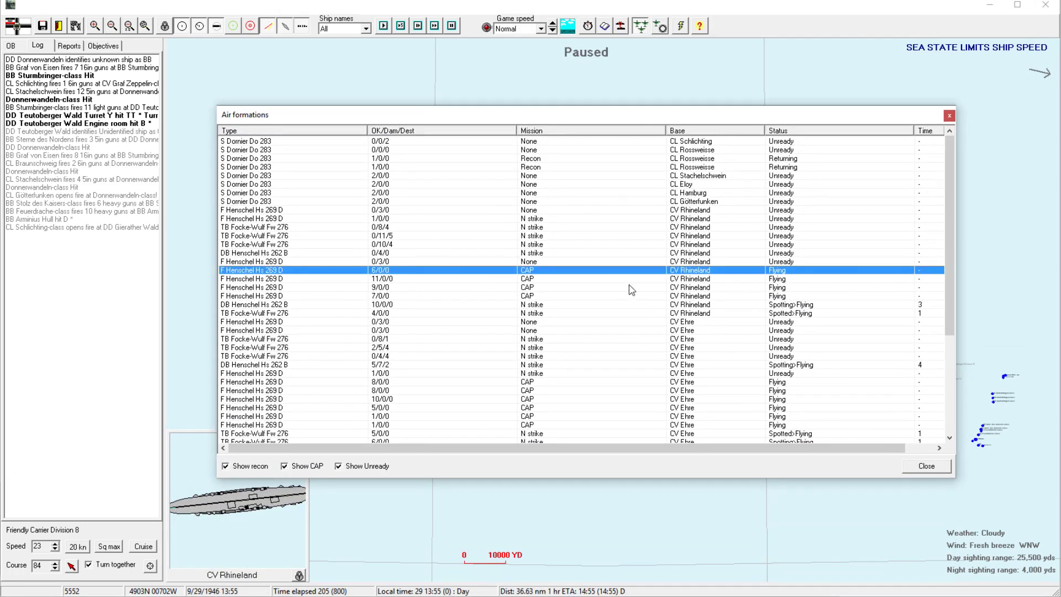
mouse_move(478, 175)
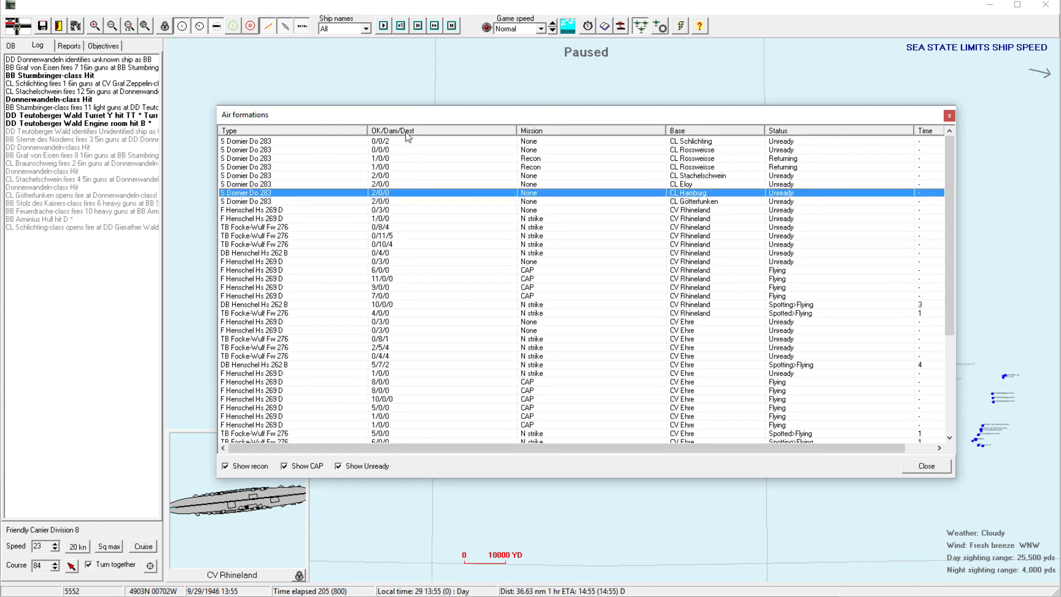
mouse_move(409, 134)
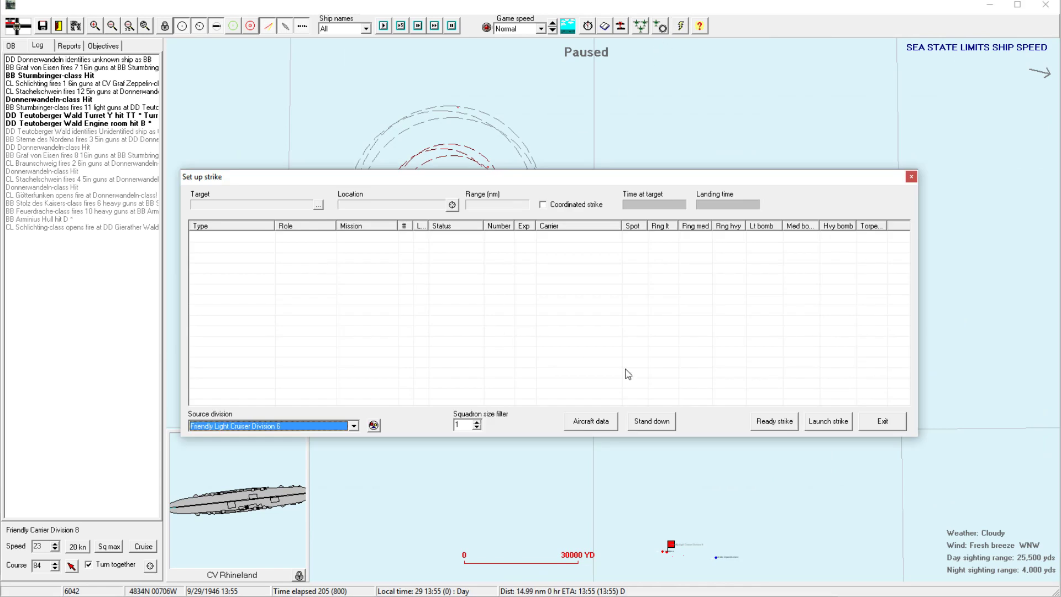
mouse_move(413, 345)
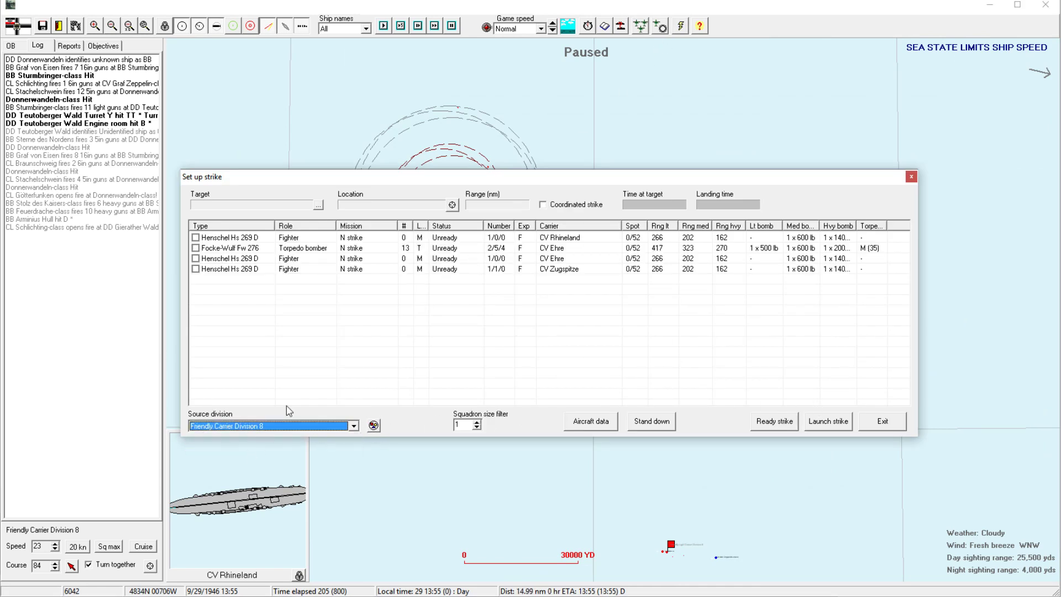
mouse_move(473, 256)
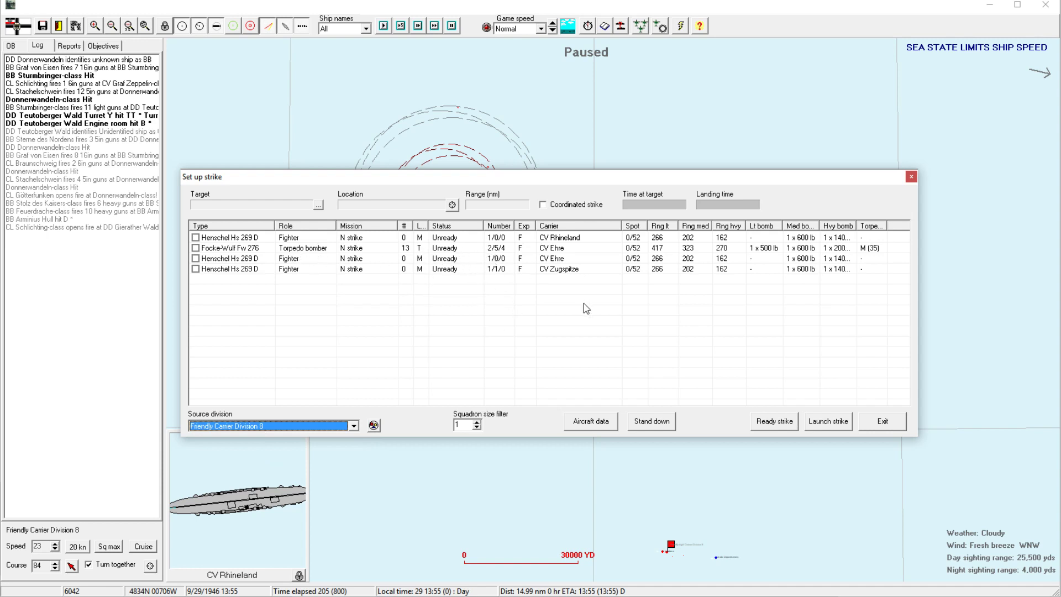
left_click(881, 420)
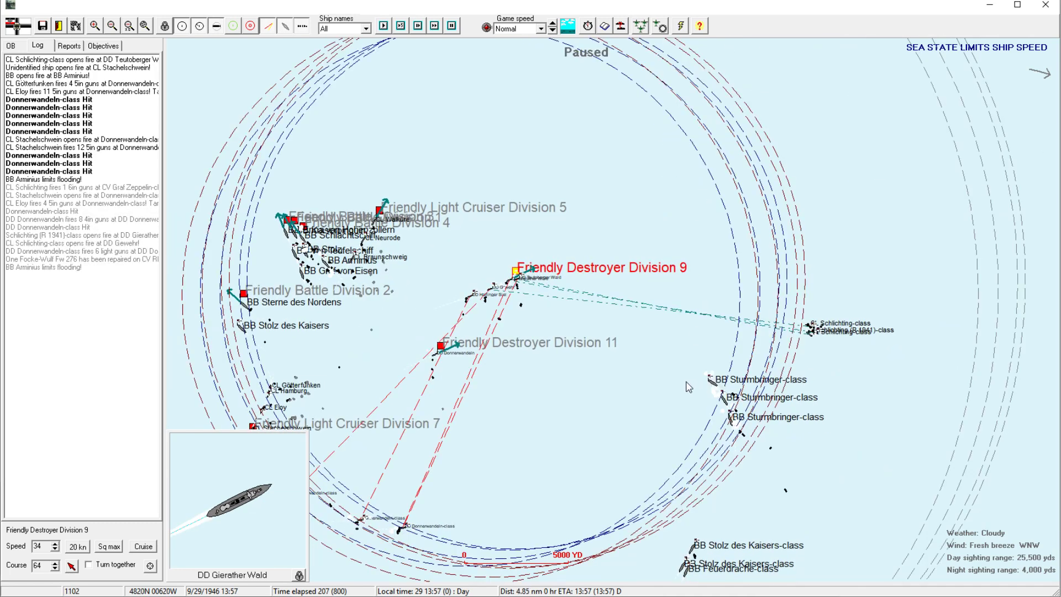
Select Light Cruiser Division 5, Battle Division 2, then Destroyer Division 9 to set course 97.
left_click(439, 344)
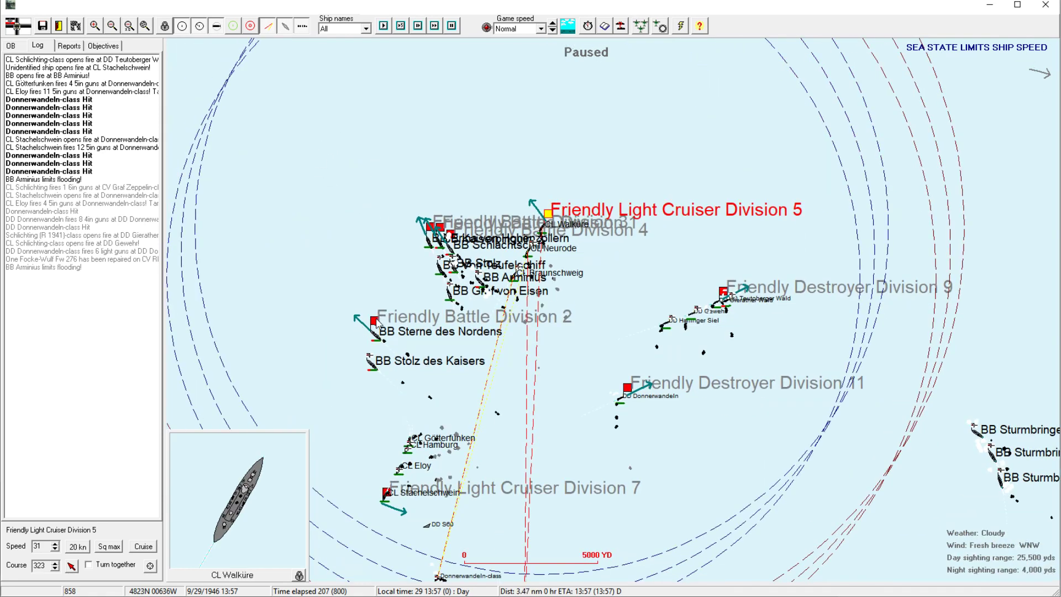
left_click(373, 321)
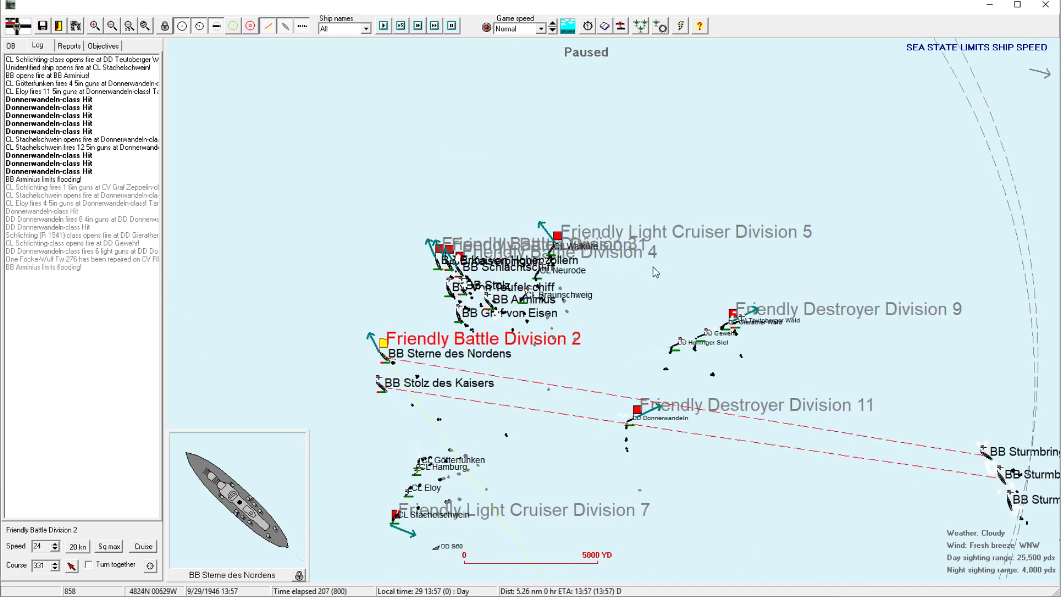
left_click(557, 251)
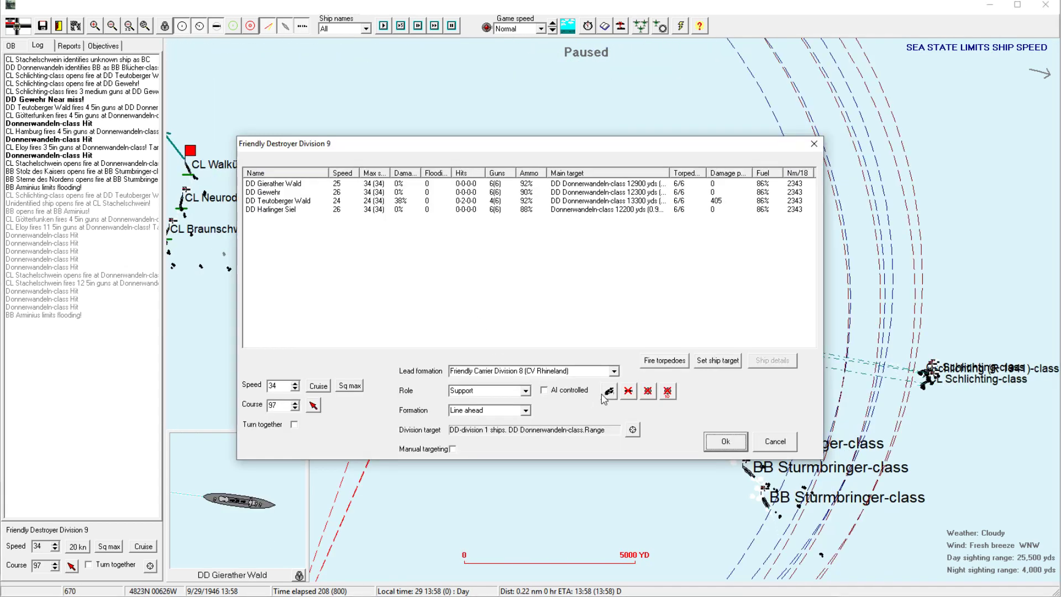
mouse_move(723, 442)
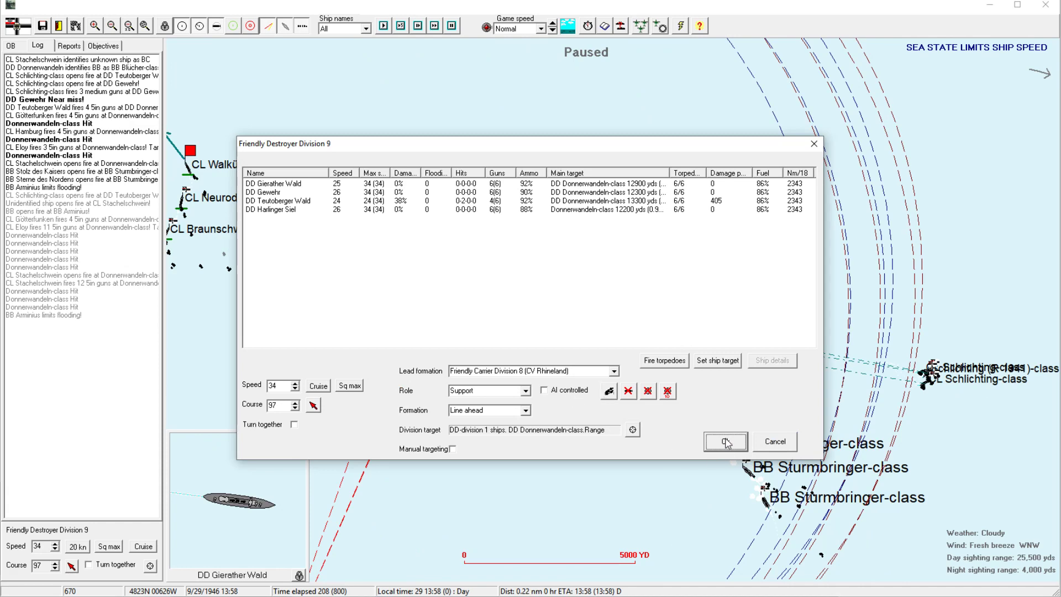
Confirm Destroyer Division 9's orders with Ok, its destroyers charging the enemy battleships.
left_click(726, 440)
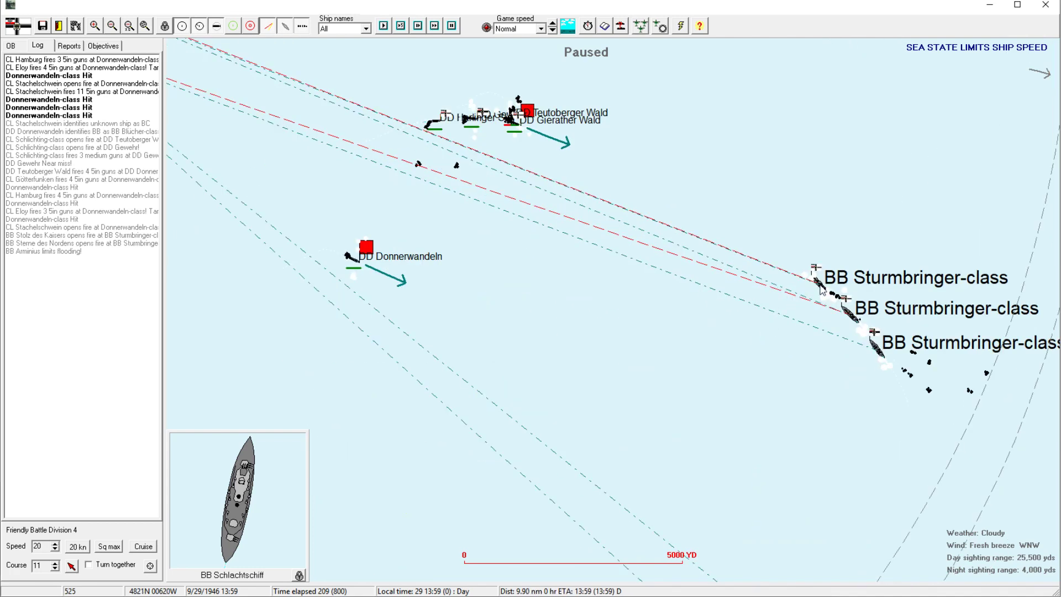
Check the enemy Sturmbringer-class battleship's class sheet, then close it and the torpedo targeting window.
left_click(818, 289)
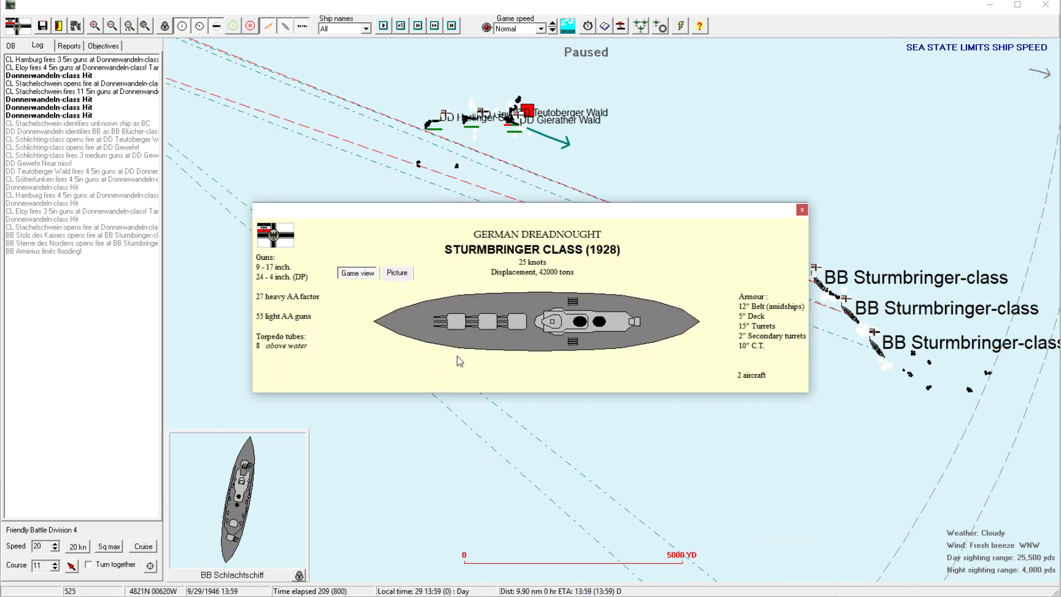
left_click(800, 209)
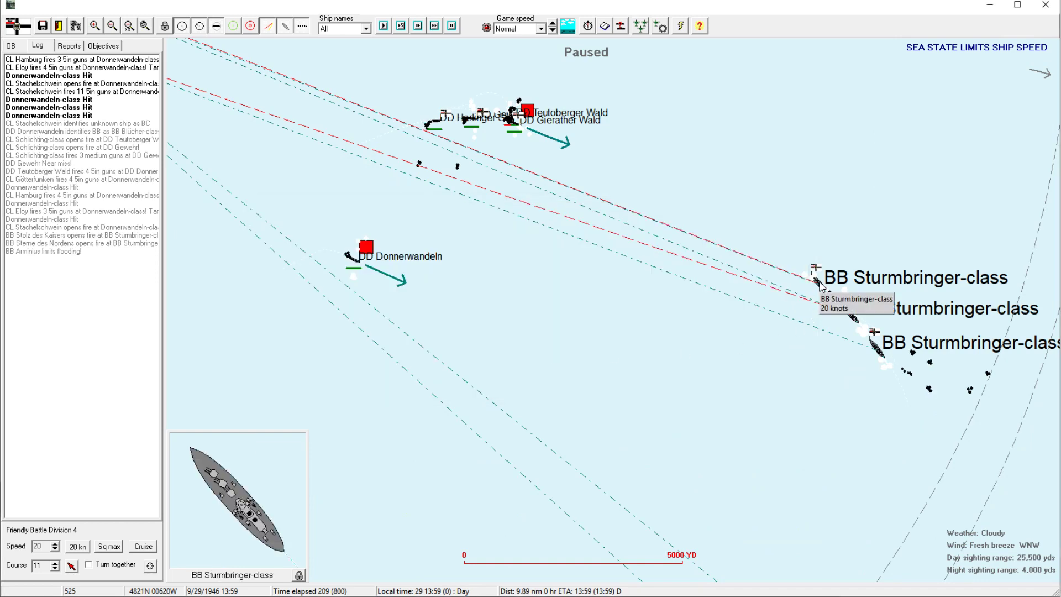
mouse_move(471, 331)
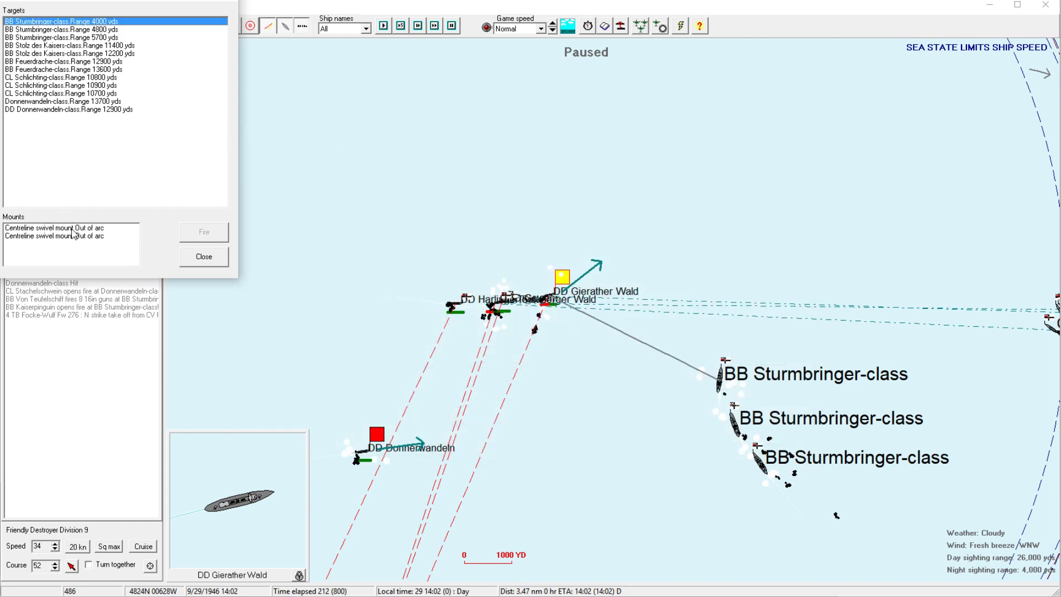
left_click(55, 26)
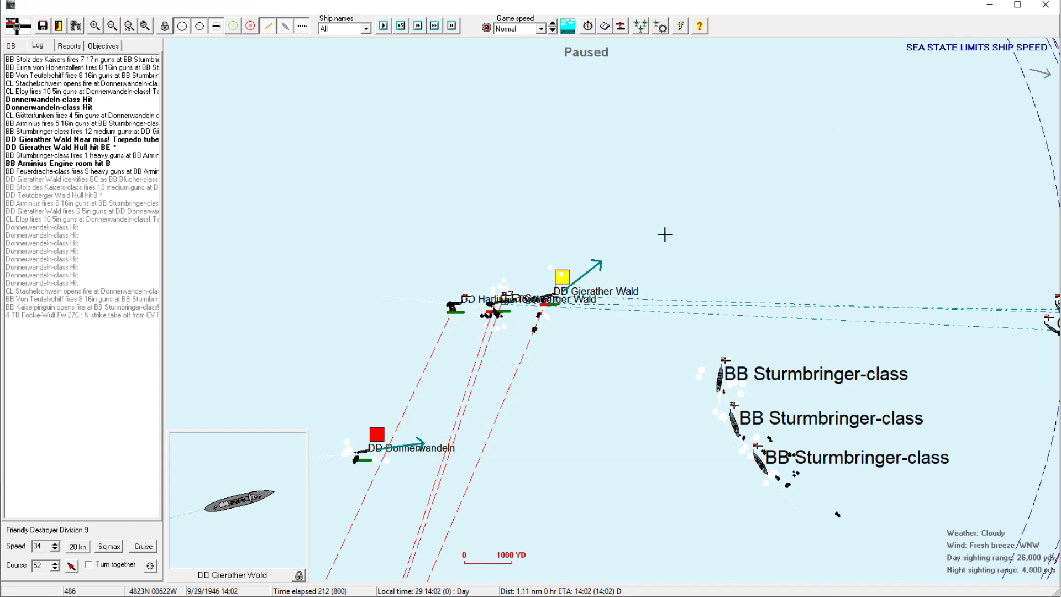
Show the fleet's order of battle and open Destroyer Division 9's roster with damage and targets.
left_click(11, 42)
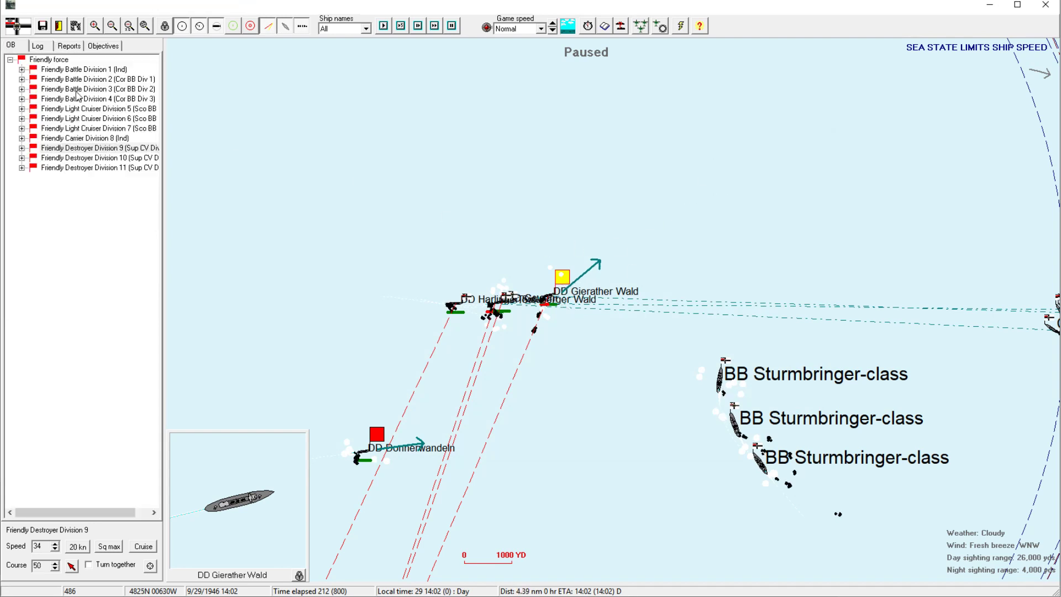
left_click(21, 150)
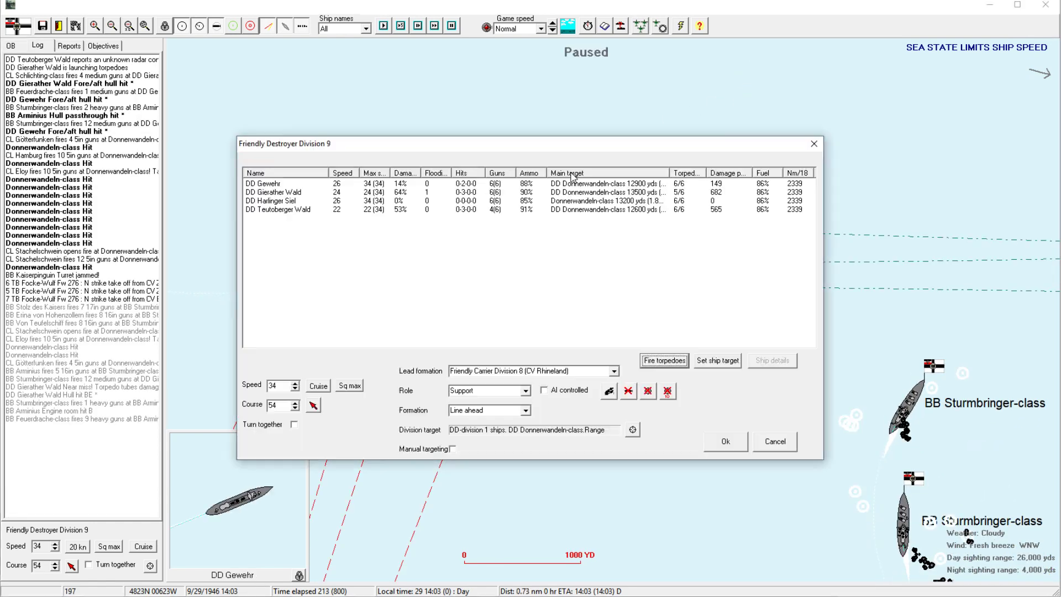
Review Destroyer Division 9's torpedo targets and reselect the division on the map.
left_click(277, 192)
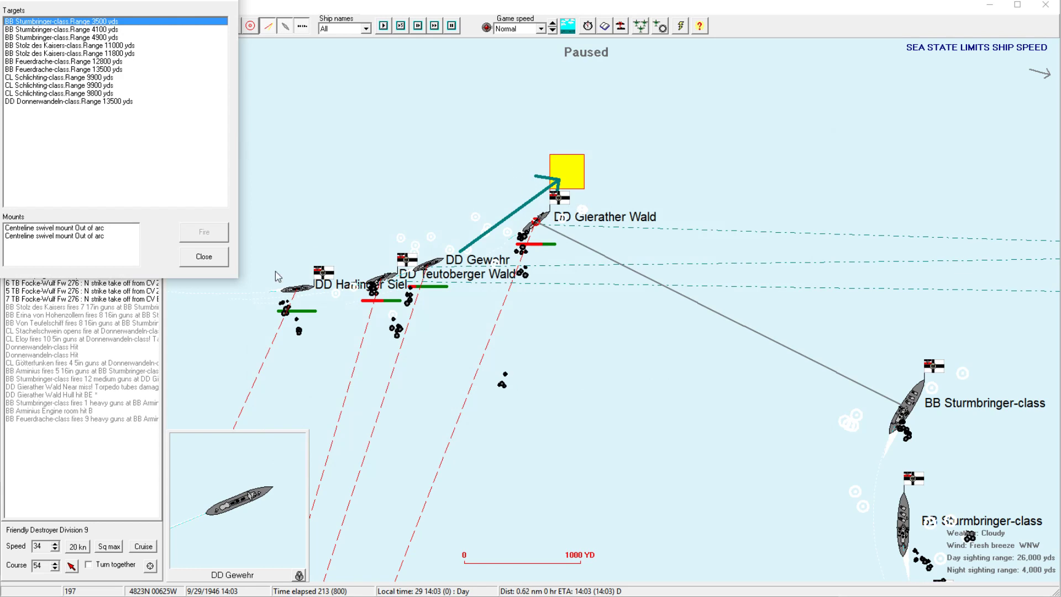
left_click(204, 256)
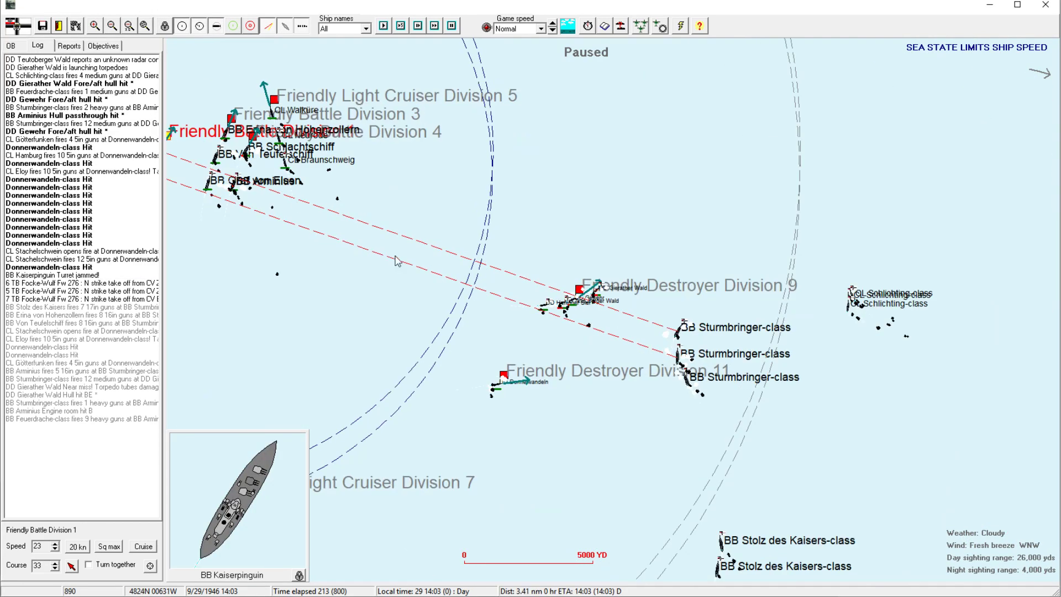
left_click(92, 25)
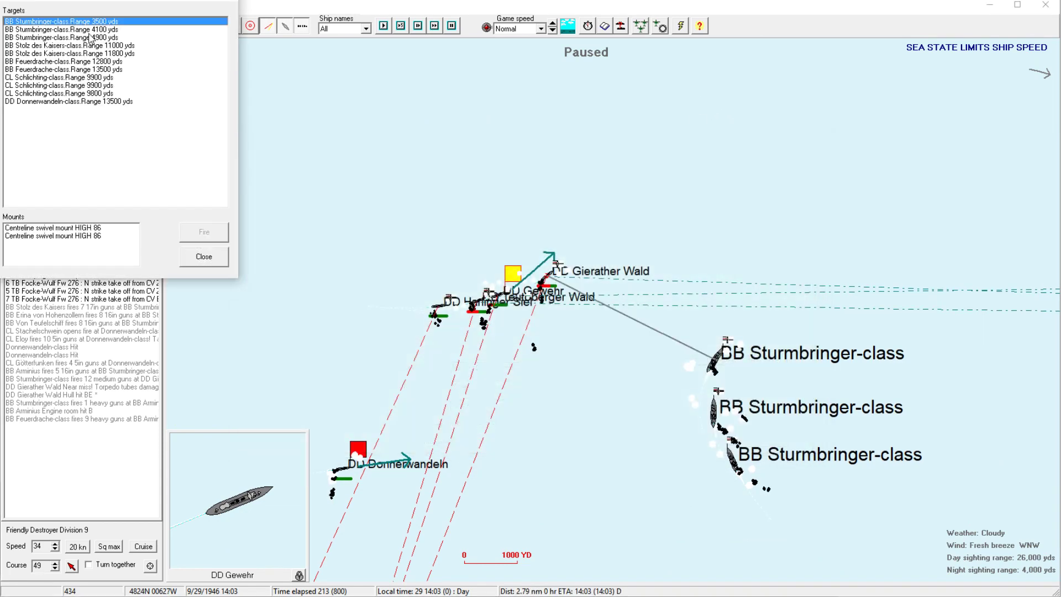
Target the Sturmbringer-class battleship at 4100 yds with torpedoes and confirm the division's orders.
left_click(67, 30)
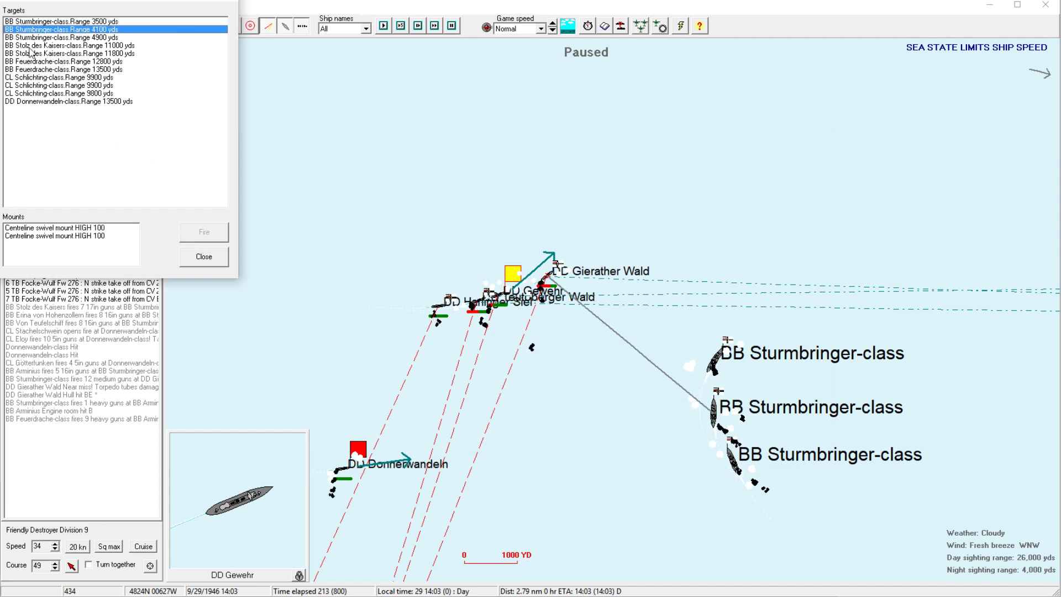
left_click(67, 228)
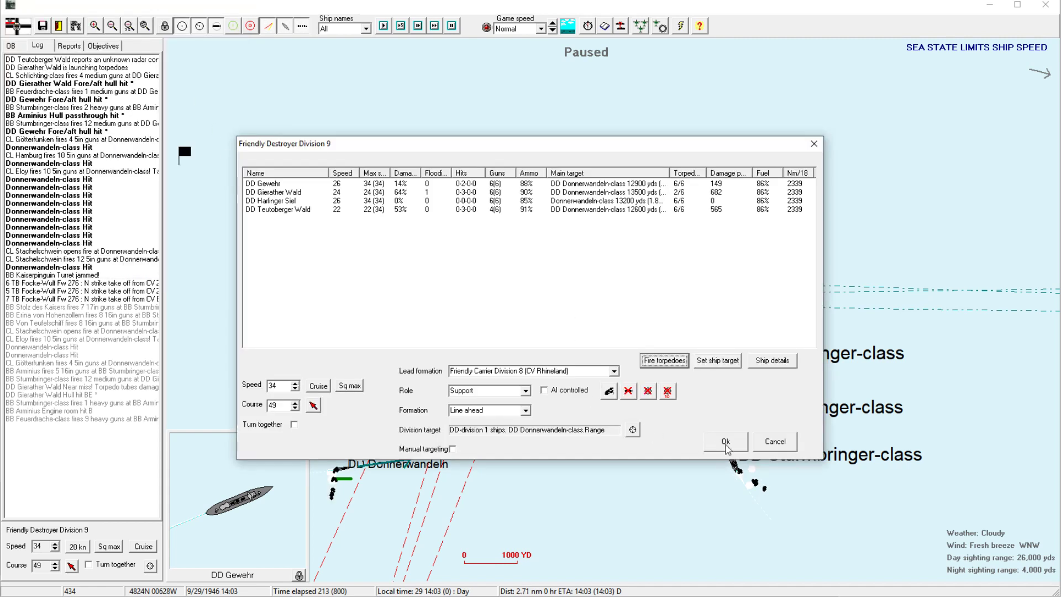
left_click(724, 441)
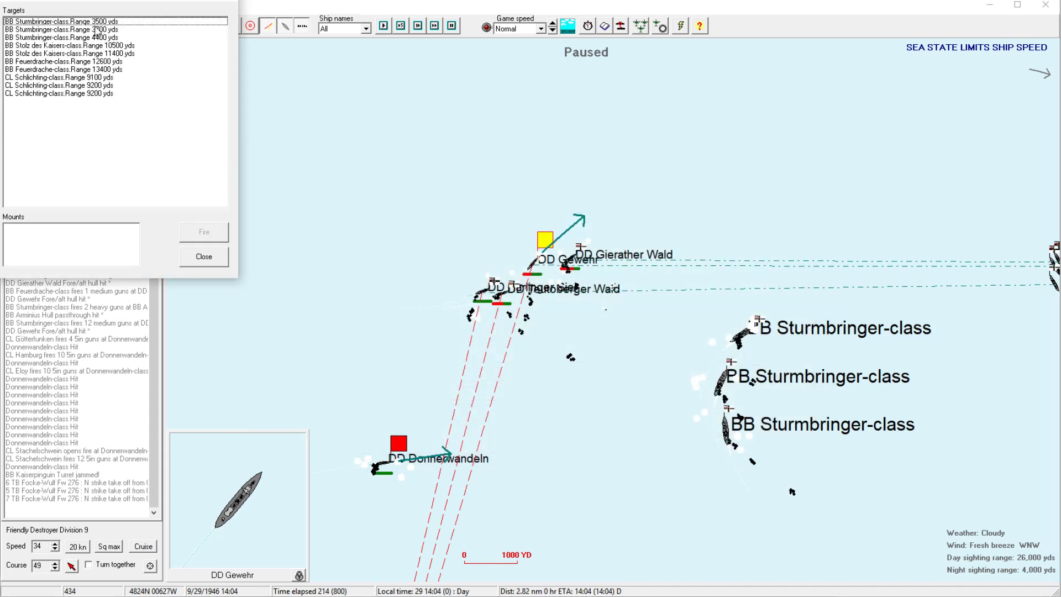
Expand Division 9 in the OB tree and detach DD Gierather Wald, confirming she is sent home.
left_click(61, 31)
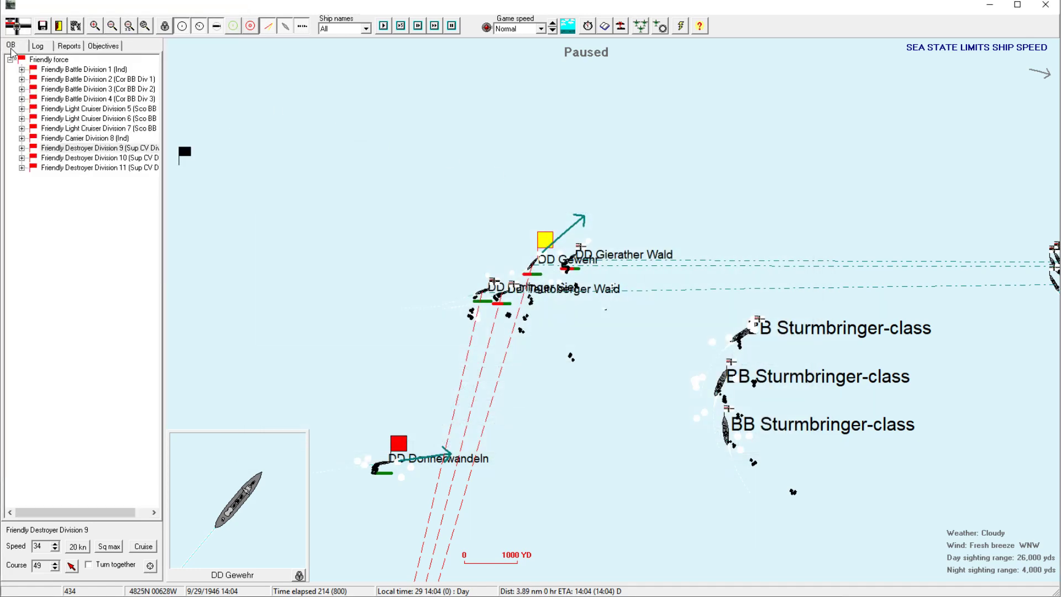
left_click(21, 149)
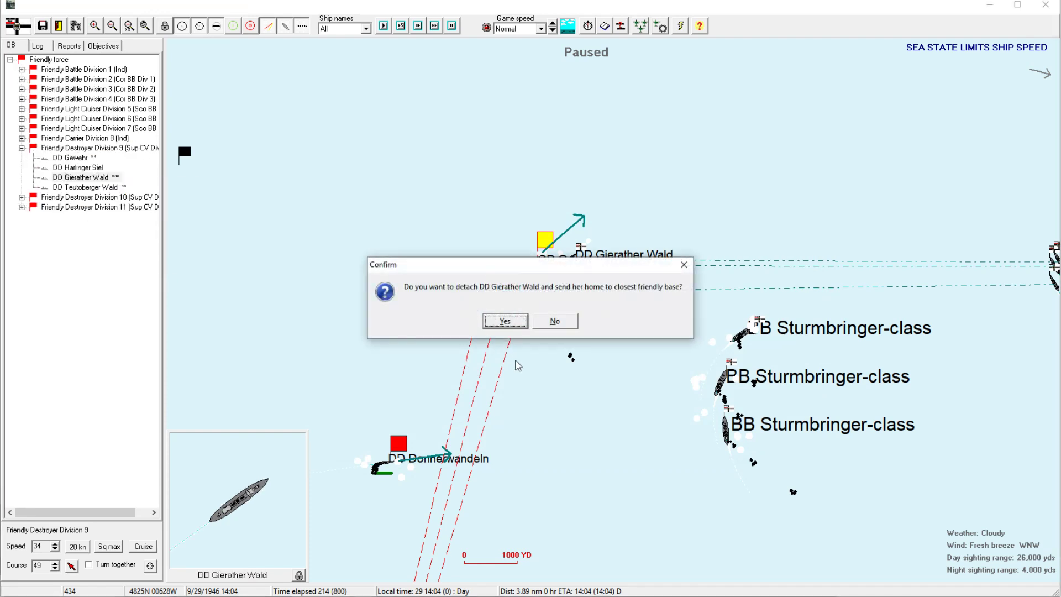
left_click(504, 320)
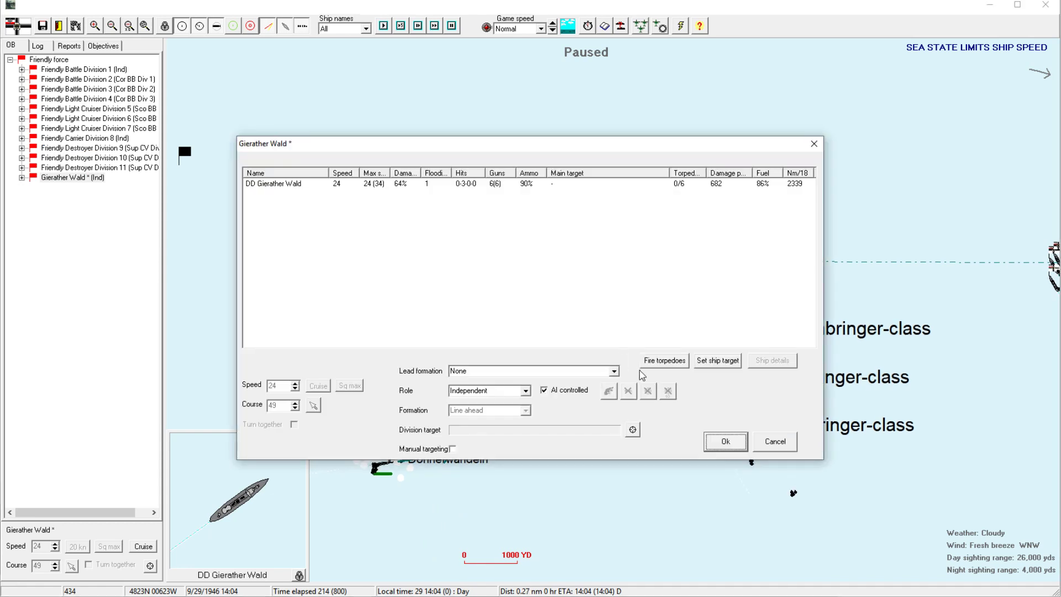
Accept Gierather Wald's independent orders and reselect Destroyer Division 9.
left_click(723, 442)
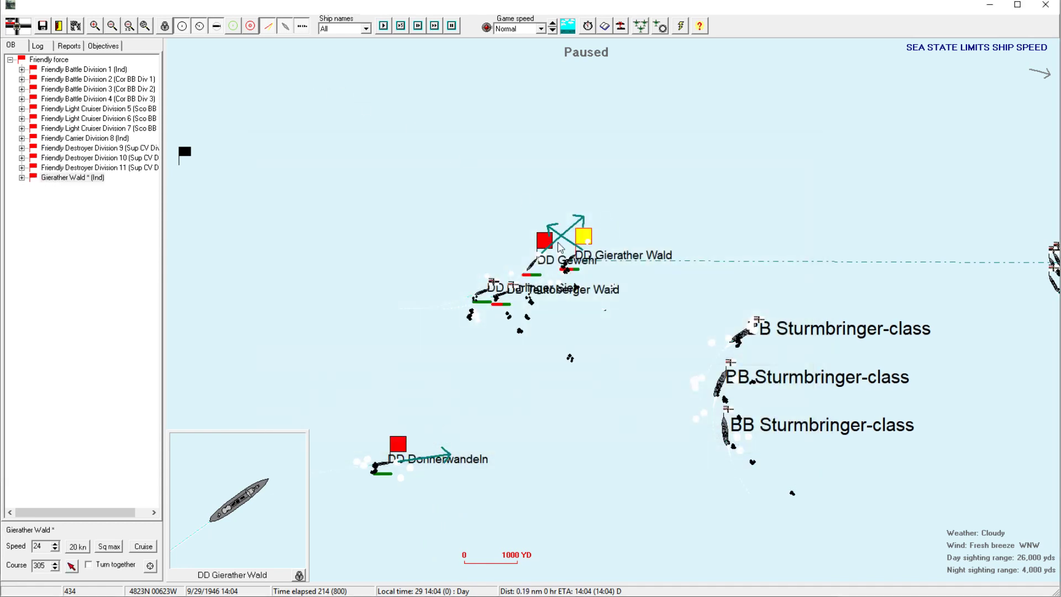
left_click(539, 238)
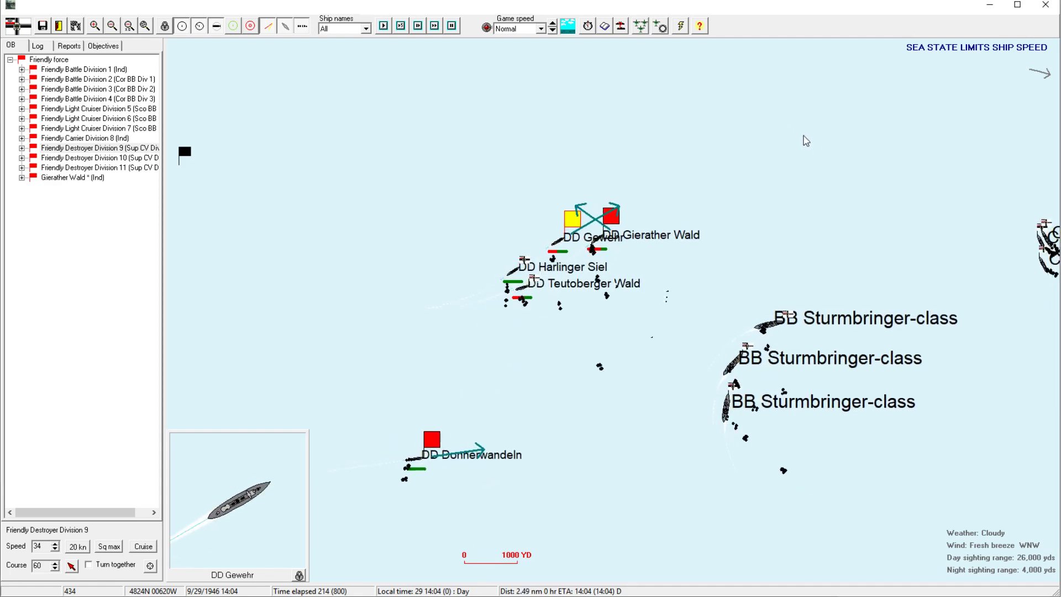
left_click(31, 46)
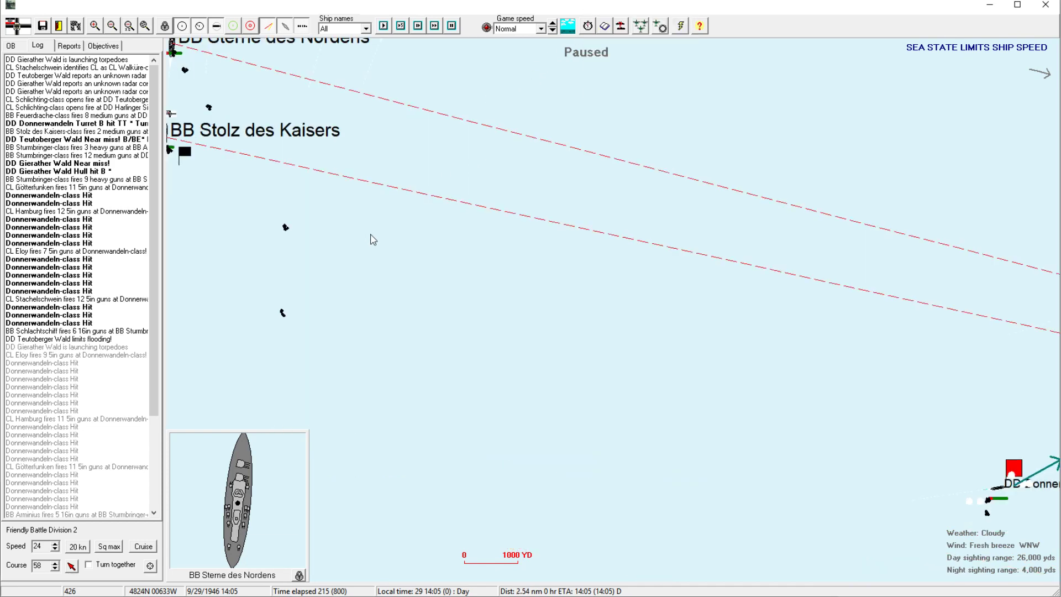
Acknowledge the Gierather Wald sinking report and confirm Division 9's orders.
left_click(51, 550)
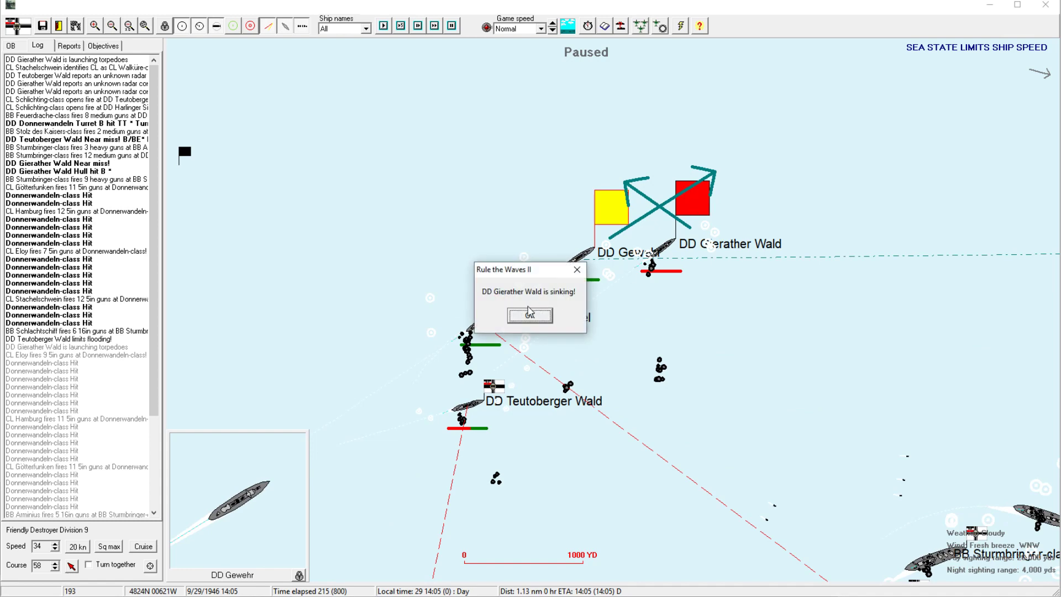
left_click(530, 315)
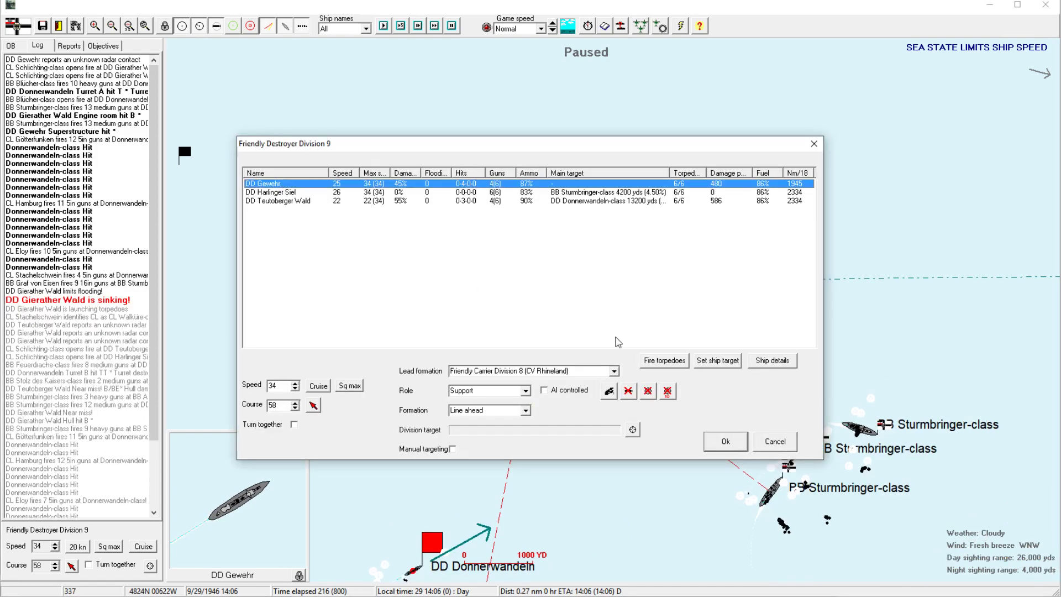
left_click(664, 360)
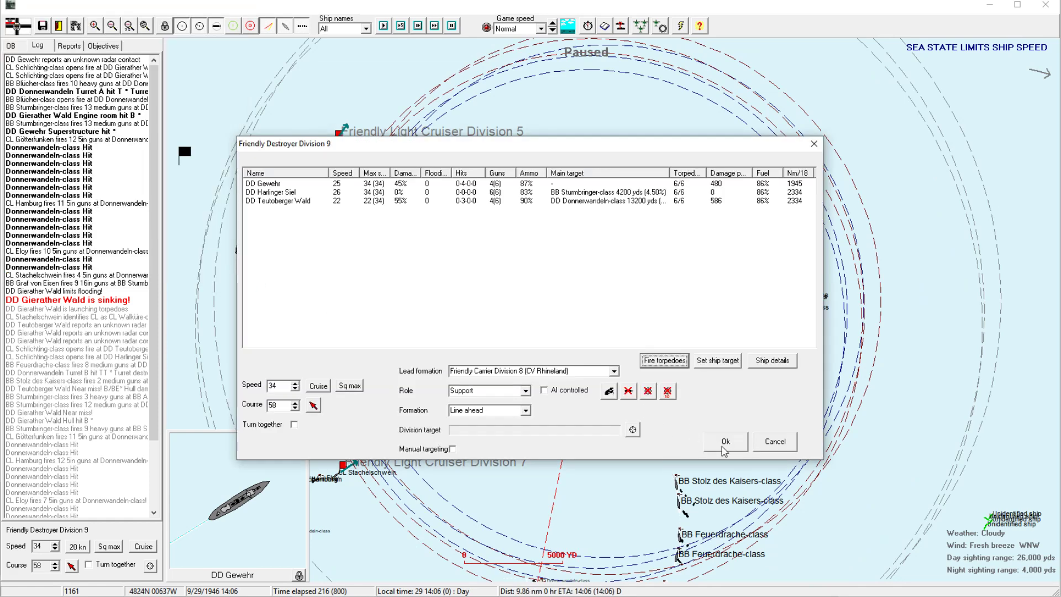
left_click(724, 439)
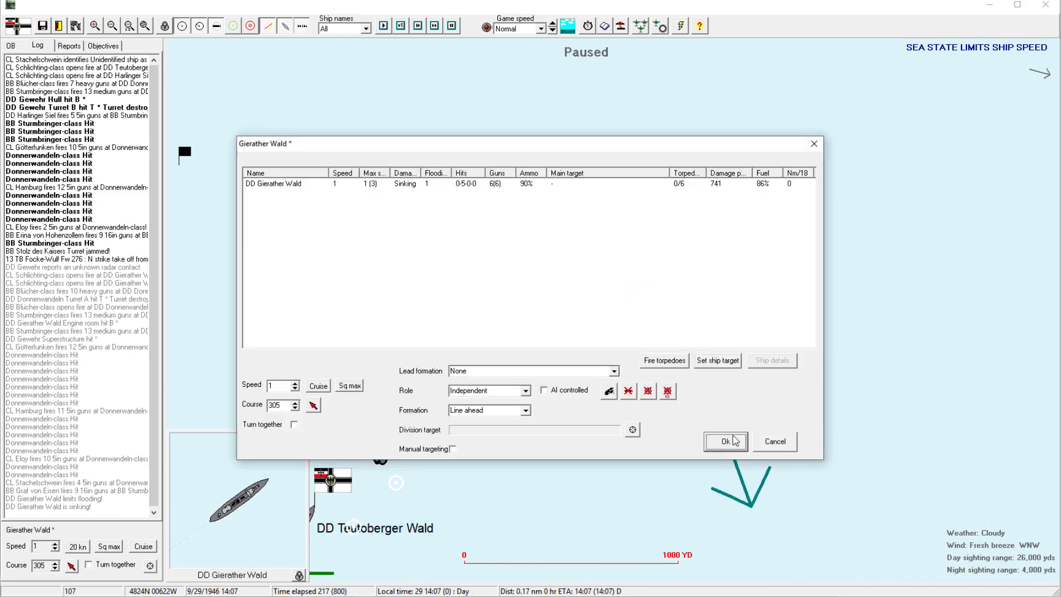
Try Feuerdrache and Sturmbringer-class gun targets for Division 9, finding no firing solution.
left_click(723, 441)
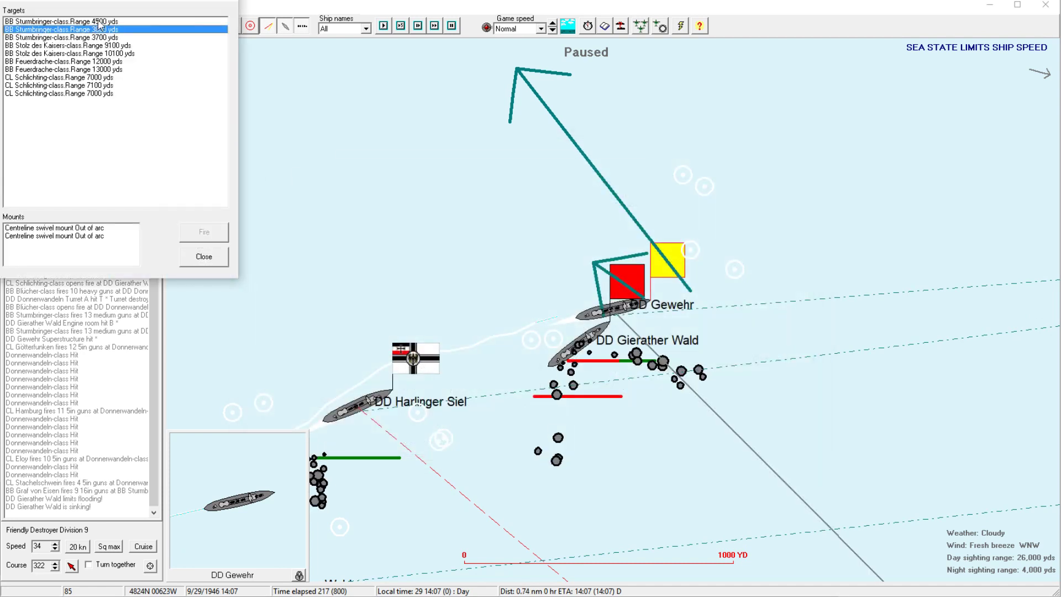
left_click(66, 61)
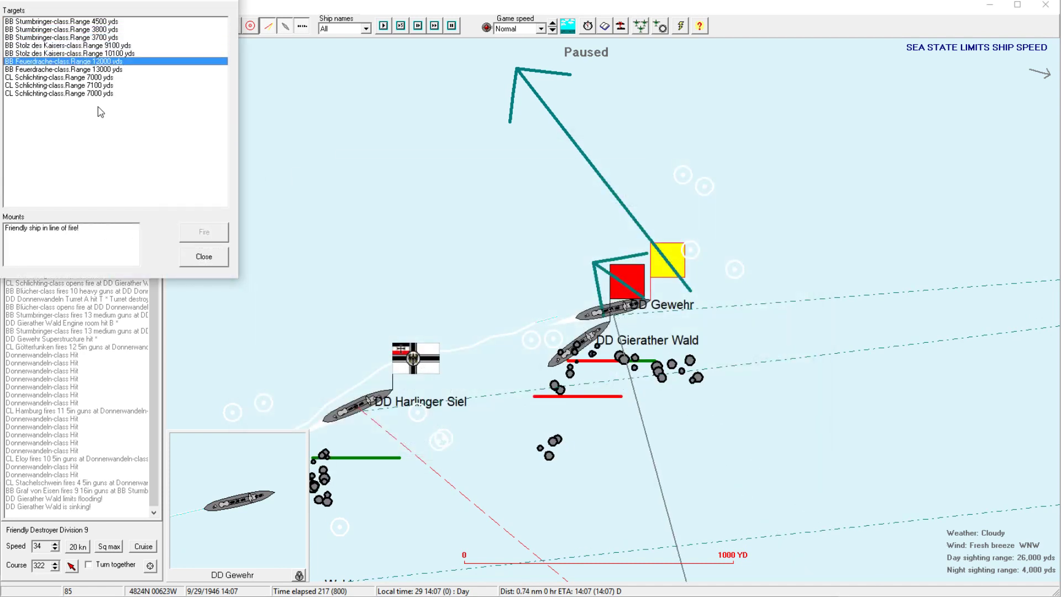
left_click(55, 77)
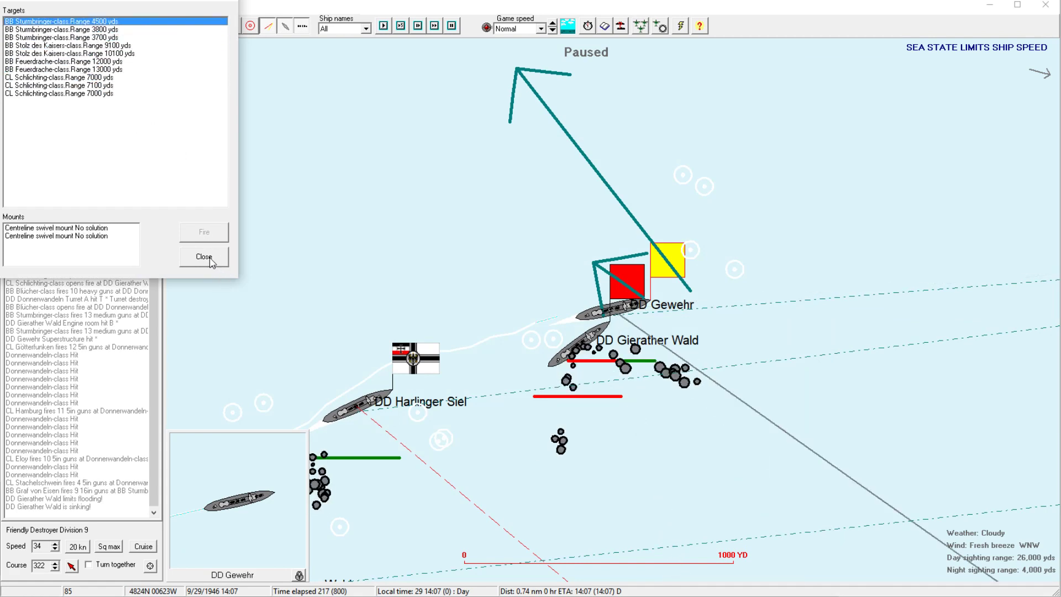
left_click(203, 256)
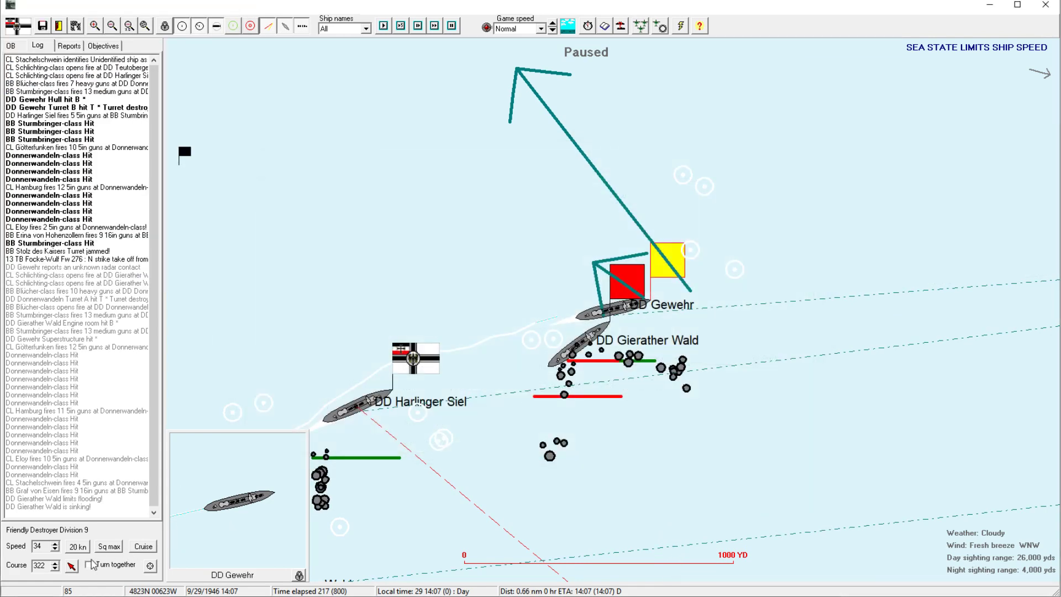
Adjust Destroyer Division 9's speed spinner down then back up.
left_click(53, 549)
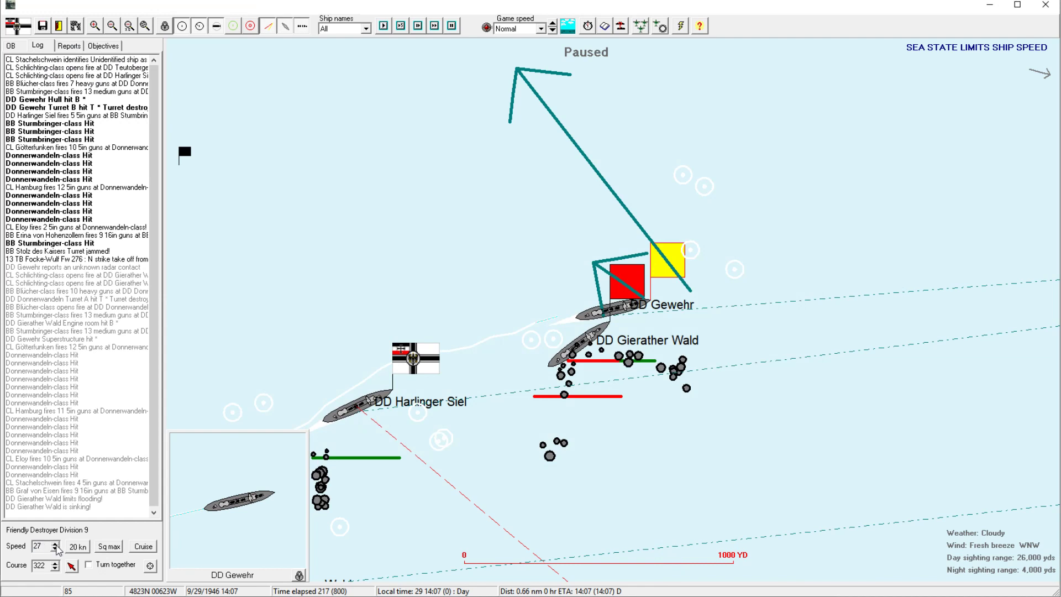
left_click(53, 542)
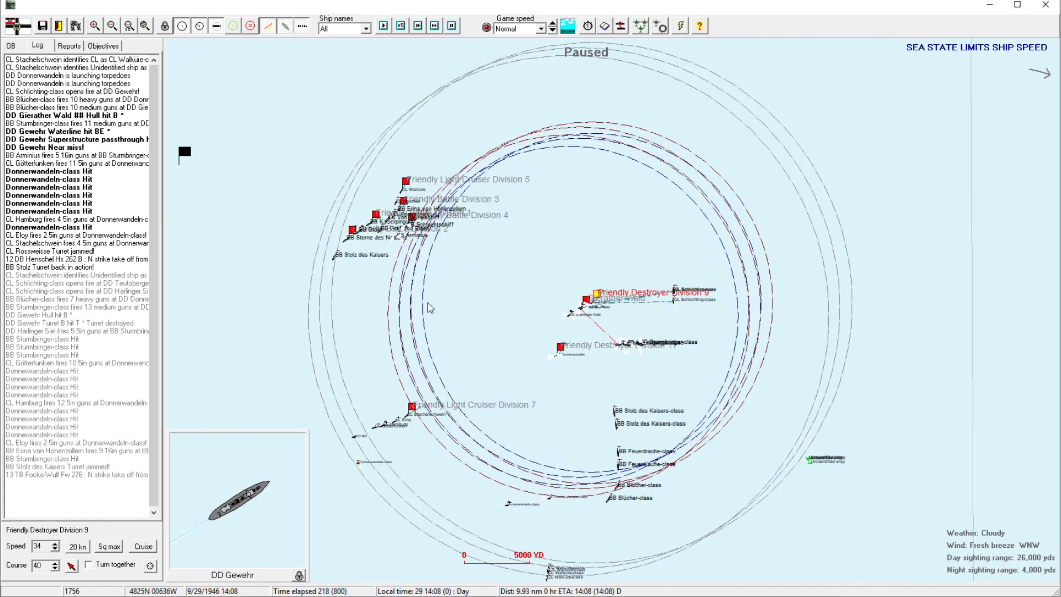
Select the Stolz des Kaisers-class battleship at 6300 yds as Destroyer Division 11's target.
left_click(113, 26)
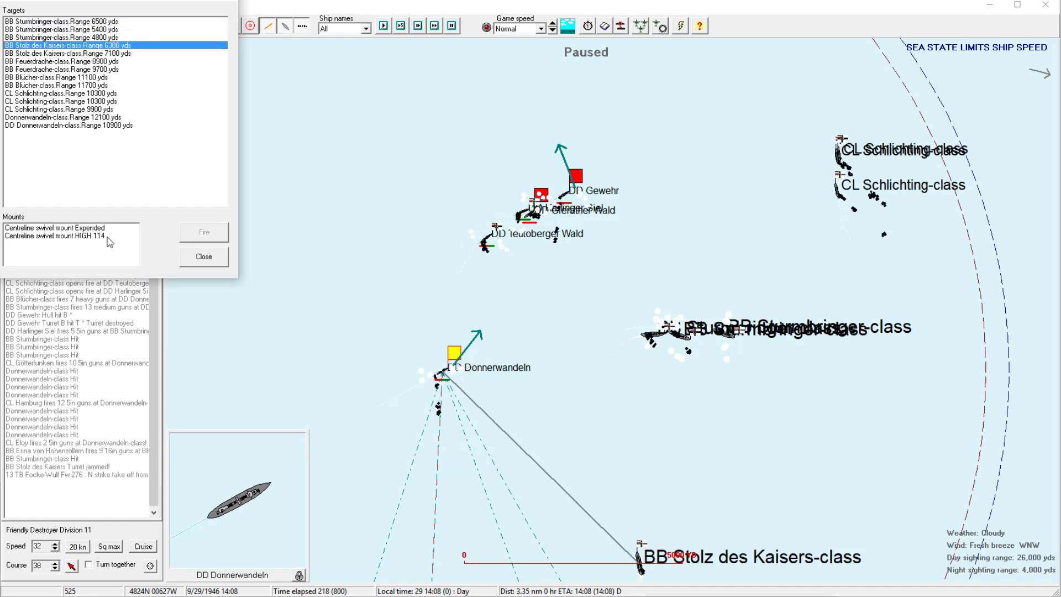
left_click(53, 237)
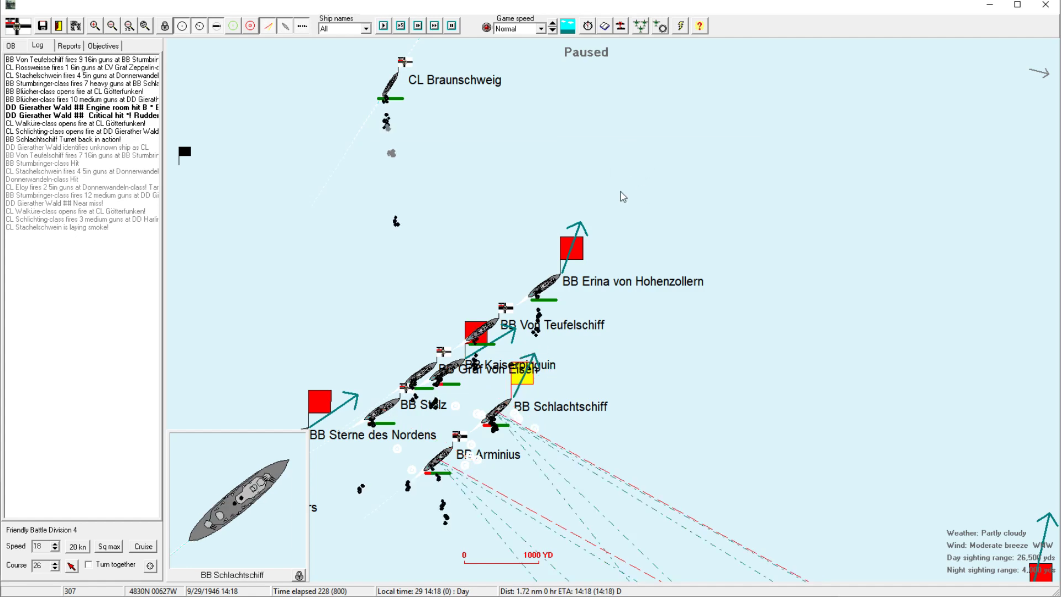
Check the stopped destroyer Gierather Wald's status at 14:23.
left_click(570, 249)
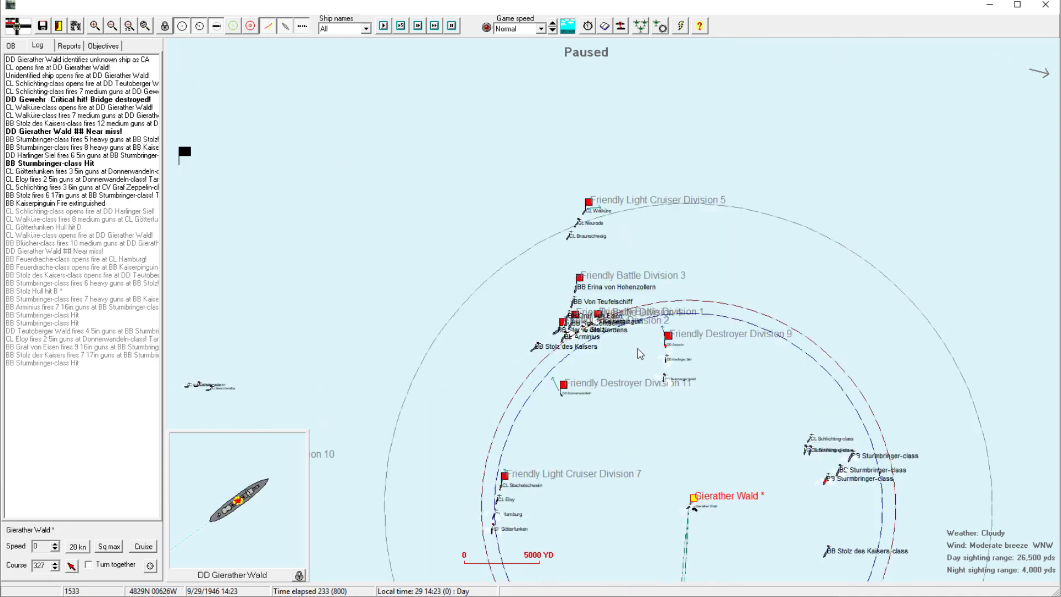
Select Destroyer Division 9 and set a westward heading of course 284.
left_click(111, 24)
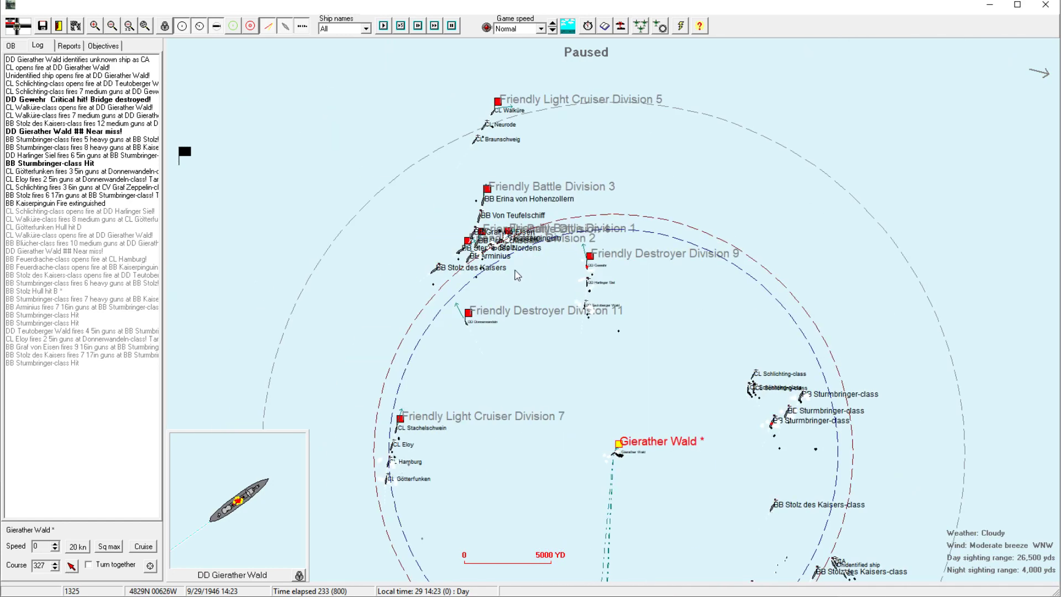
left_click(589, 254)
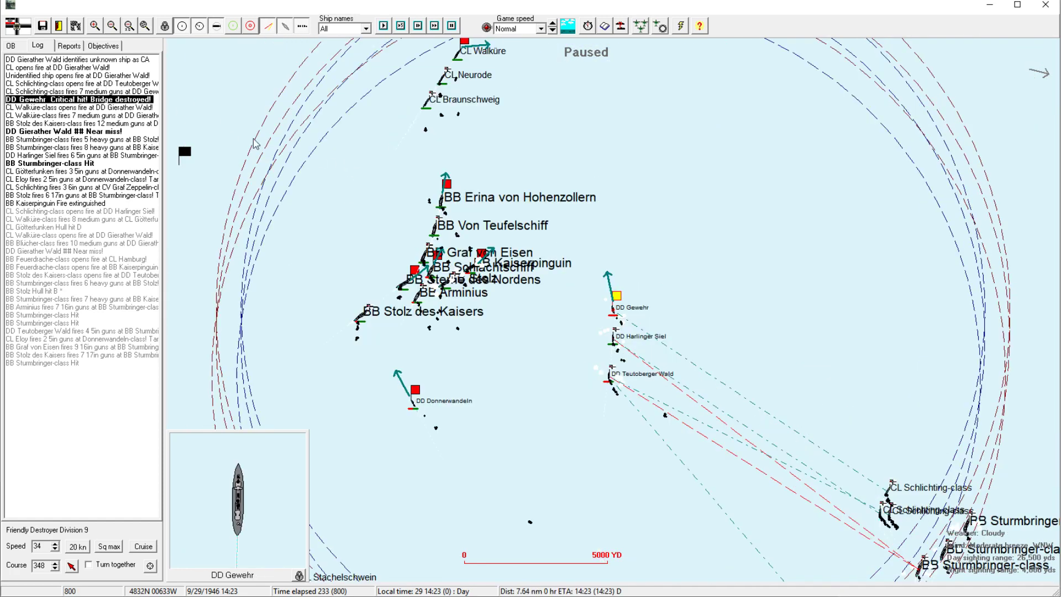
mouse_move(298, 360)
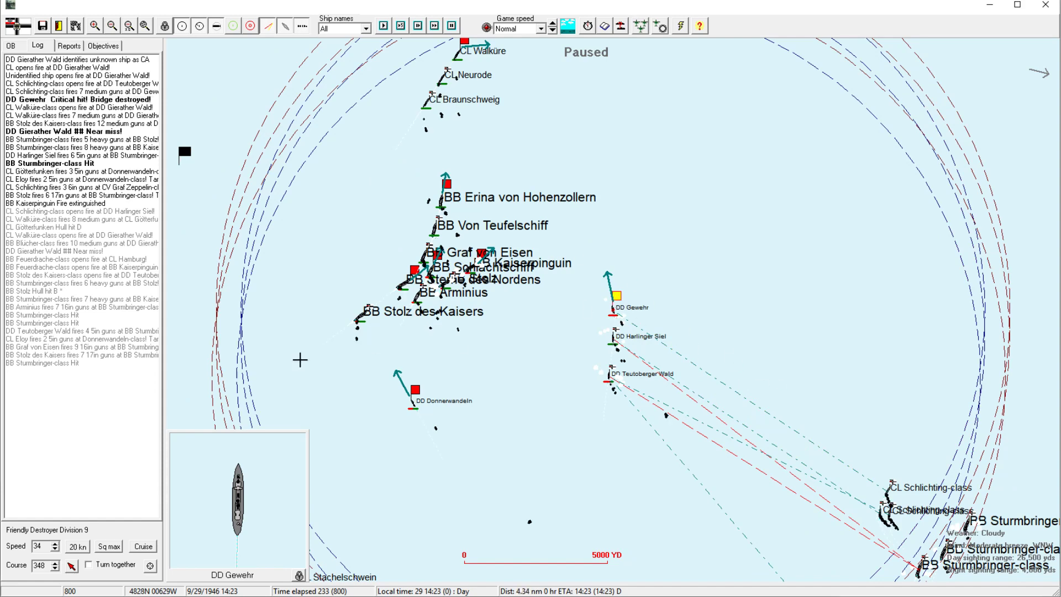
left_click(416, 388)
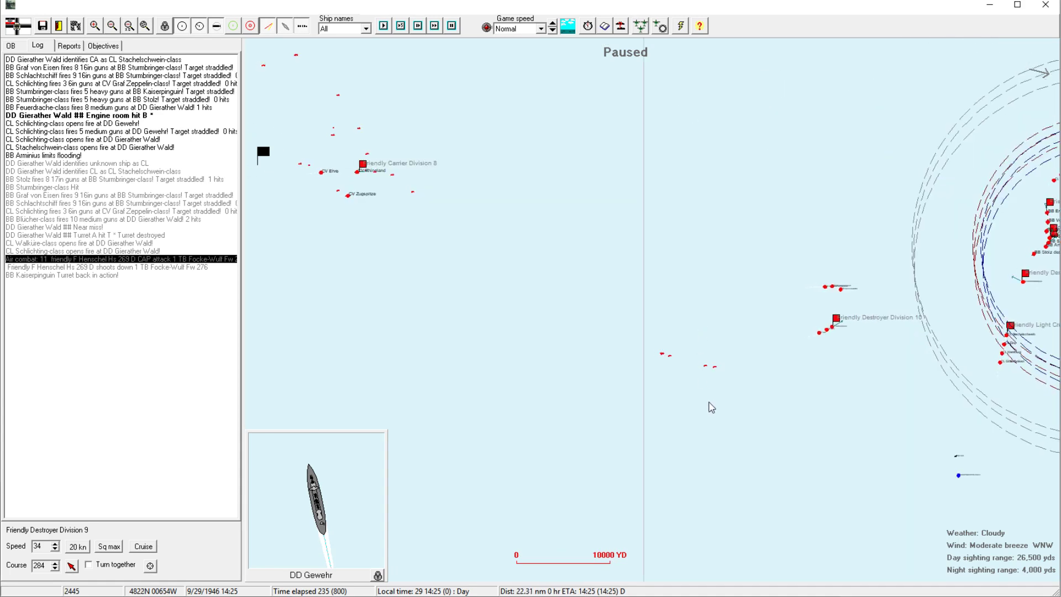
left_click(93, 24)
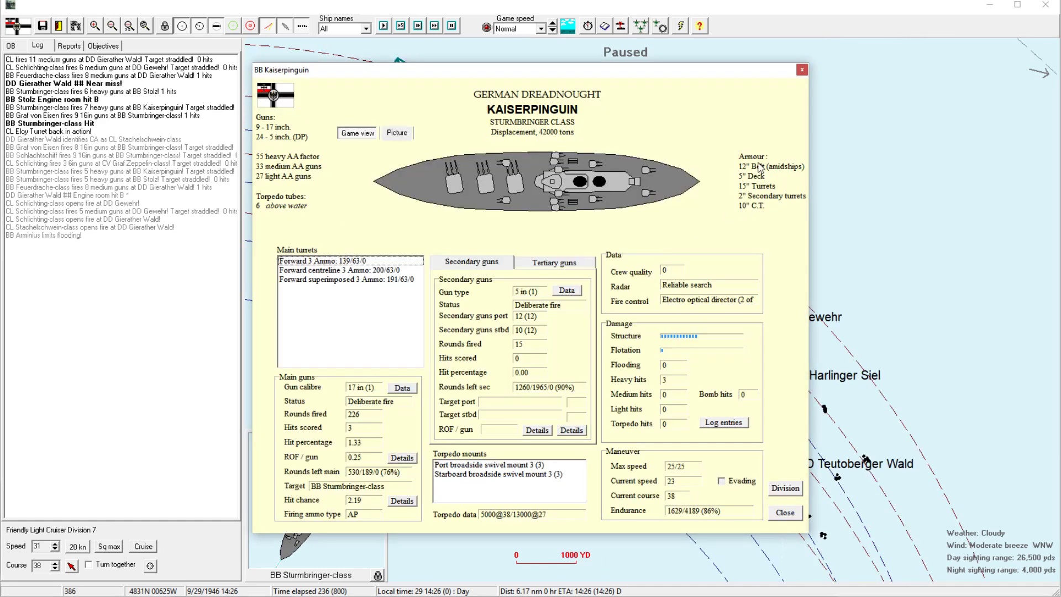
mouse_move(765, 182)
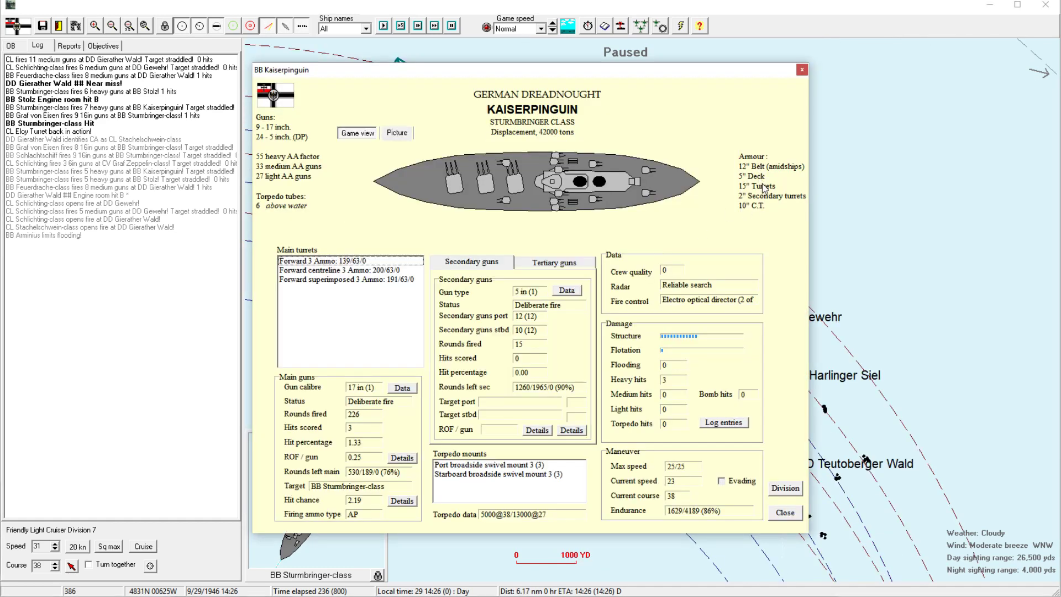
left_click(785, 513)
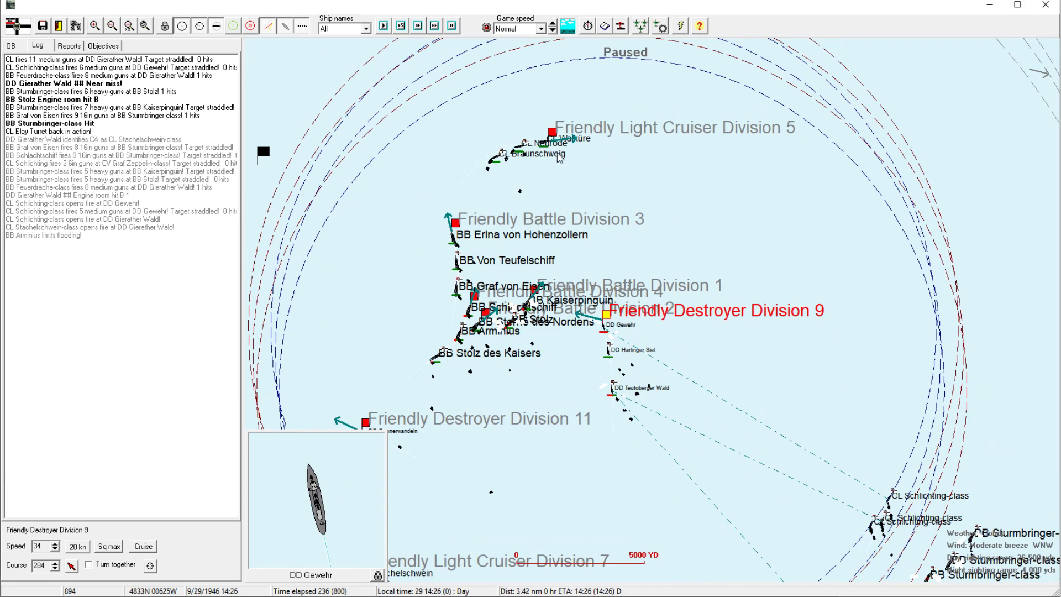
Select Destroyer Division 11 via Light Cruiser Division 5 and turn it to course 346.
left_click(553, 132)
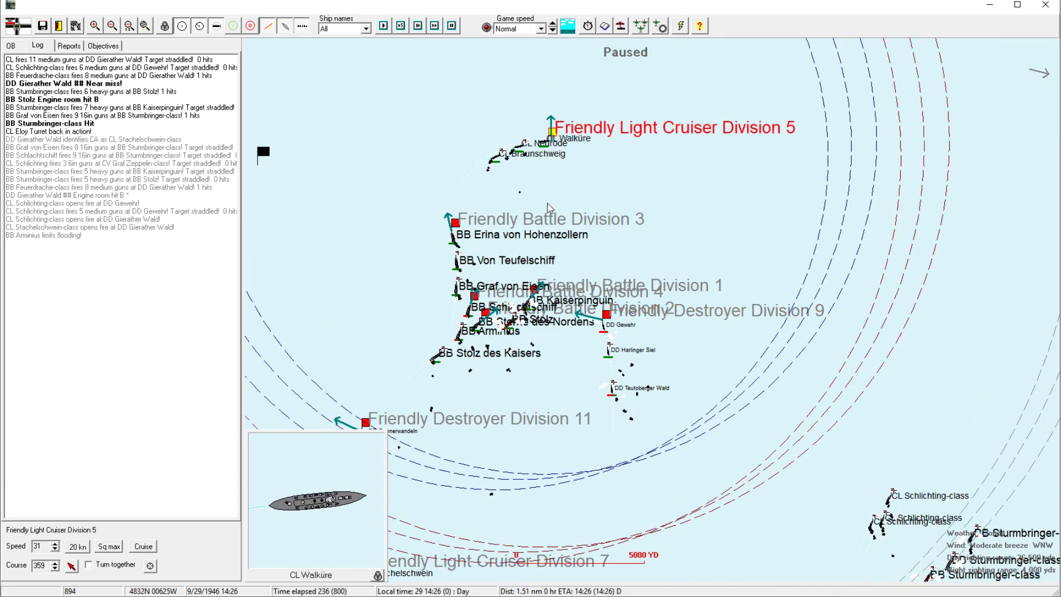
left_click(111, 27)
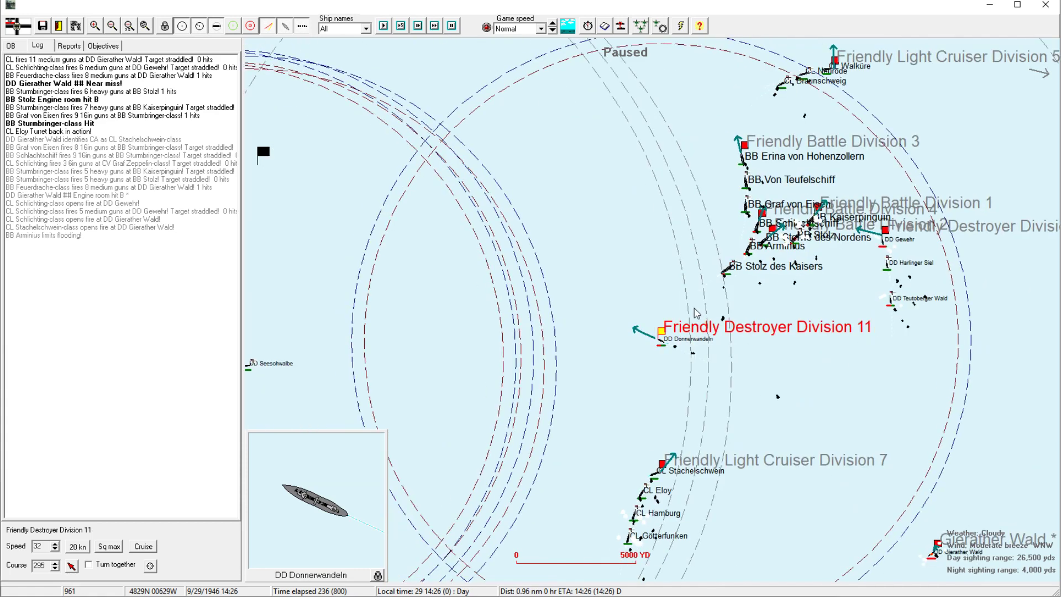
mouse_move(654, 227)
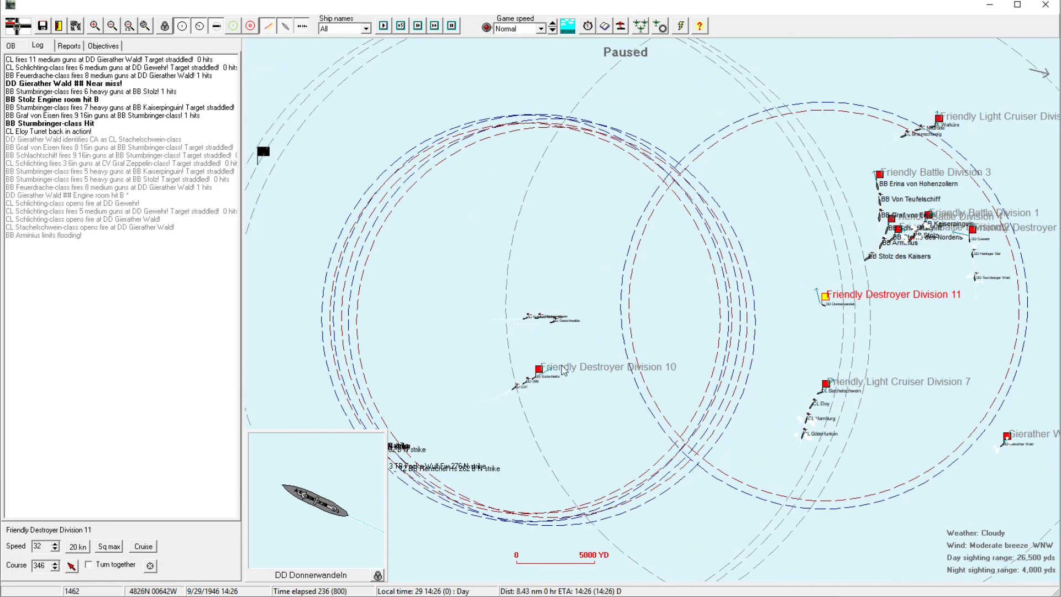
left_click(537, 367)
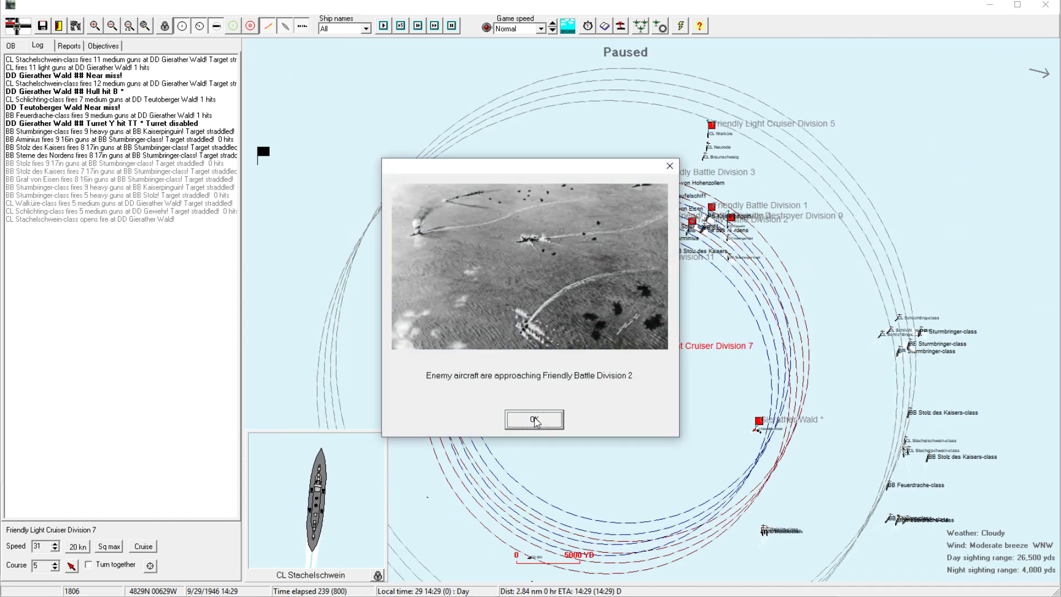
Dismiss the enemy aircraft warning and resume the battle toward 14:30.
left_click(533, 419)
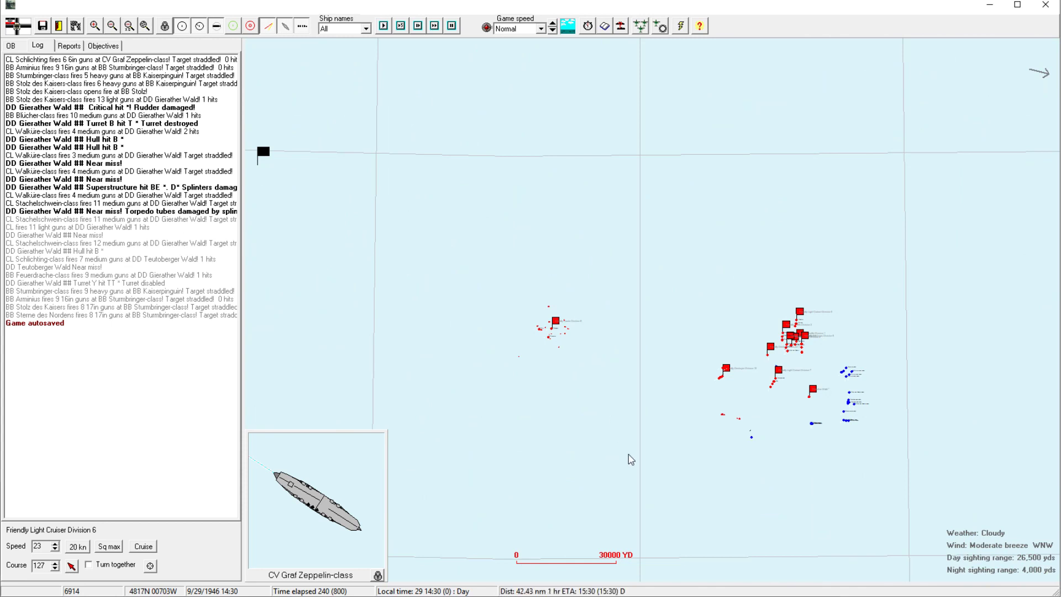
left_click(94, 24)
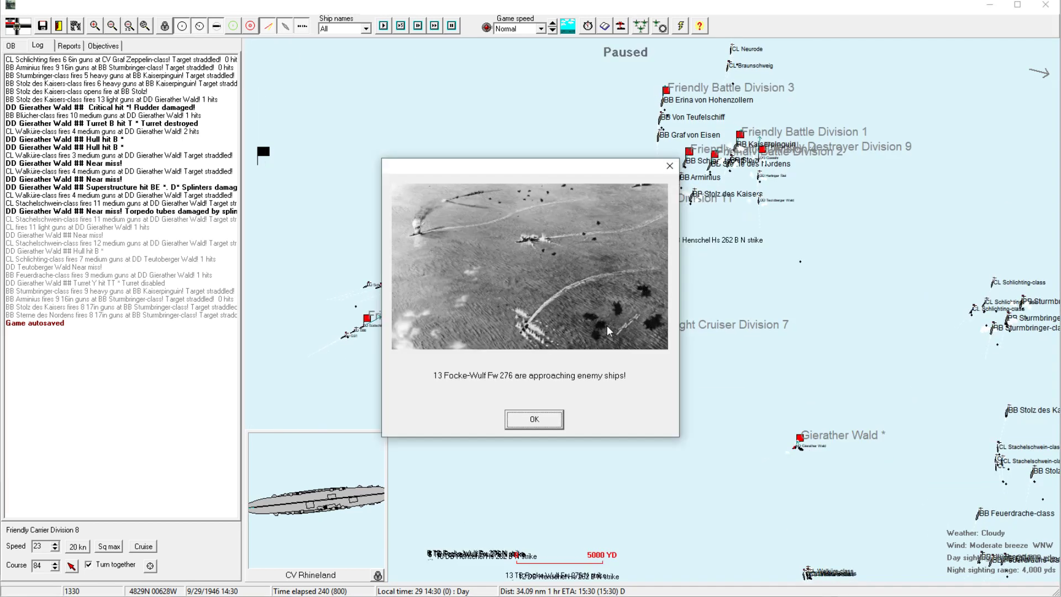
Acknowledge the 13, 5 and 4 Focke-Wulf Fw 276 approach reports and keep the battle running to 14:34.
left_click(534, 418)
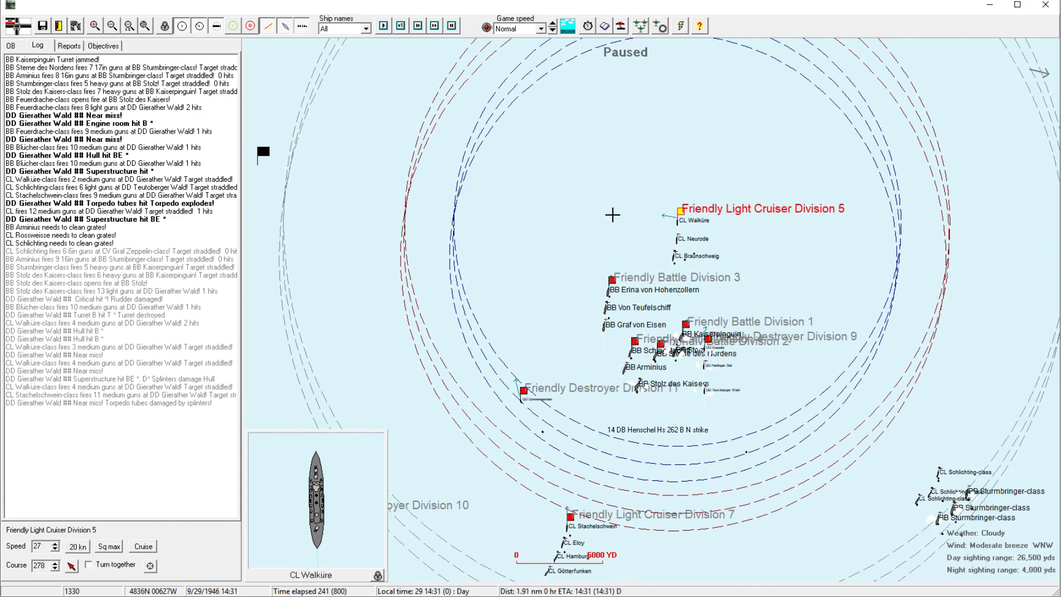
left_click(685, 329)
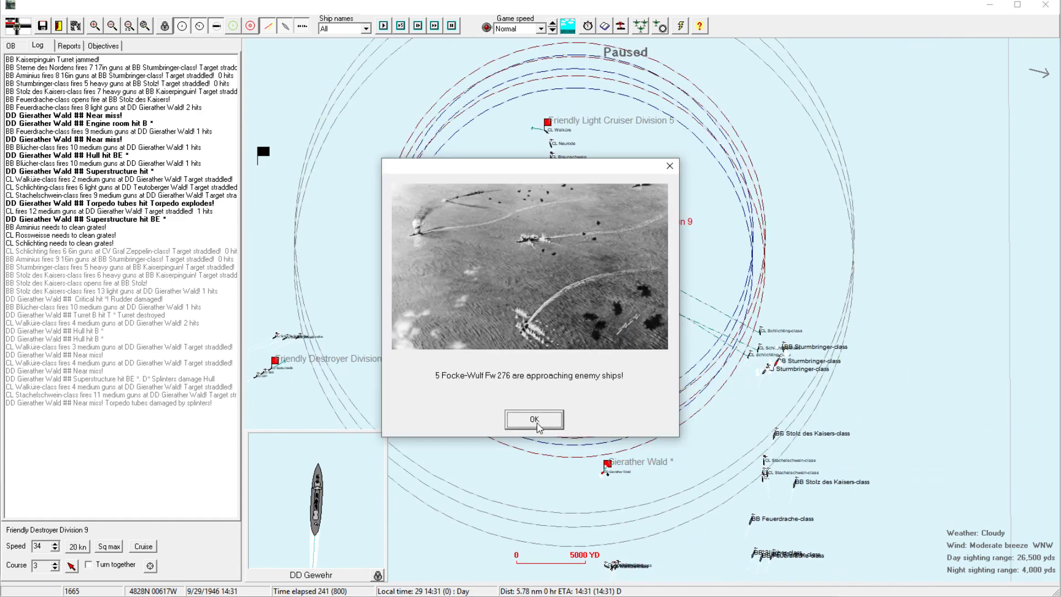
left_click(535, 417)
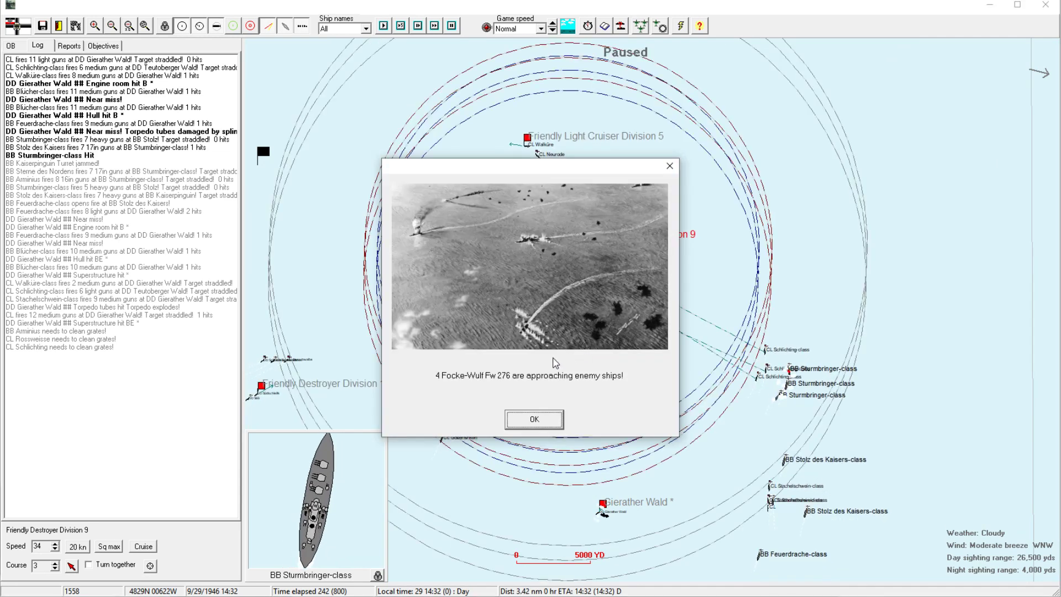
left_click(533, 419)
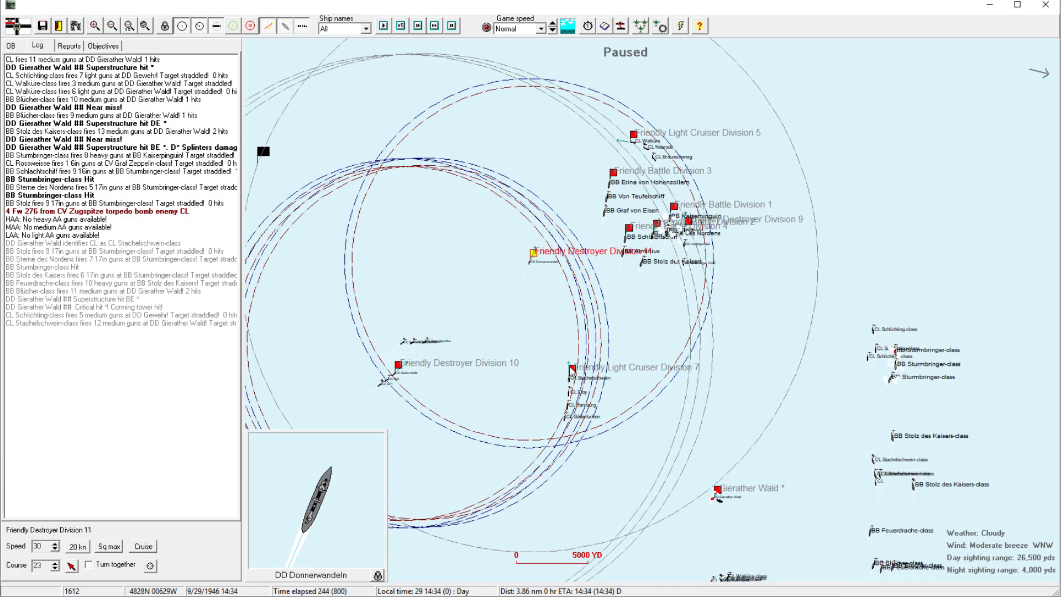
left_click(570, 368)
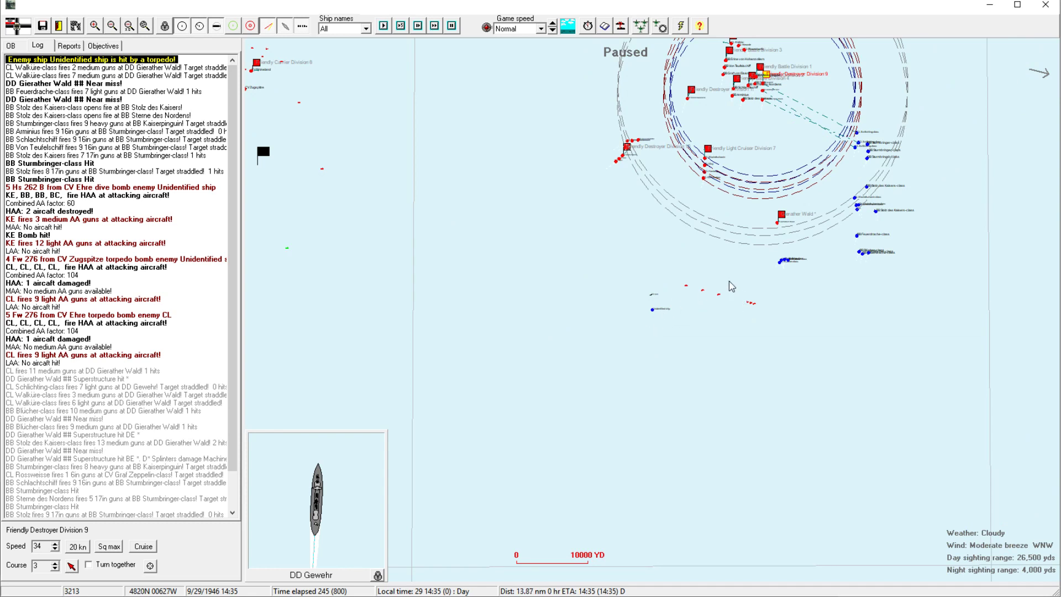
mouse_move(641, 268)
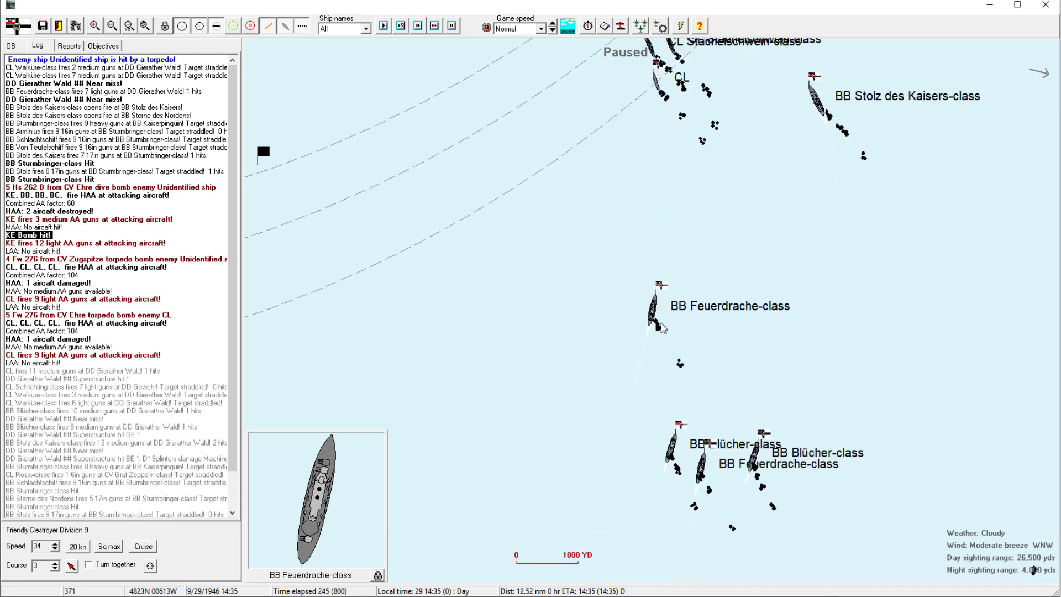
mouse_move(641, 306)
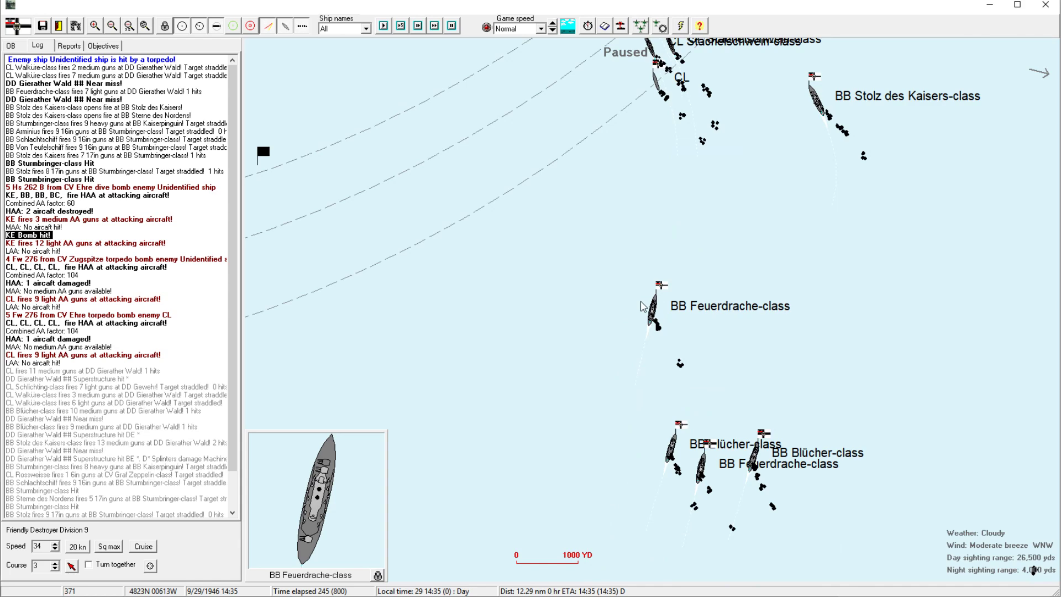
mouse_move(627, 290)
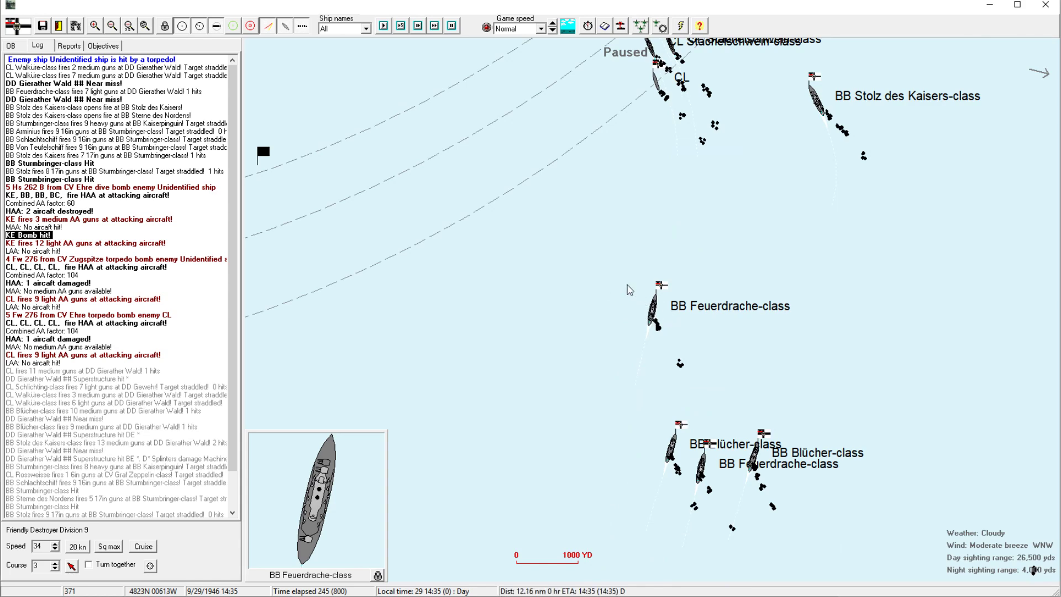
Select CL Stachelschwein to bring up Light Cruiser Division 7 after inspecting the enemy battleships.
left_click(651, 309)
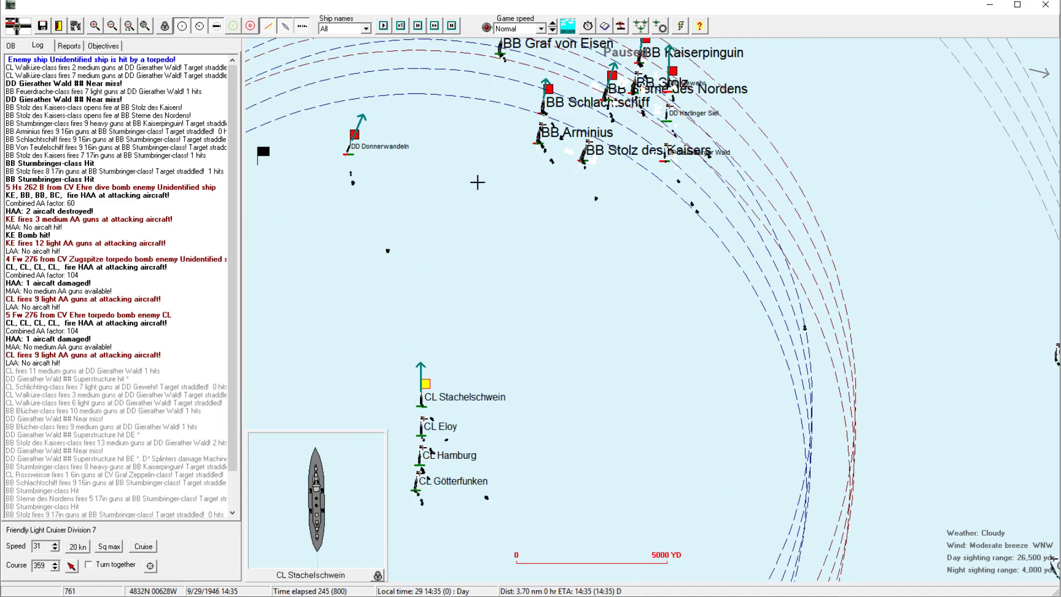
left_click(112, 25)
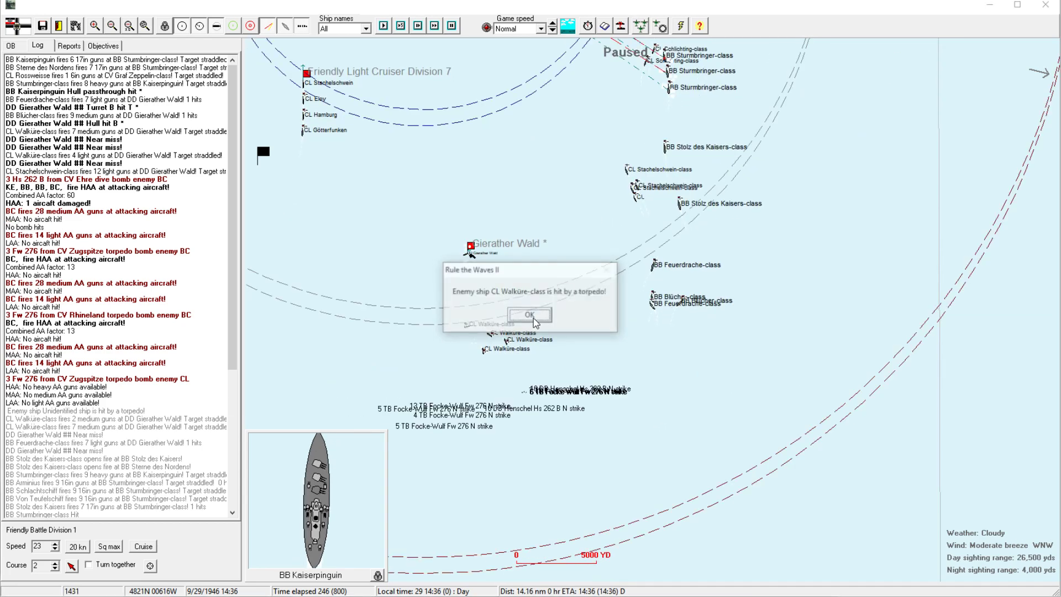
Acknowledge the torpedo hit on the enemy CL Walküre-class and resume the battle.
left_click(530, 313)
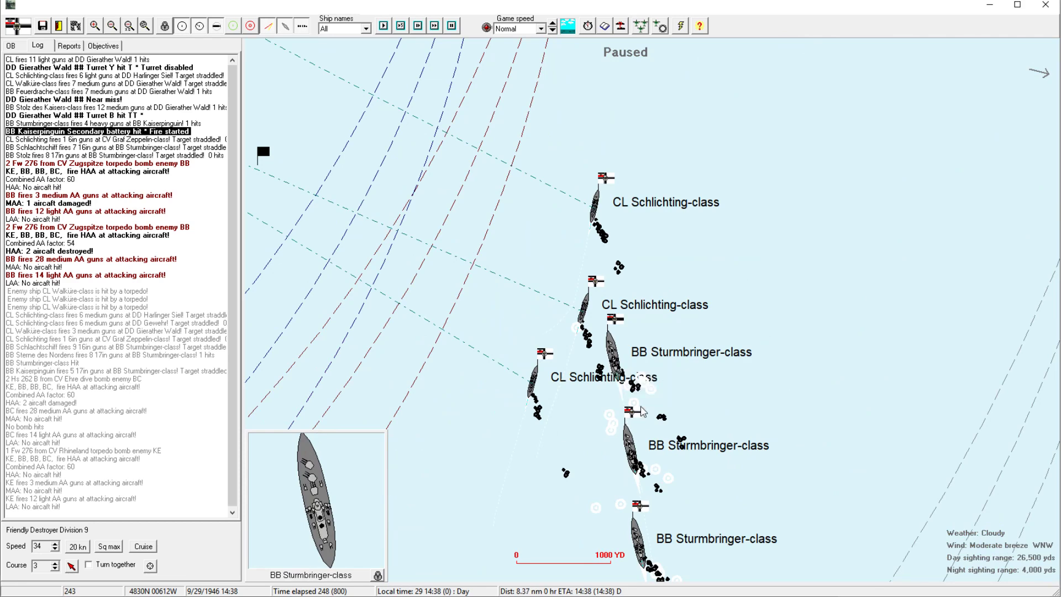
mouse_move(628, 445)
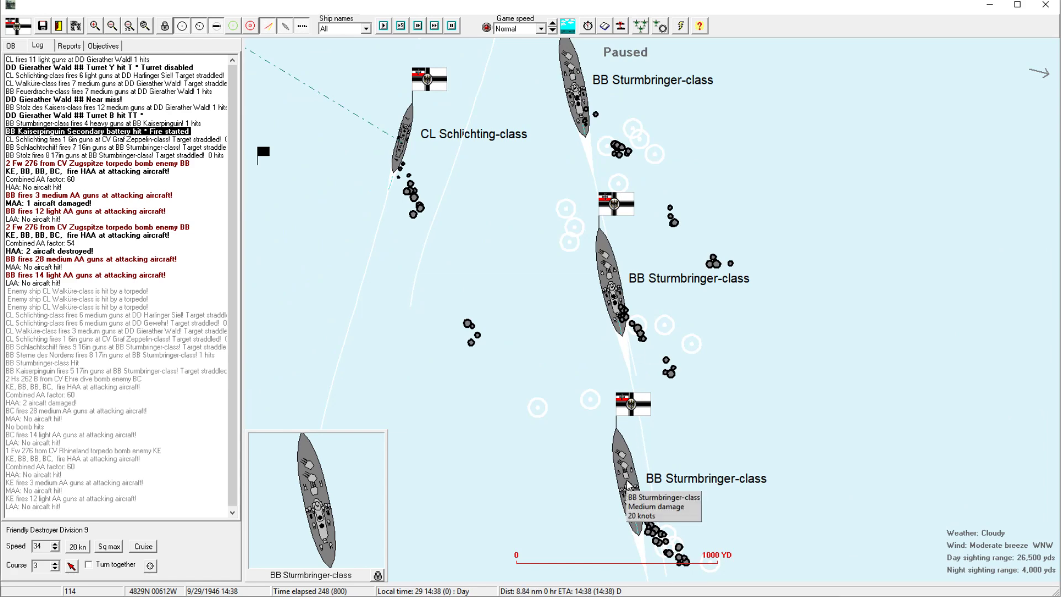
mouse_move(708, 411)
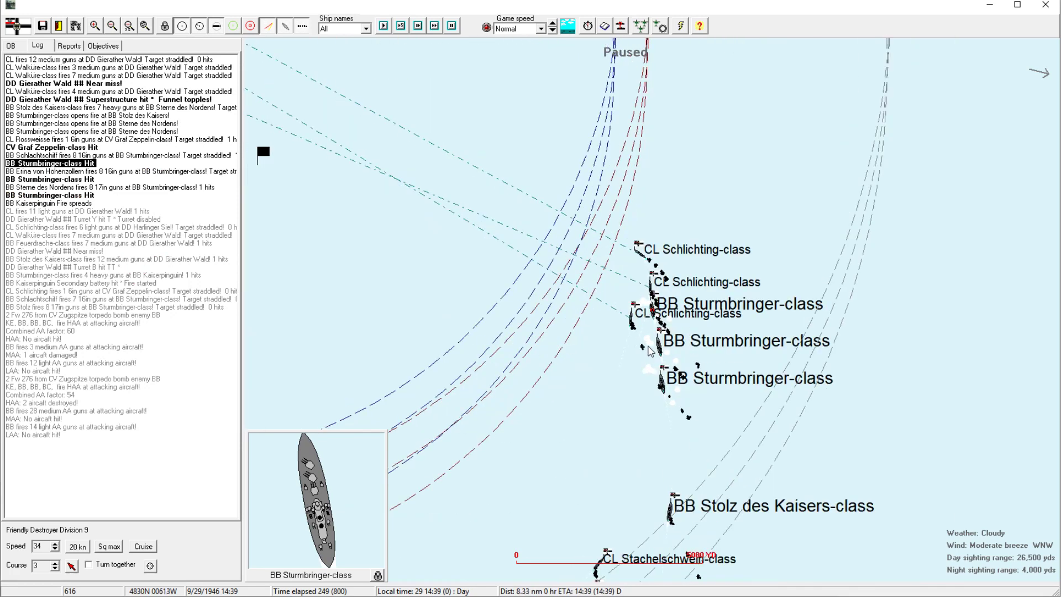
Inspect the Sturmbringer-class group, then select Friendly Carrier Division 8 on the full map.
left_click(107, 25)
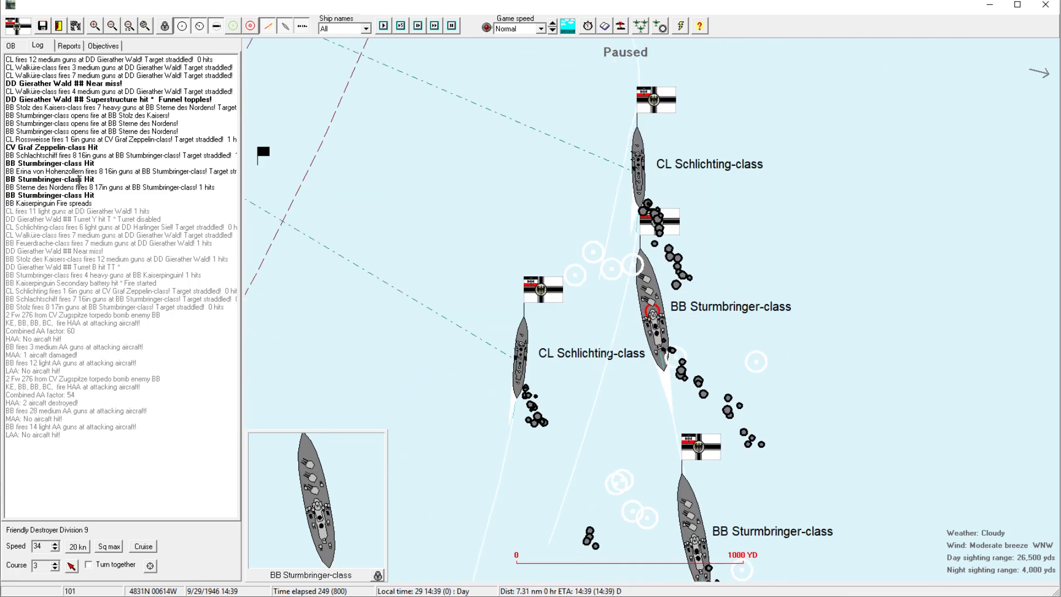
left_click(38, 177)
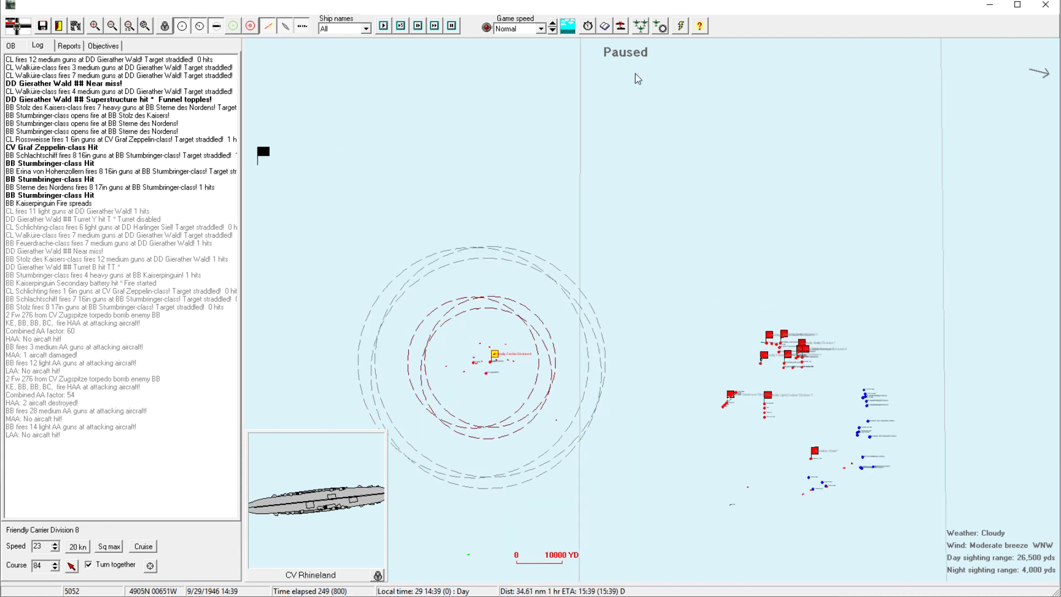
Review Friendly Carrier Division 8's squadrons in the strike setup, then exit it.
left_click(350, 425)
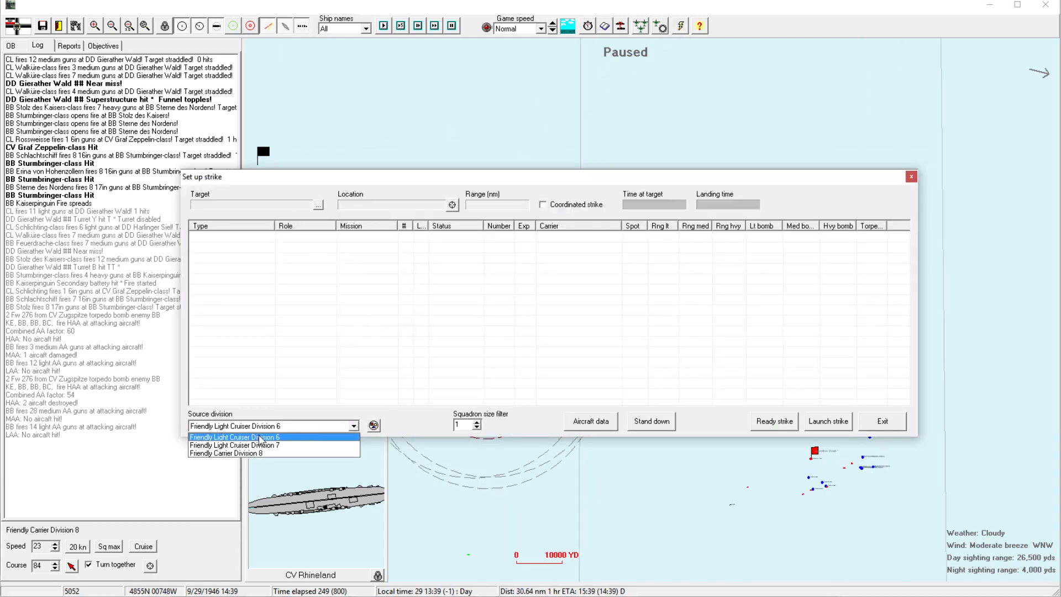
left_click(225, 453)
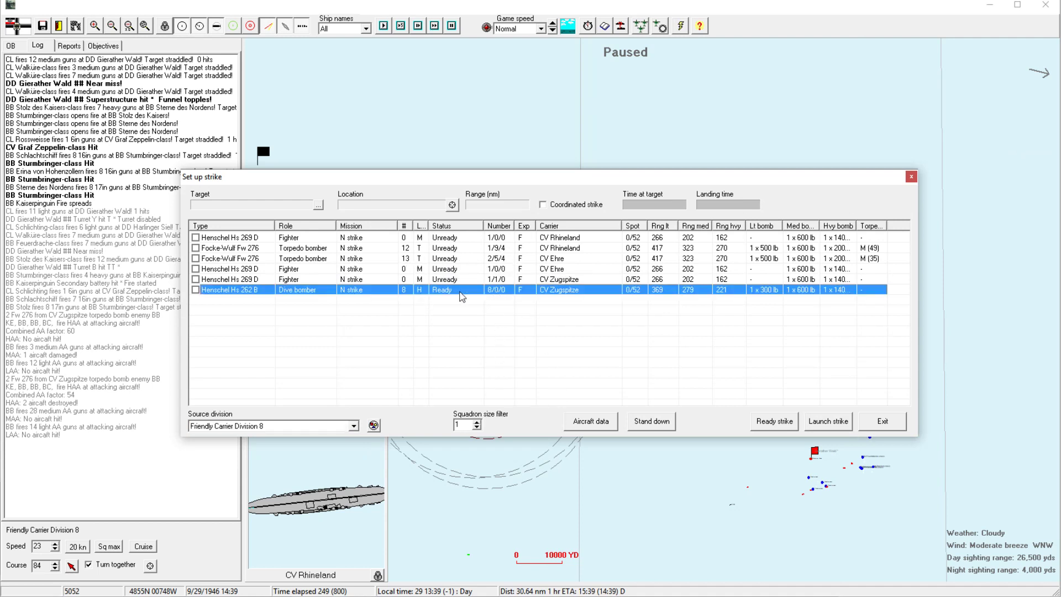
mouse_move(498, 290)
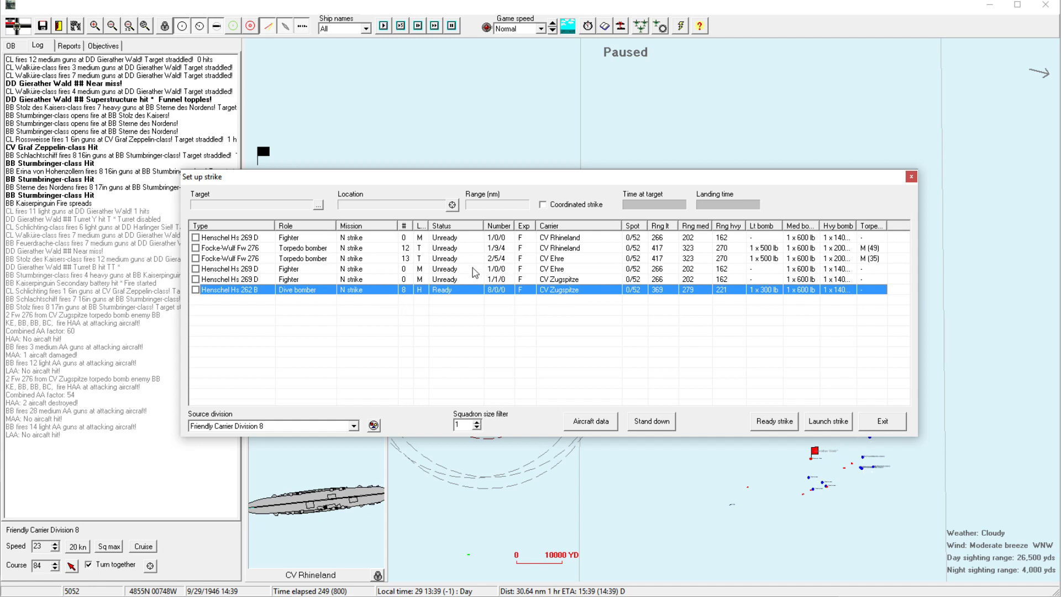
mouse_move(499, 258)
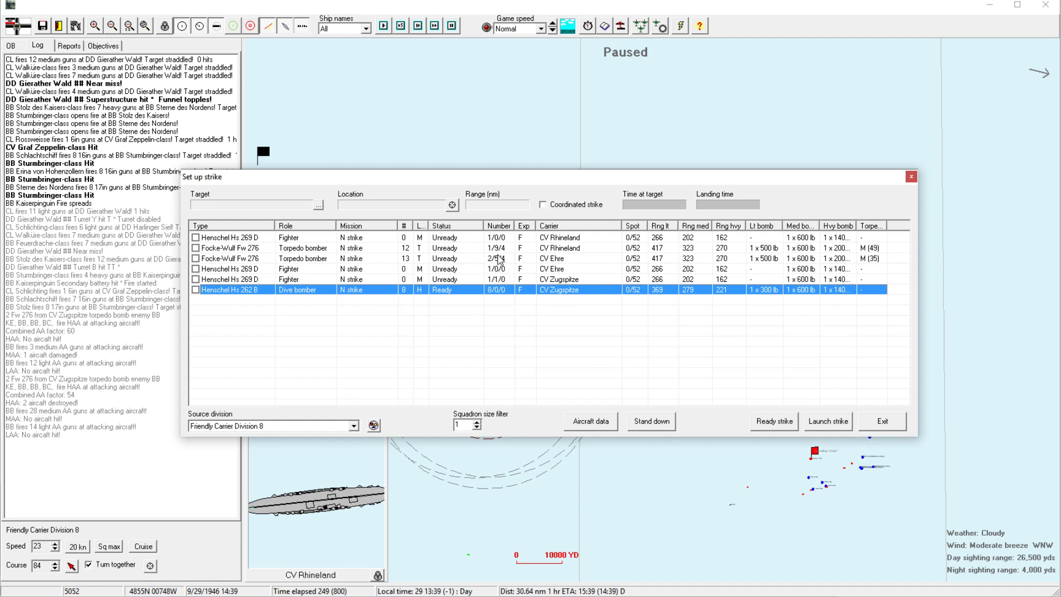
mouse_move(347, 275)
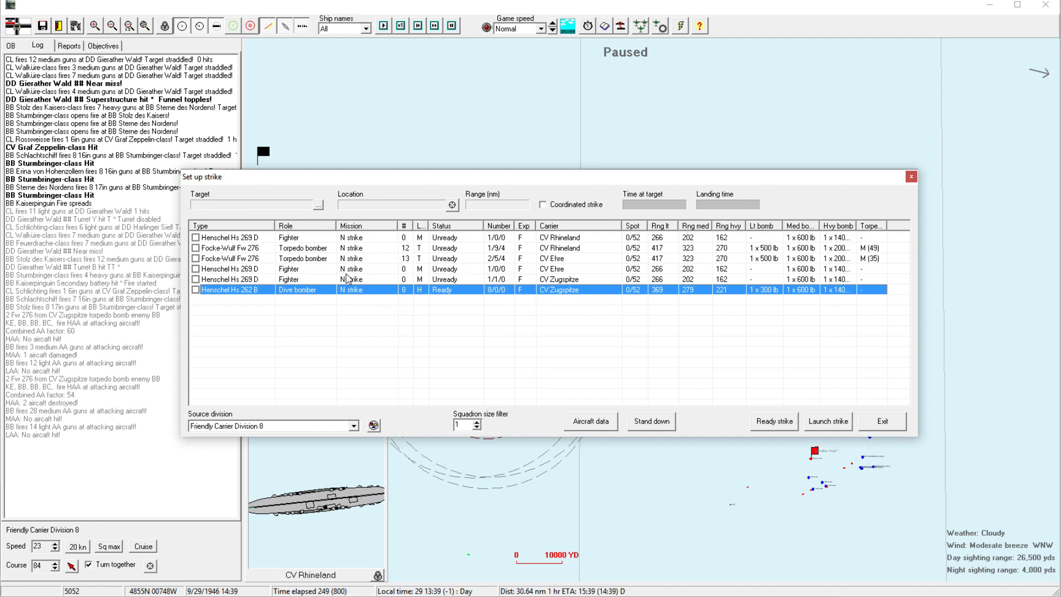
mouse_move(436, 330)
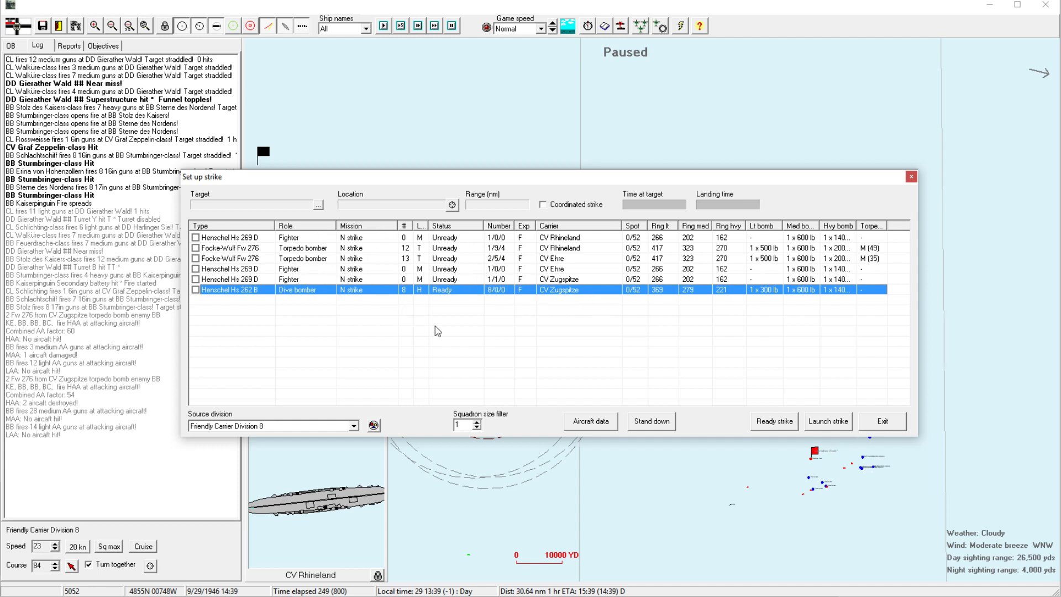
left_click(881, 421)
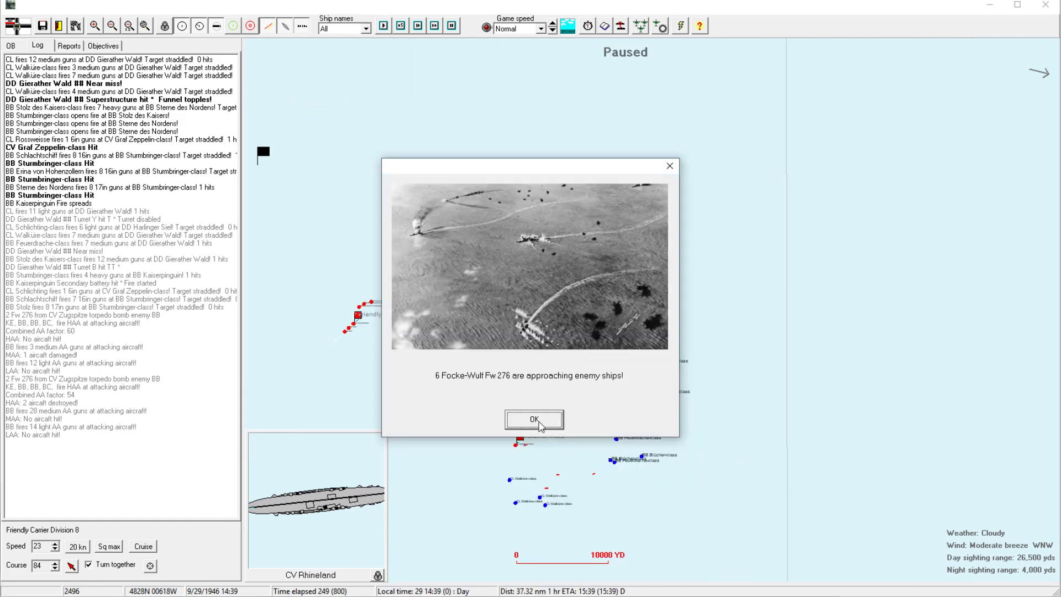
Dismiss the aircraft notice and review BB Stolz des Kaisers' log of hits before closing its details.
left_click(531, 420)
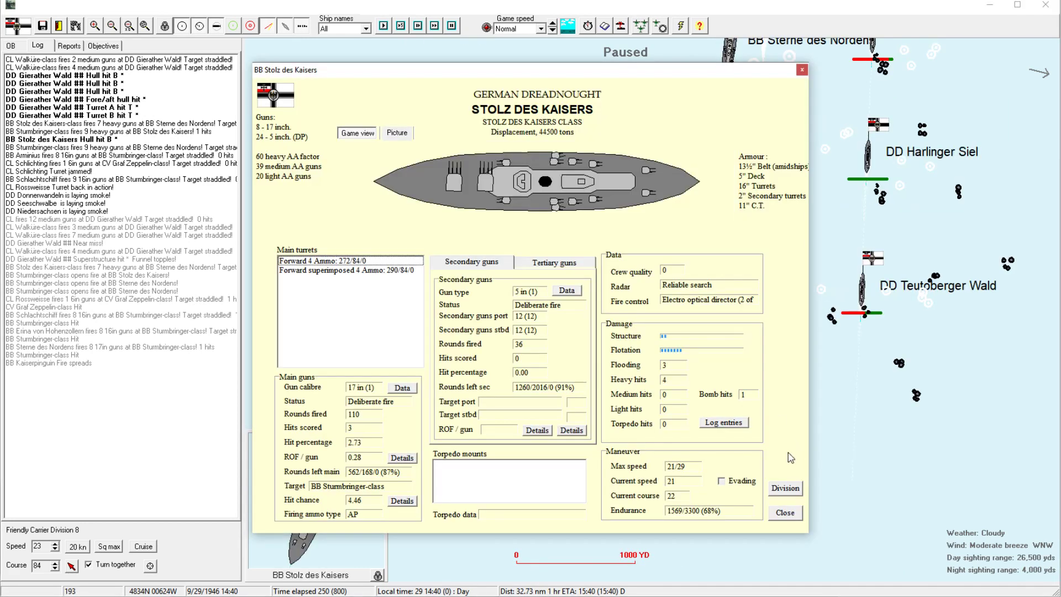
left_click(723, 422)
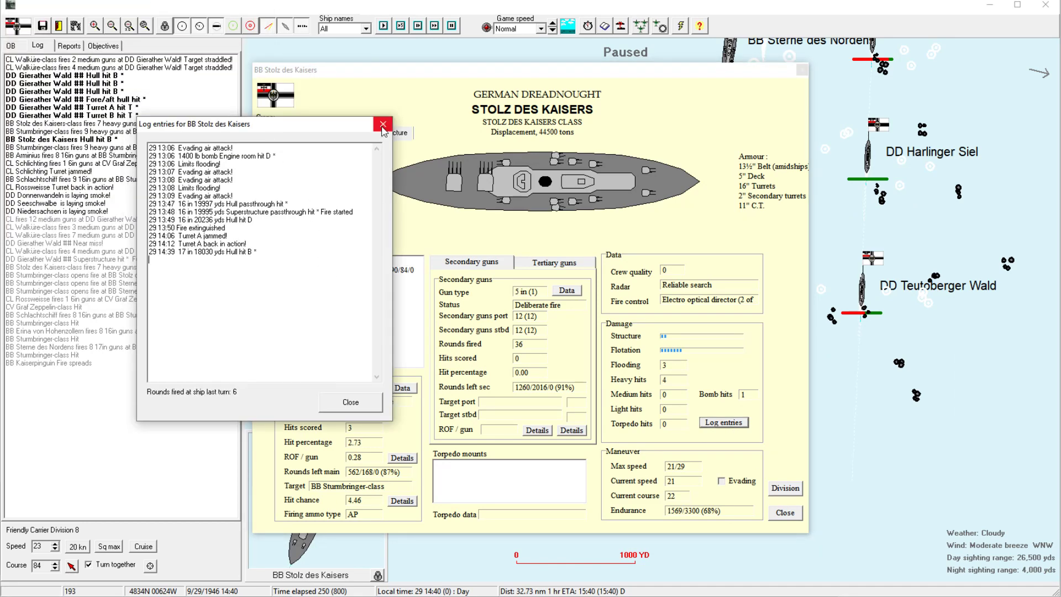
left_click(378, 124)
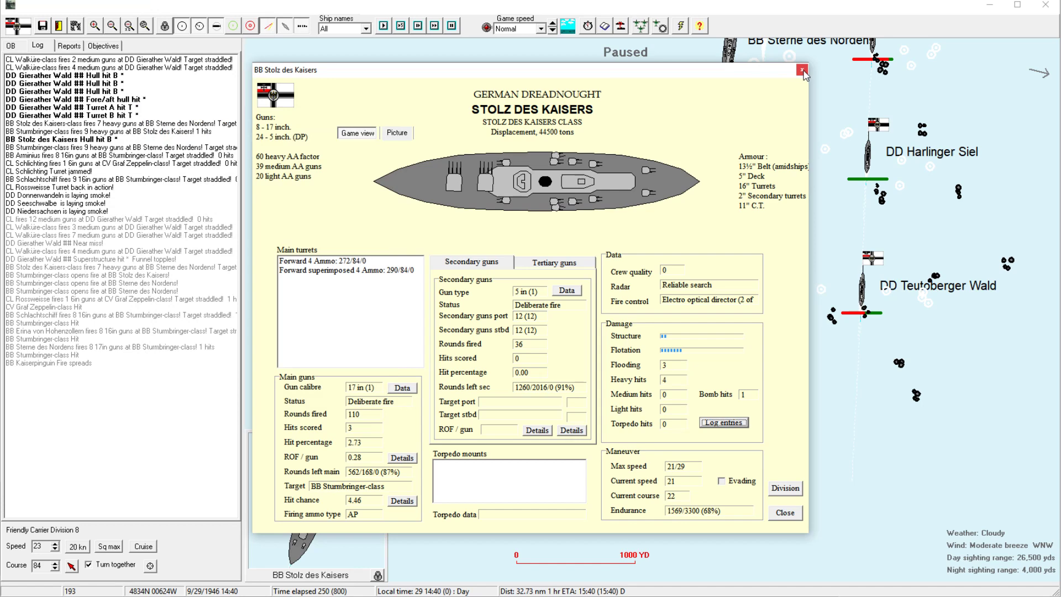
mouse_move(800, 71)
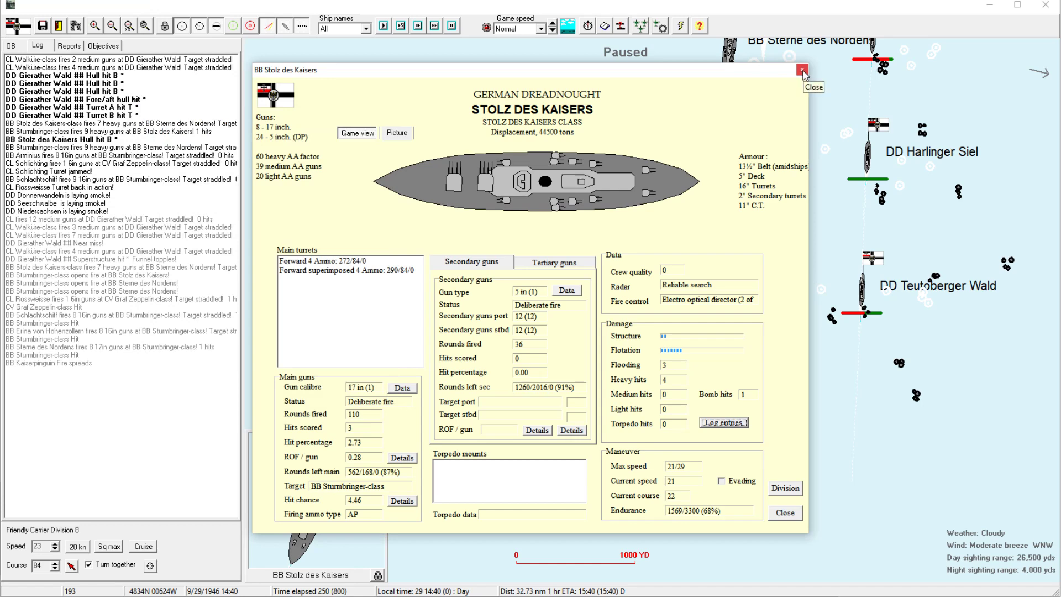
left_click(801, 71)
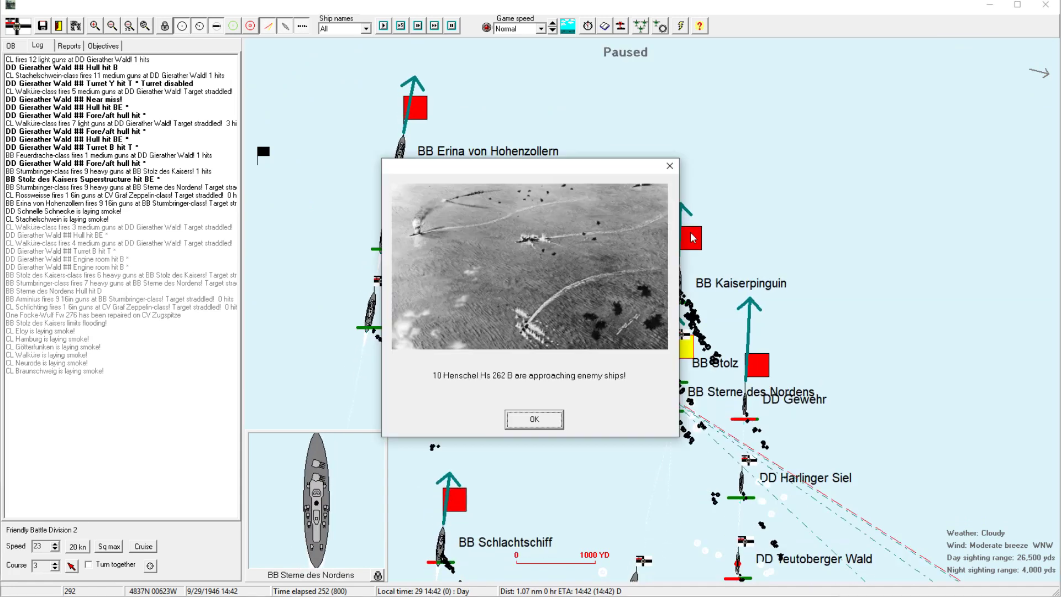
Dismiss the dive bomber notice, inspect DD Teutoberger Wald, and reopen Carrier Division 8's strike setup.
left_click(534, 419)
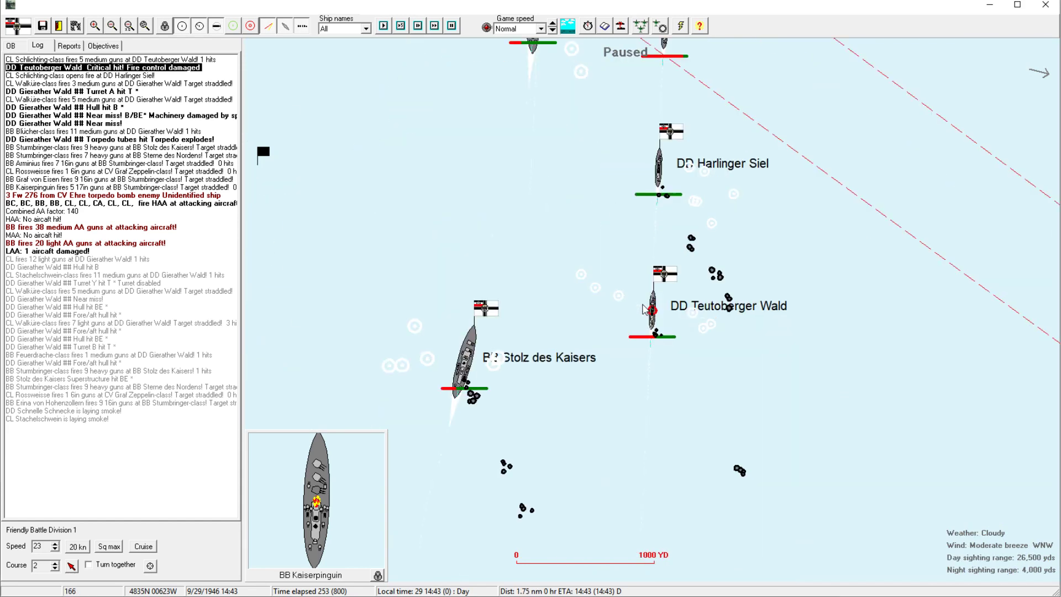
left_click(650, 312)
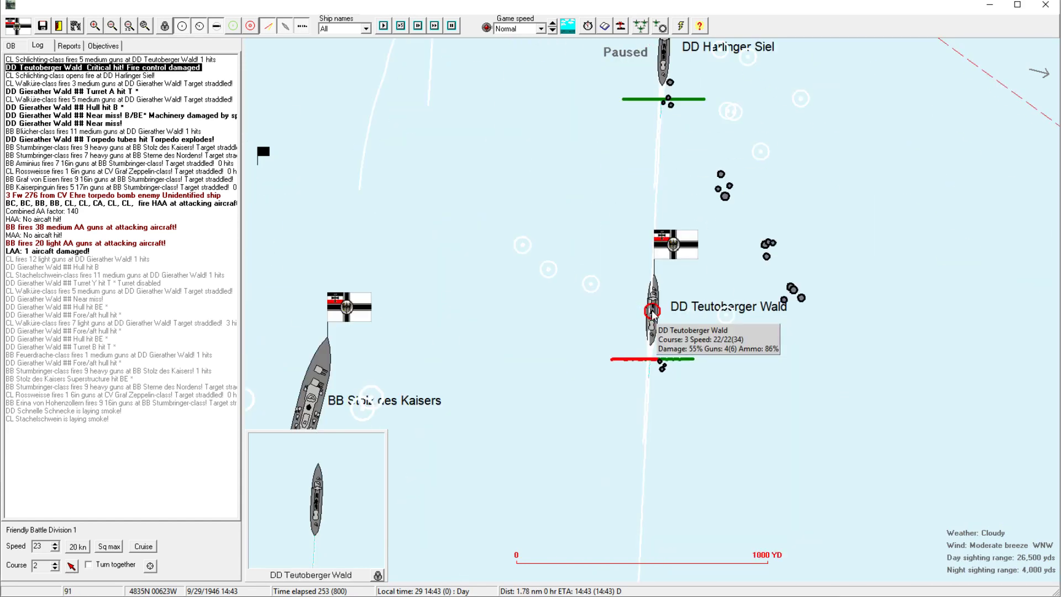
mouse_move(589, 200)
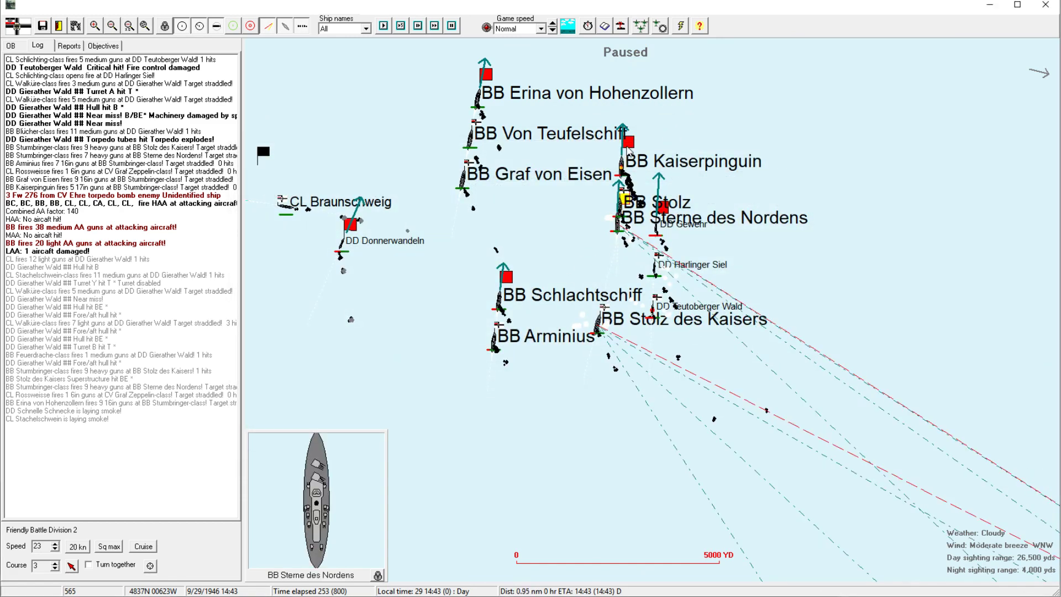
left_click(627, 145)
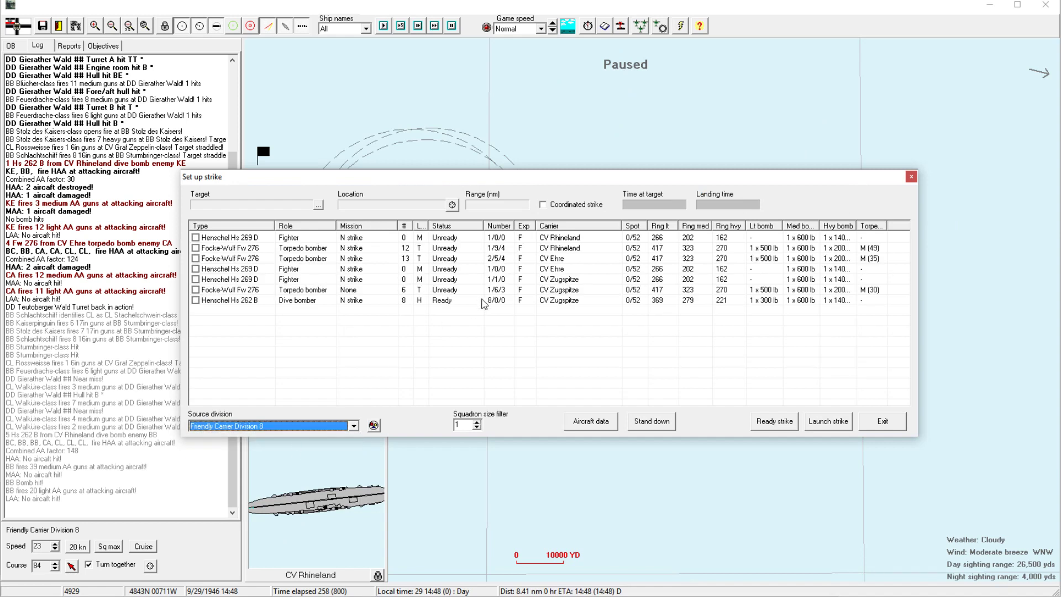
mouse_move(502, 268)
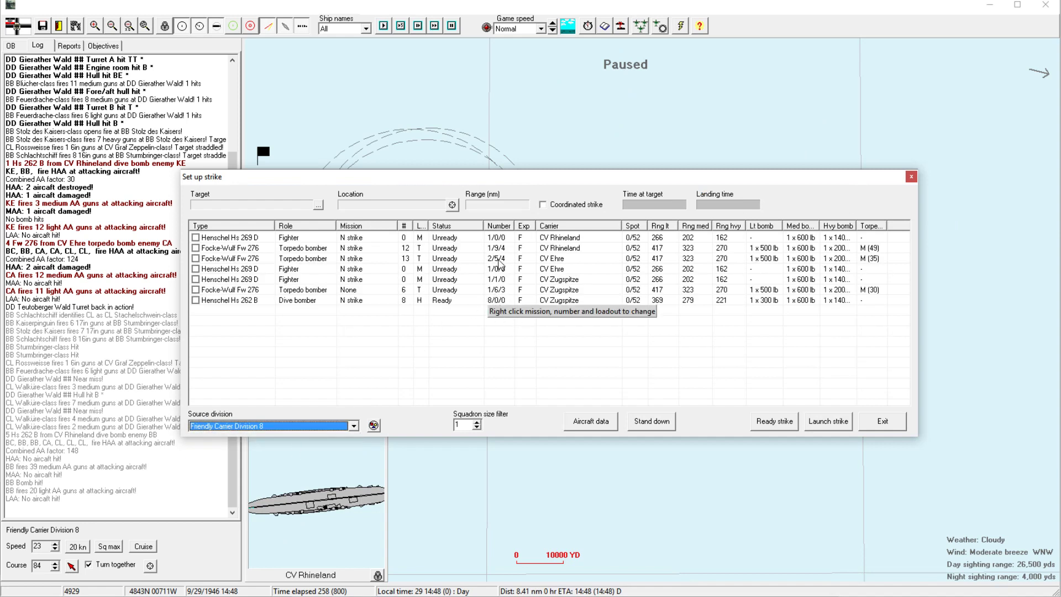
Exit the strike setup and bring up Friendly Destroyer Division 10's roster.
left_click(882, 421)
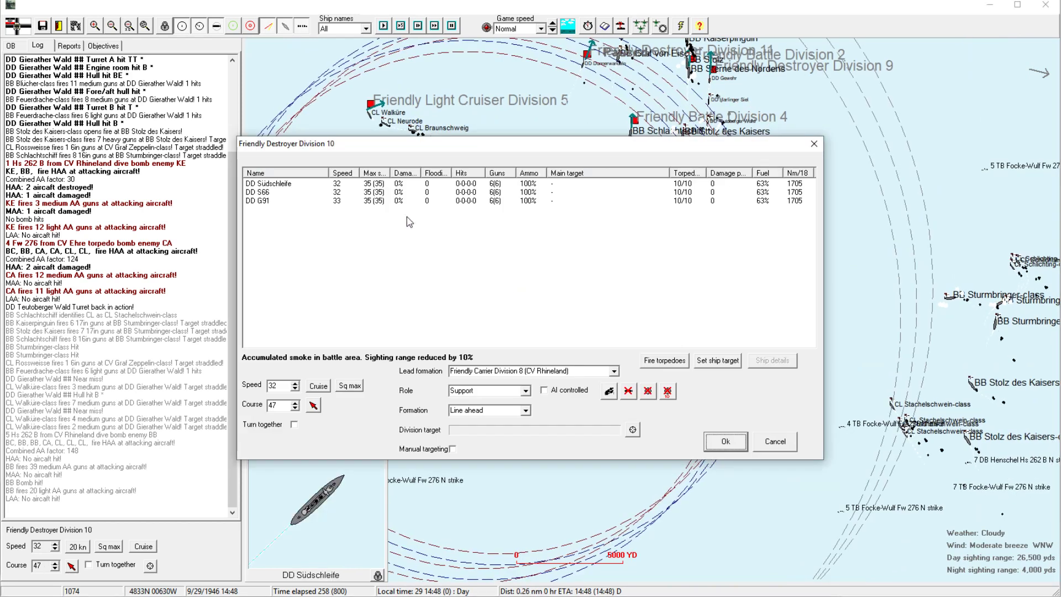
Check DD Südschleife's details, then close Destroyer Division 10's orders.
left_click(771, 360)
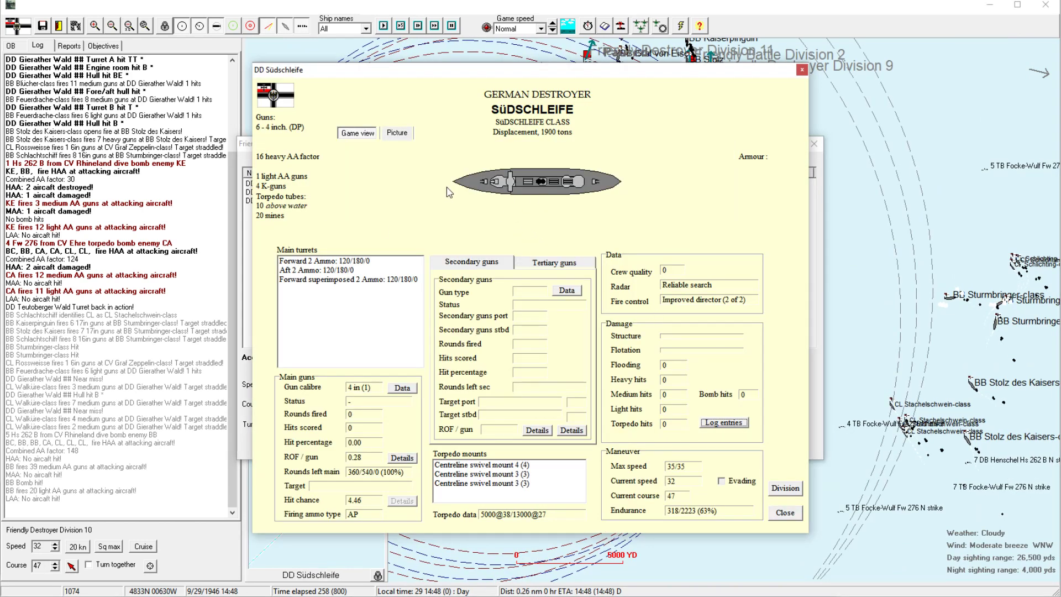
mouse_move(666, 380)
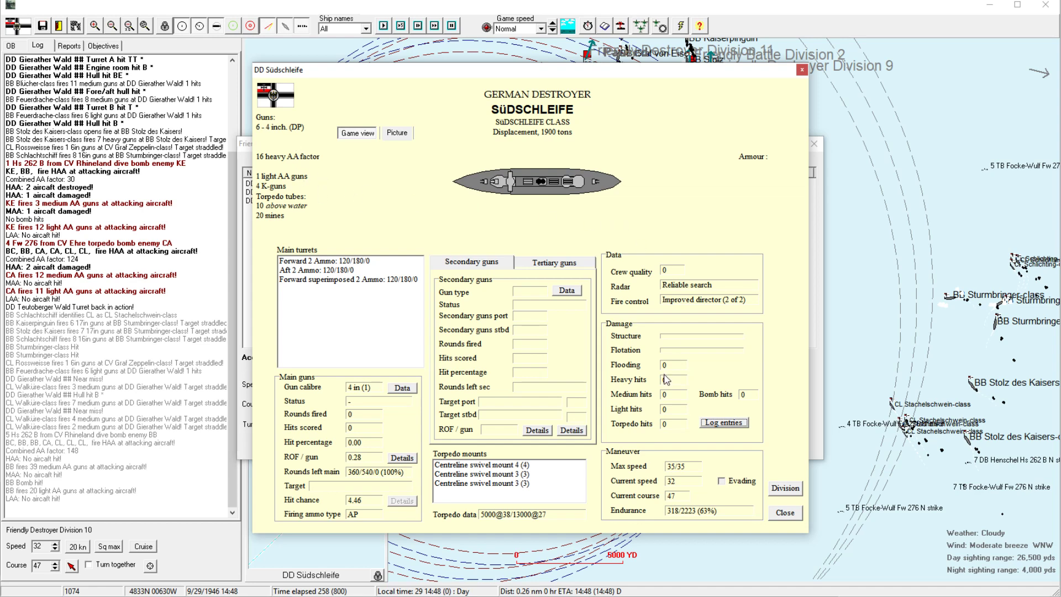
left_click(785, 489)
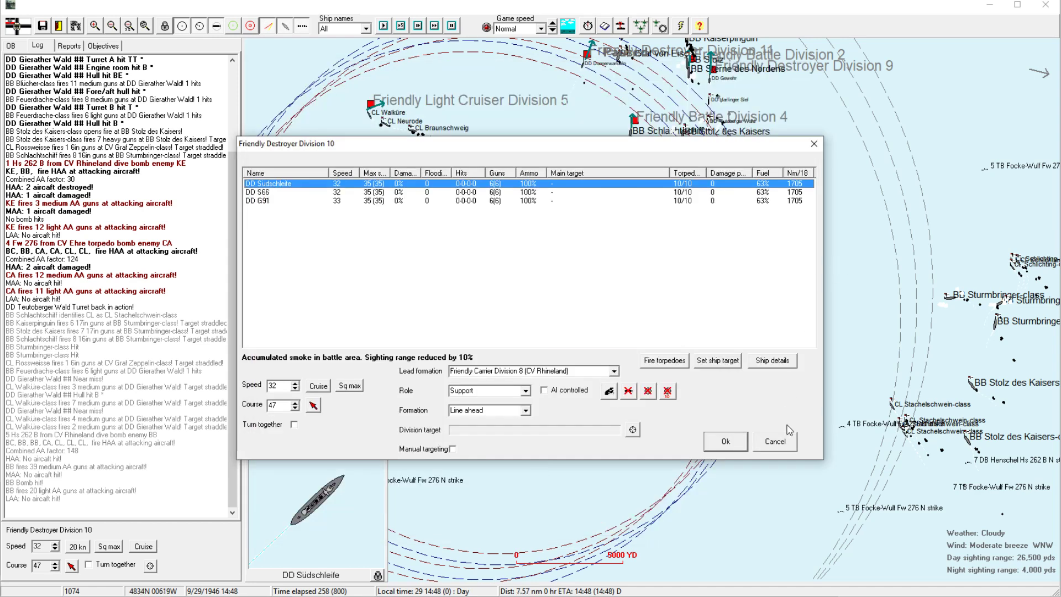
left_click(725, 441)
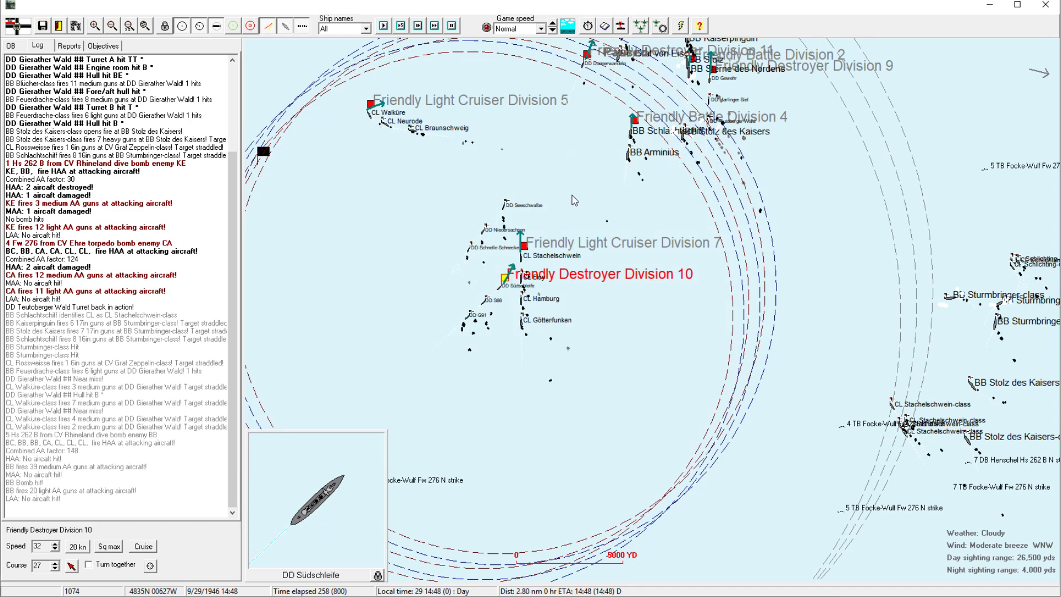
Acknowledge DD Gierather Wald's sinking, select Light Cruiser Division 7, and reopen the carrier strike setup.
left_click(525, 245)
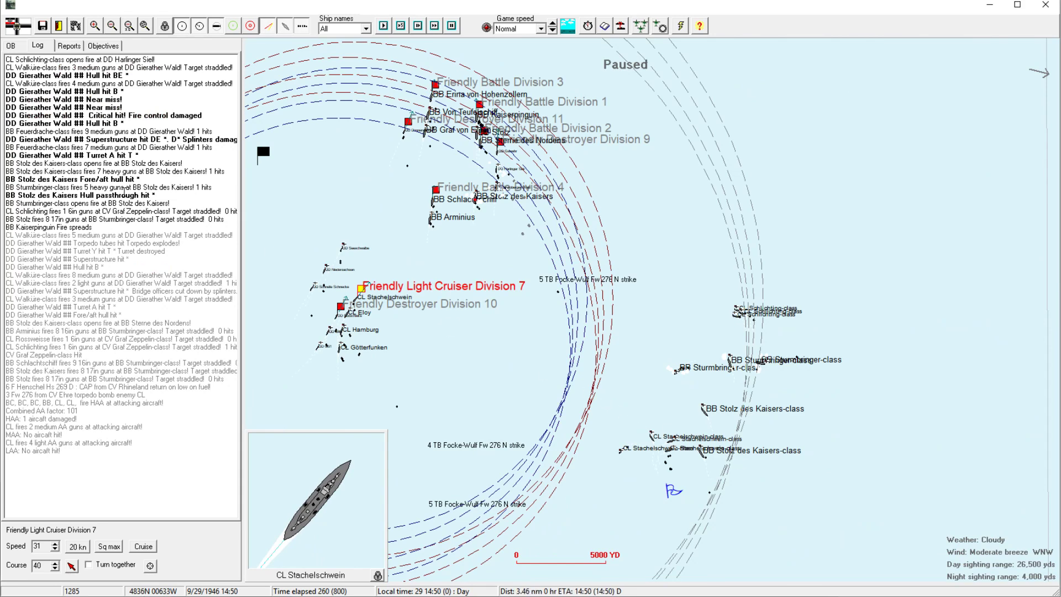
mouse_move(703, 395)
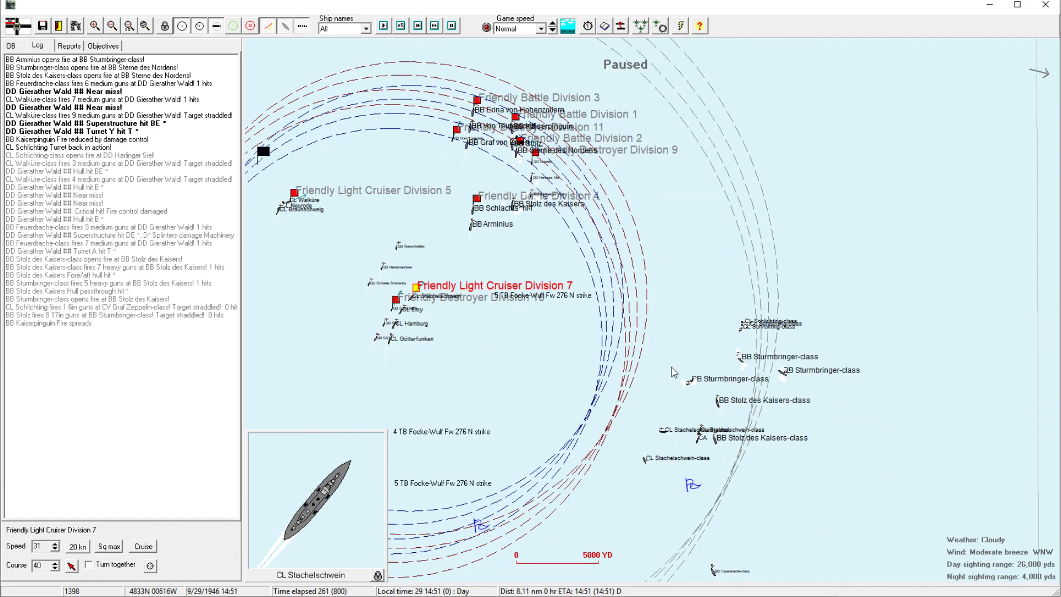
mouse_move(704, 412)
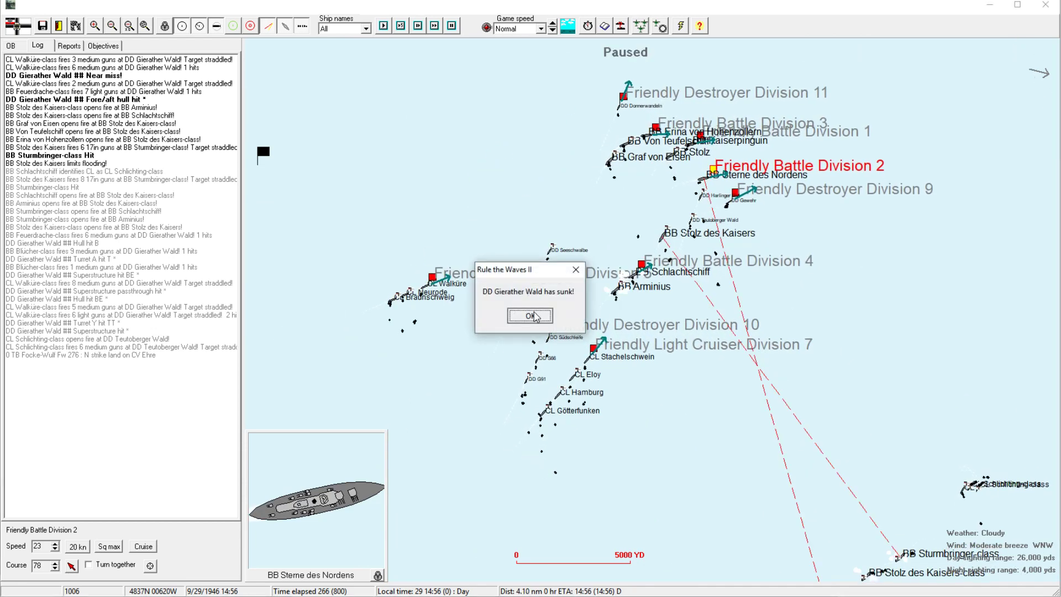
left_click(529, 316)
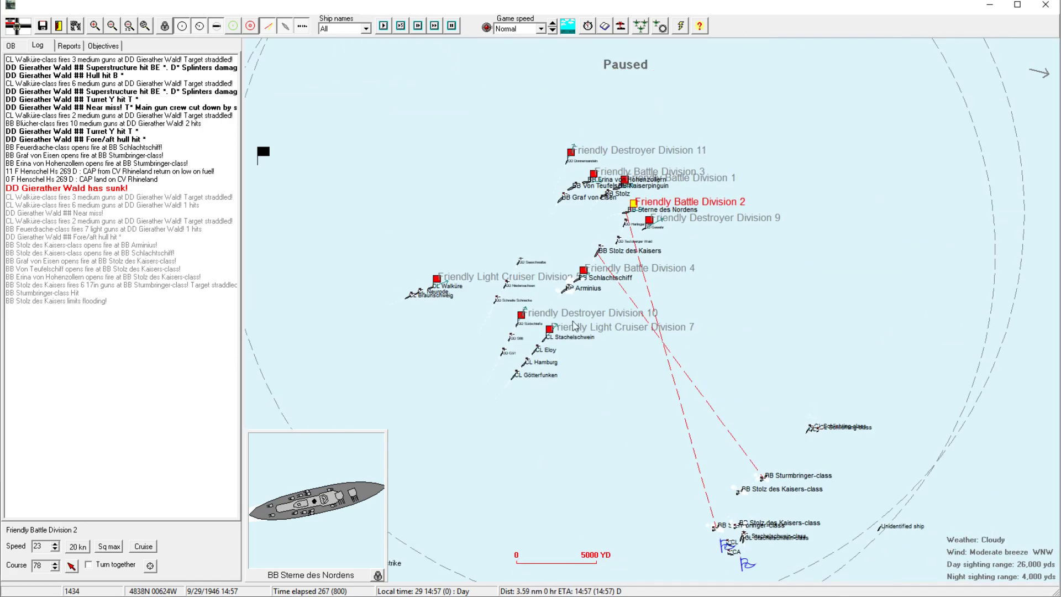
left_click(546, 329)
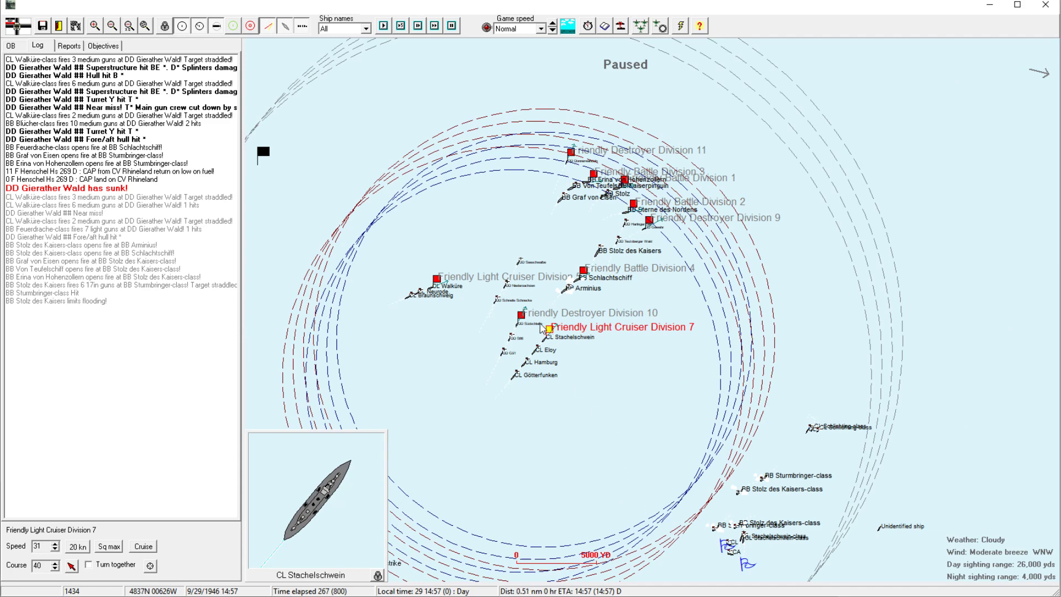
left_click(519, 313)
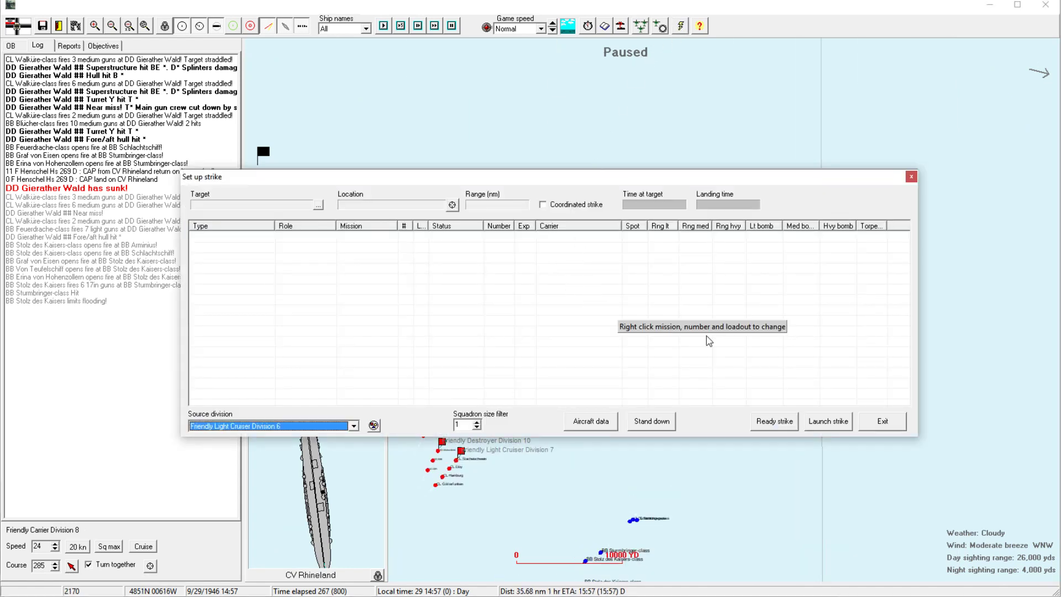
mouse_move(808, 368)
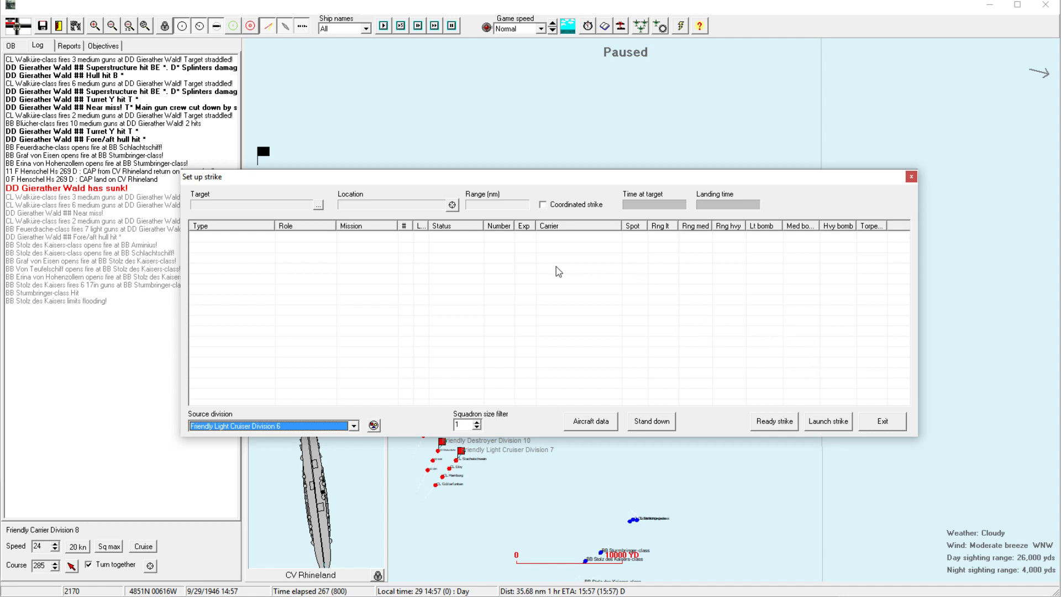
mouse_move(683, 283)
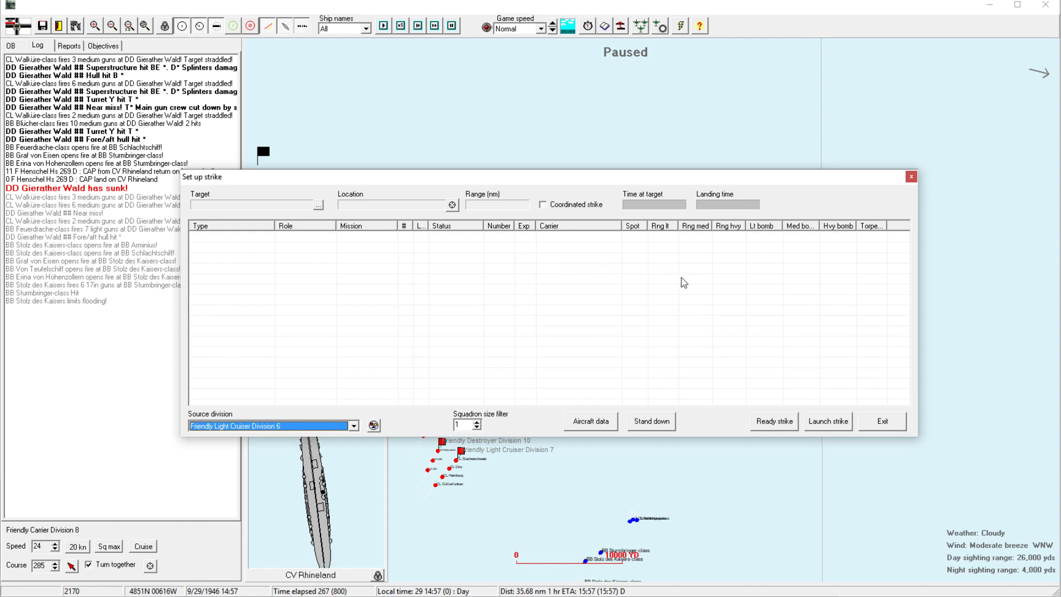
mouse_move(642, 210)
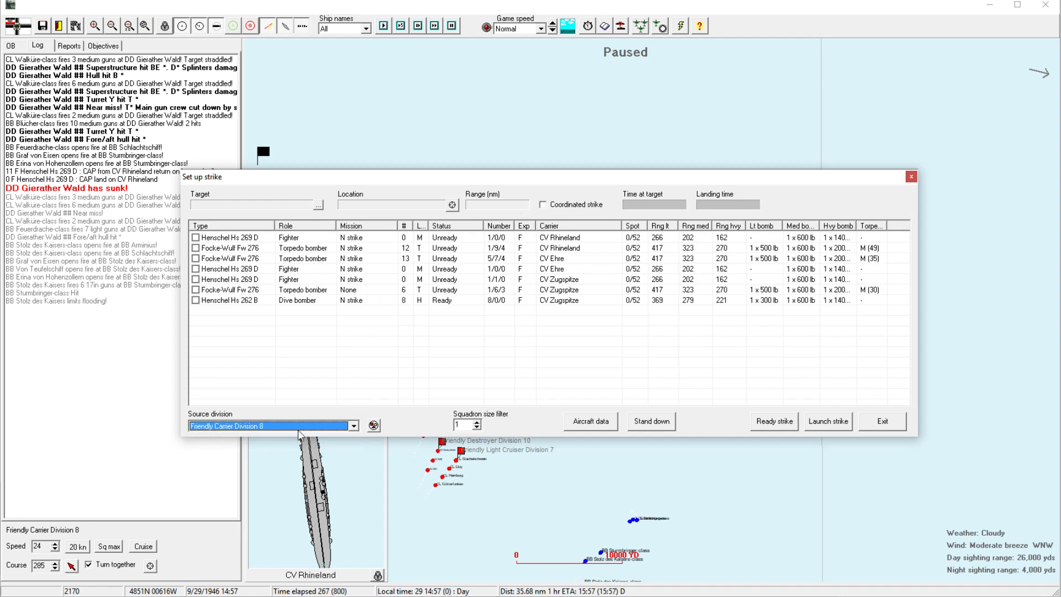
mouse_move(442, 304)
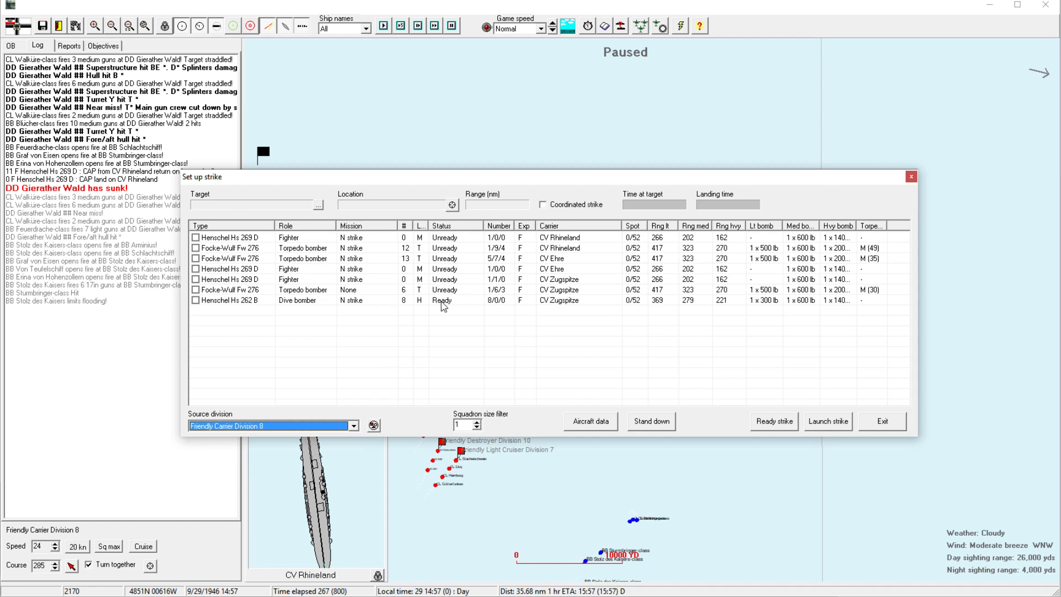
Exit the strike setup after reviewing Carrier Division 8's available aircraft.
left_click(881, 421)
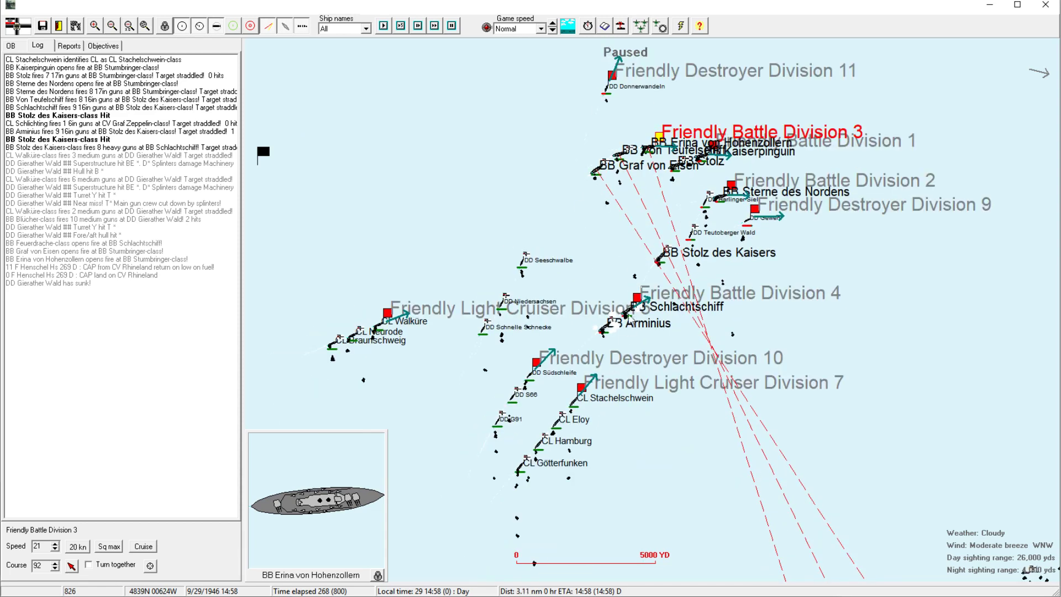
Select Light Cruiser Division 7, check the battle area at various zooms, and bring up its orders.
left_click(636, 305)
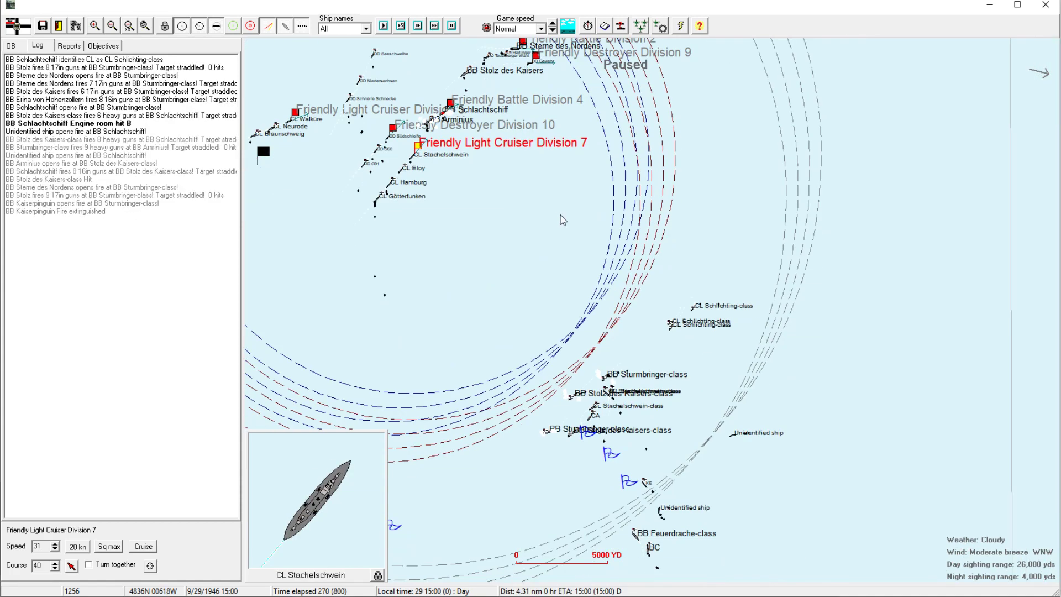
left_click(113, 26)
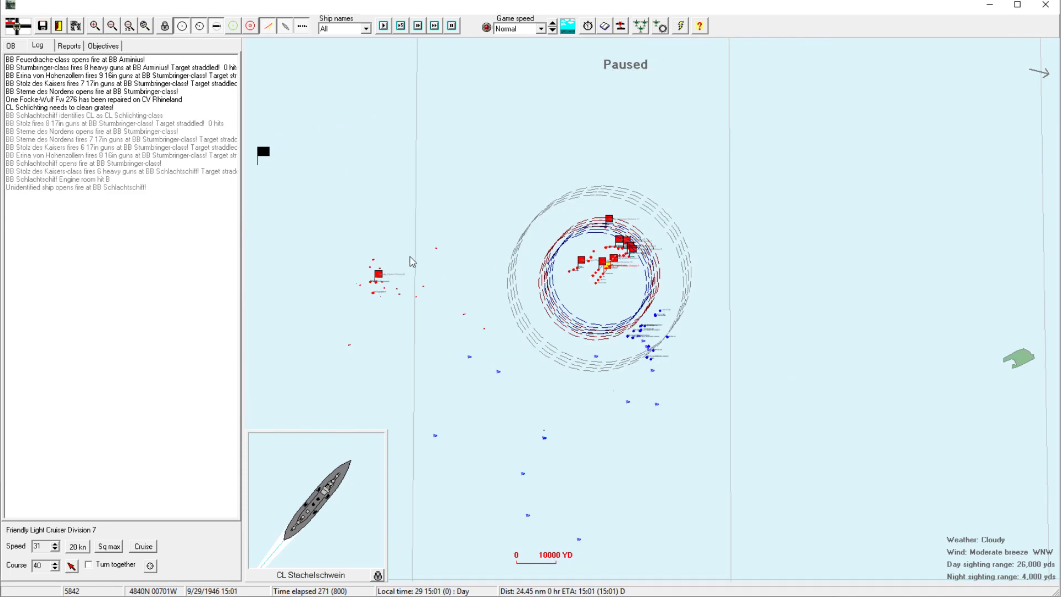
left_click(97, 27)
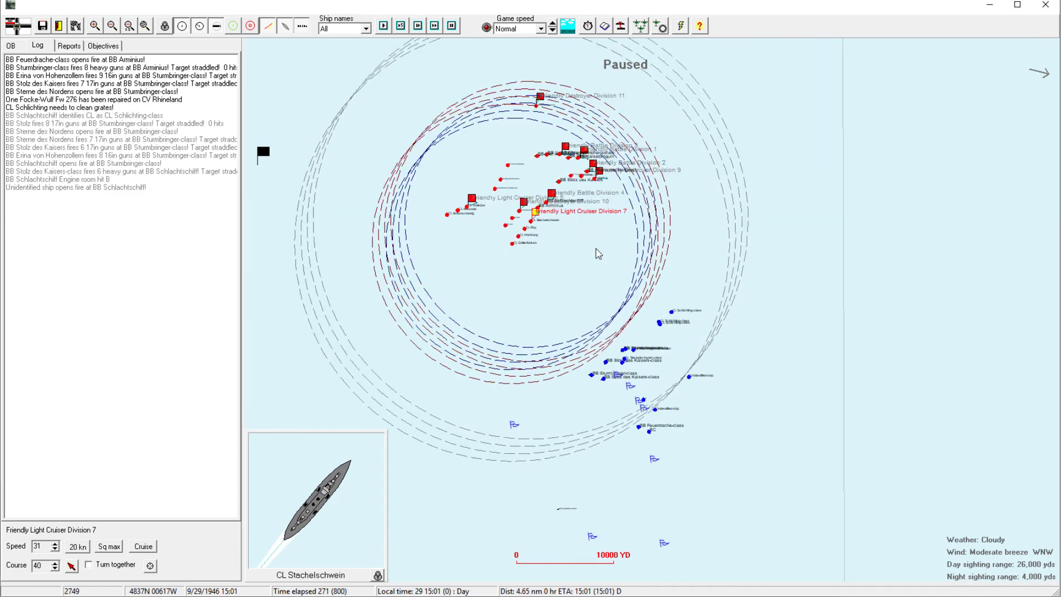
left_click(95, 26)
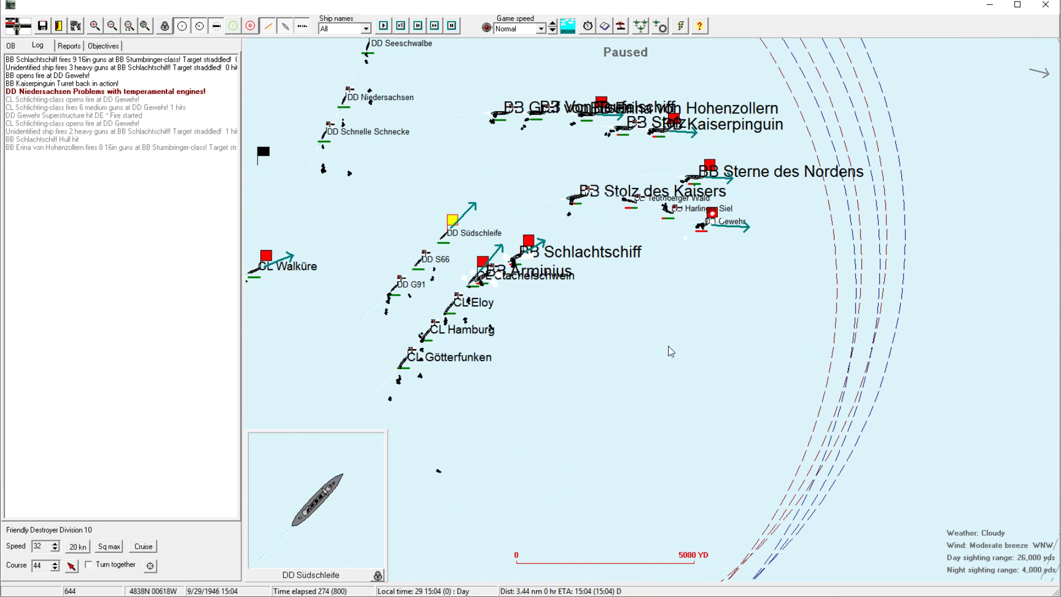
left_click(51, 541)
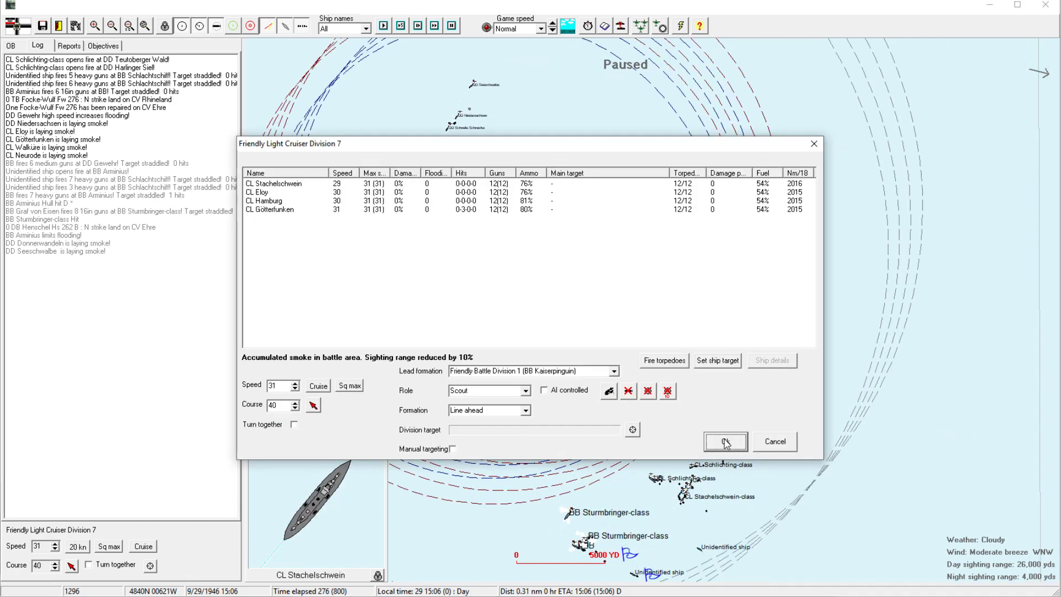
Confirm Light Cruiser Division 7's orders unchanged and return to the map.
left_click(723, 441)
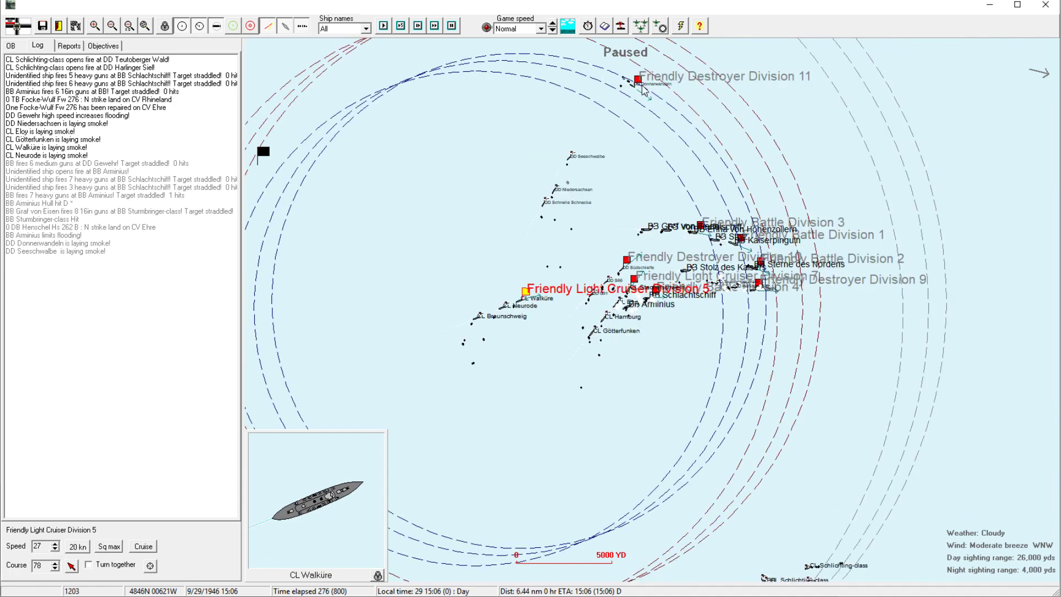
Select Destroyer Division 9 to send it south at about 165 degrees toward the enemy battleships.
left_click(632, 79)
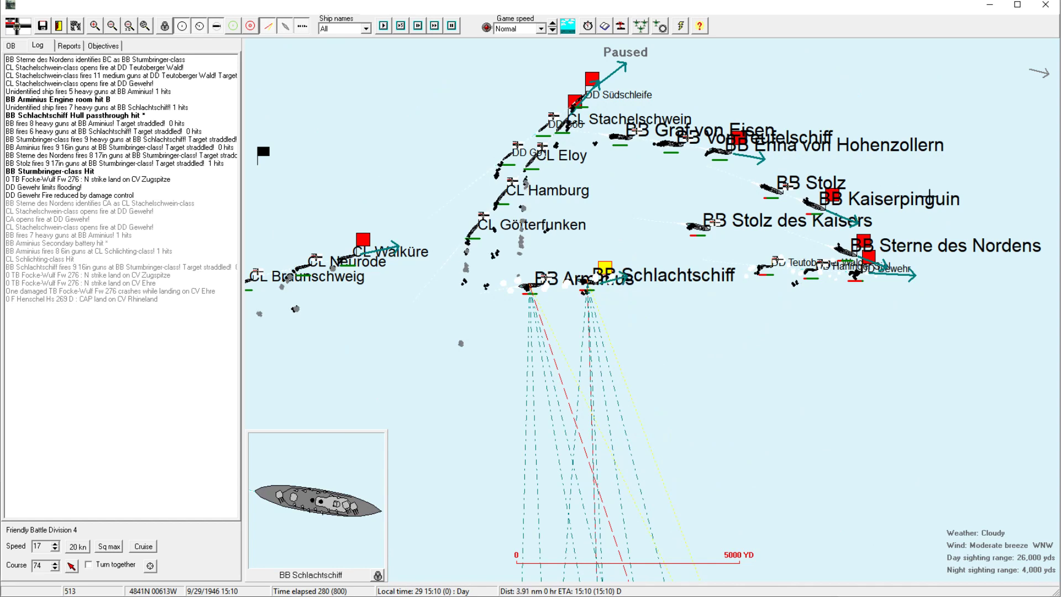
mouse_move(664, 190)
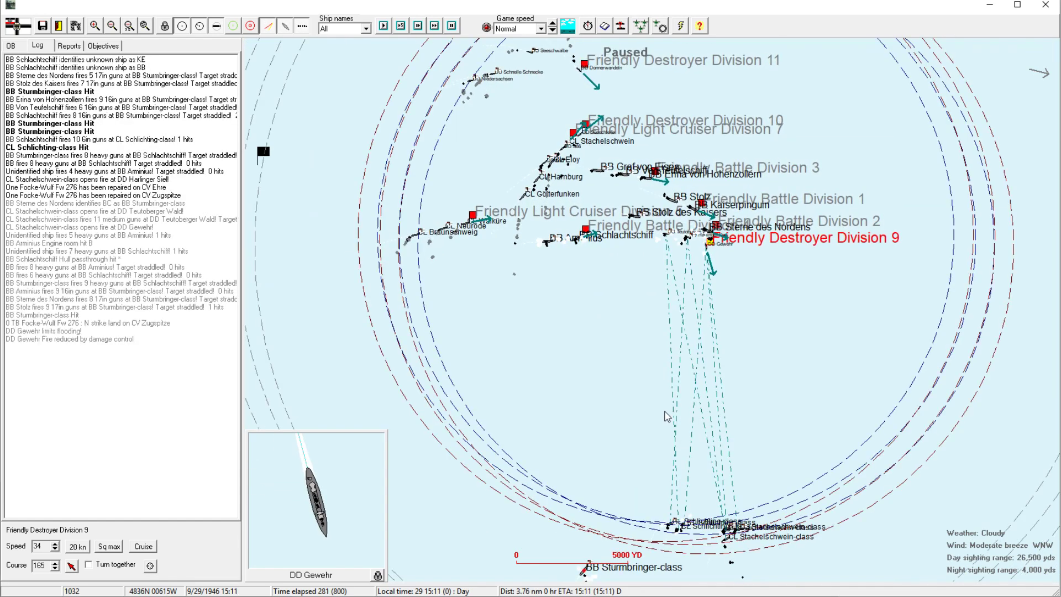
mouse_move(679, 385)
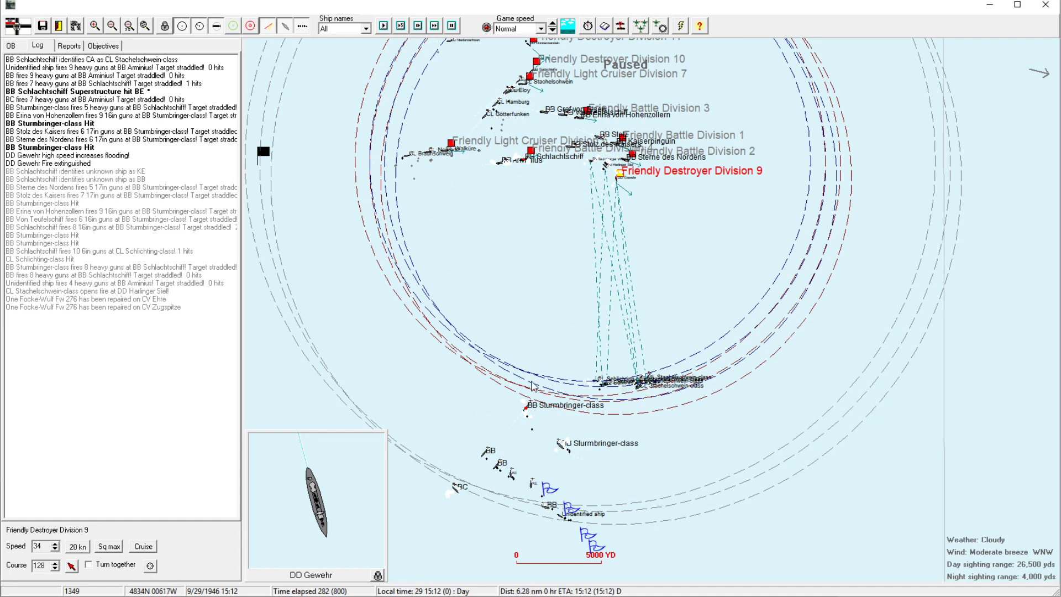
mouse_move(539, 217)
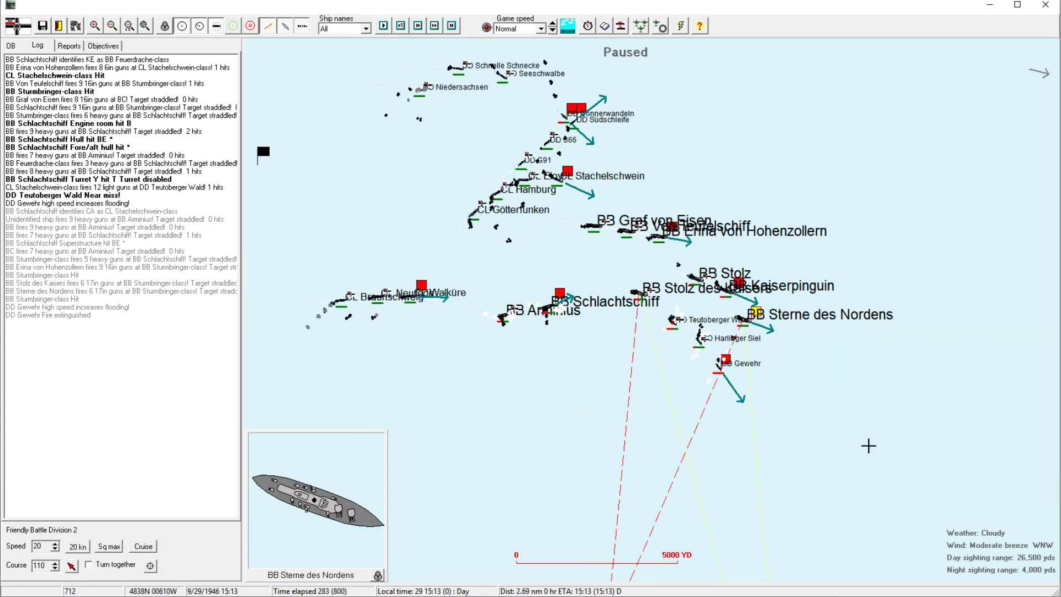
Point Battle Division 2 toward the enemy and zoom in on the enemy Sturmbringer-class ships.
left_click(740, 285)
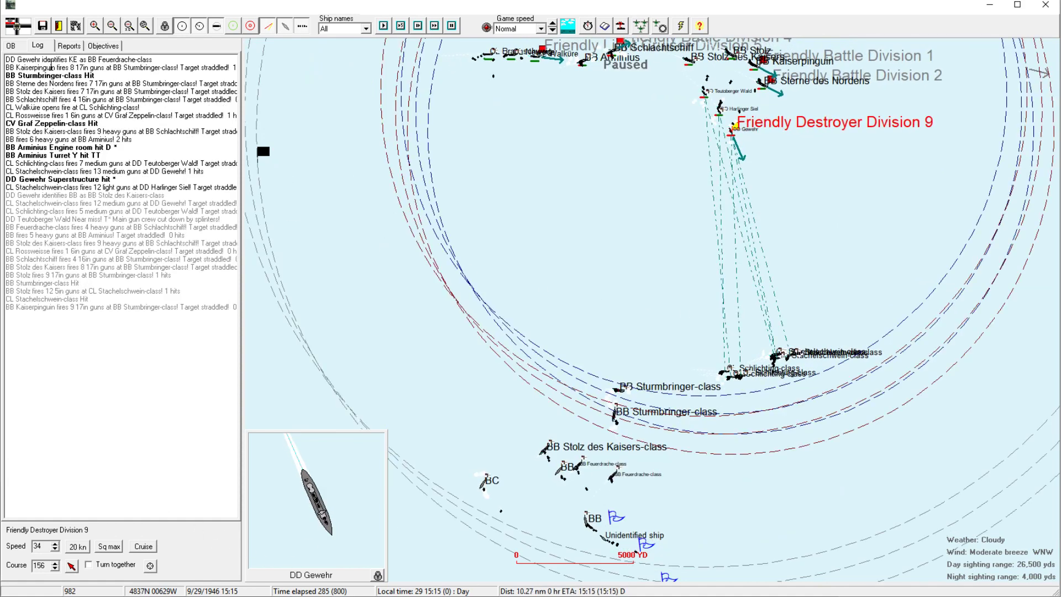
left_click(95, 26)
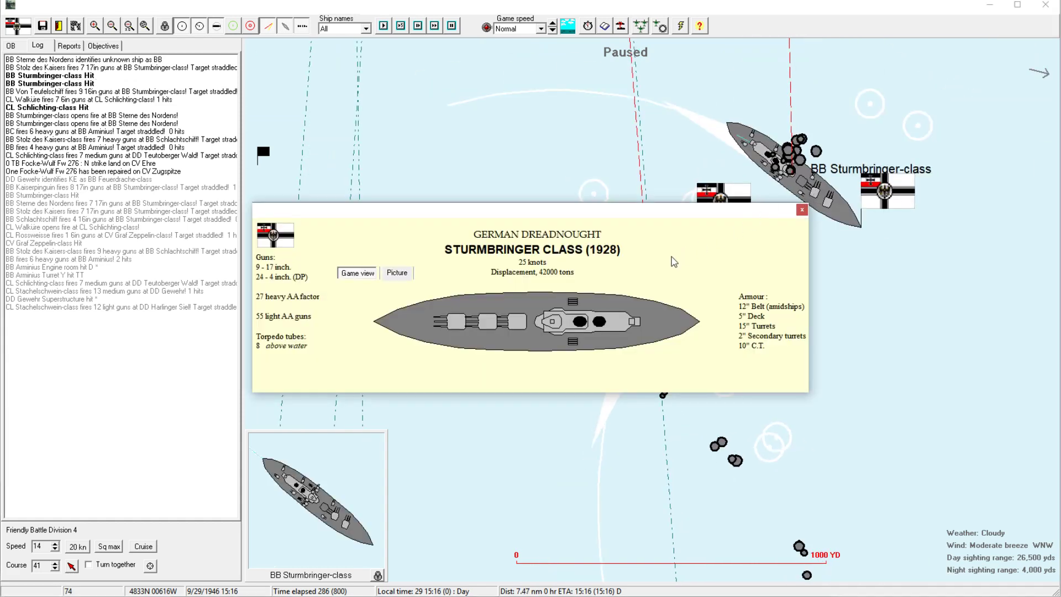
Close the Sturmbringer-class details card and zoom back out over the battle.
left_click(800, 208)
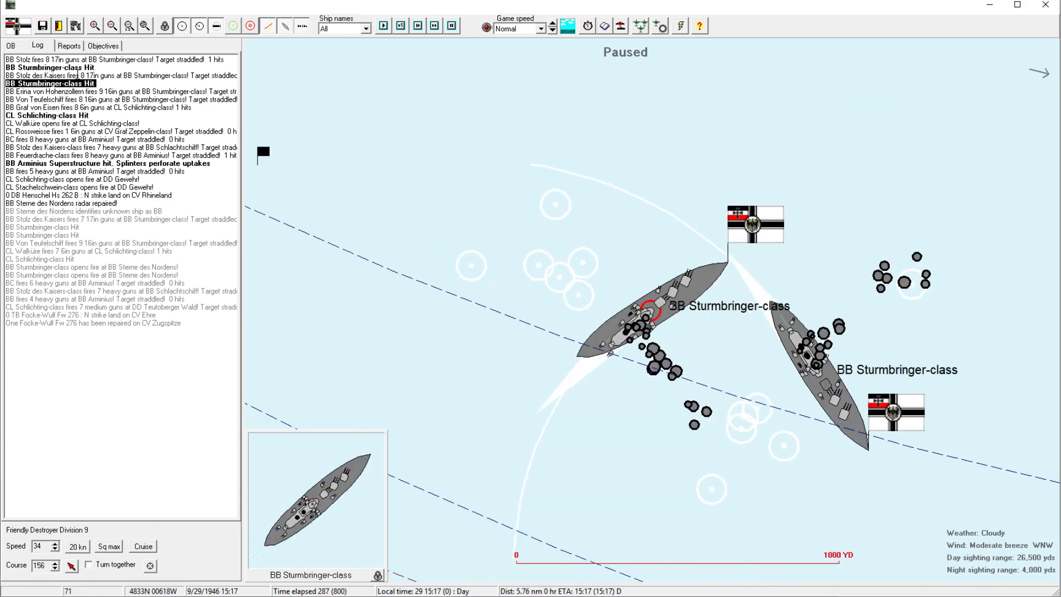
mouse_move(652, 315)
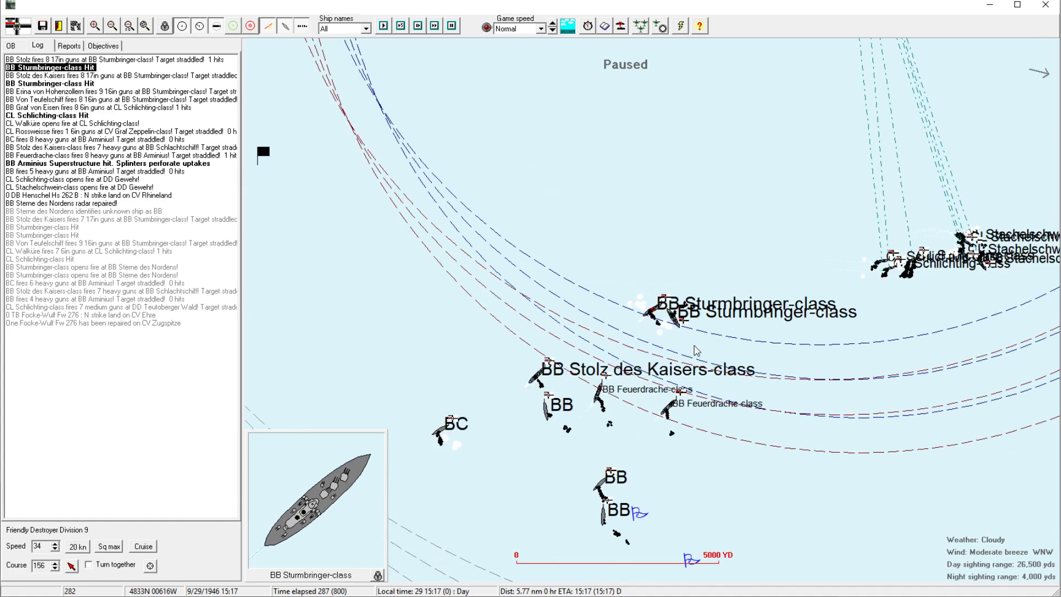
left_click(113, 24)
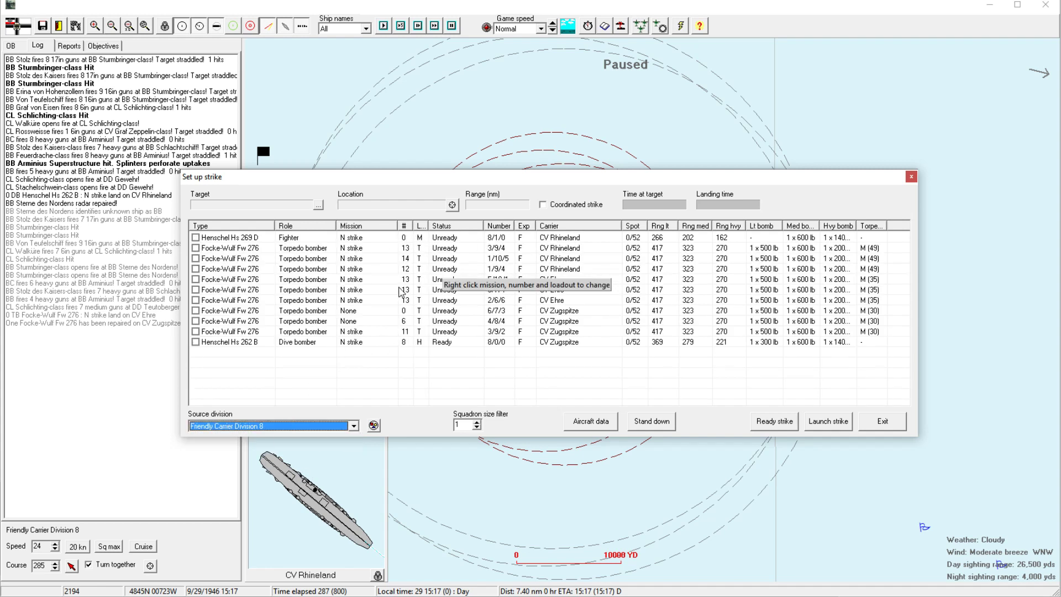
Tick the Ehre and Rhineland torpedo bomber squadrons and the fighter squadron for the strike.
left_click(399, 310)
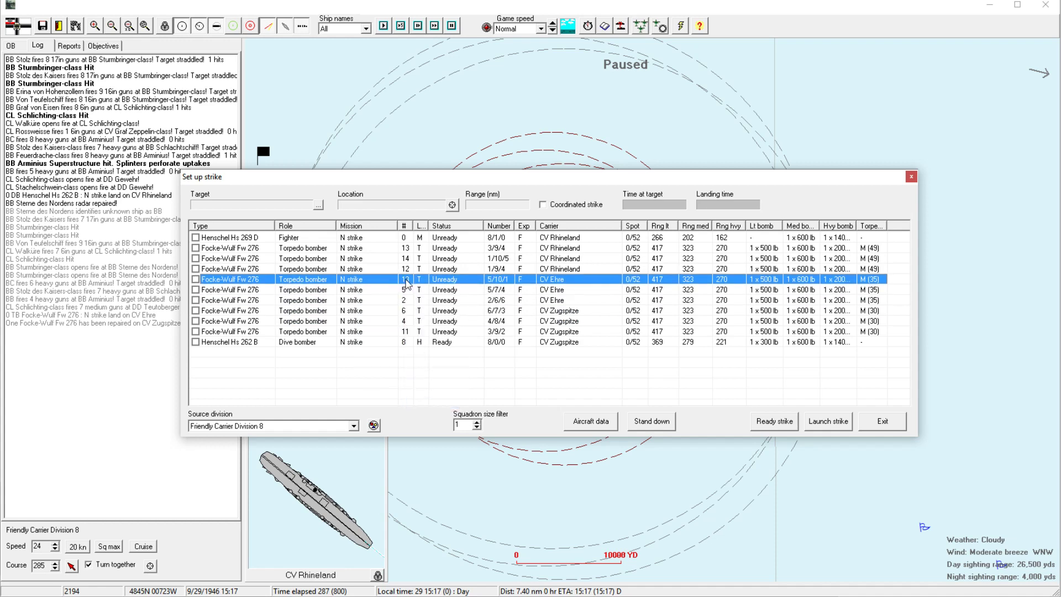
left_click(405, 269)
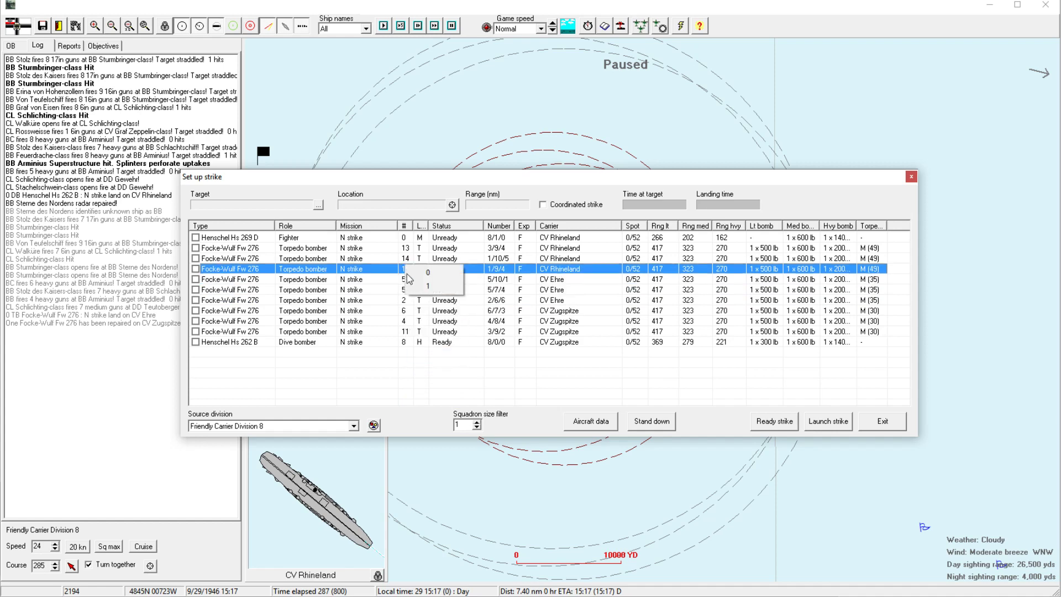
left_click(404, 259)
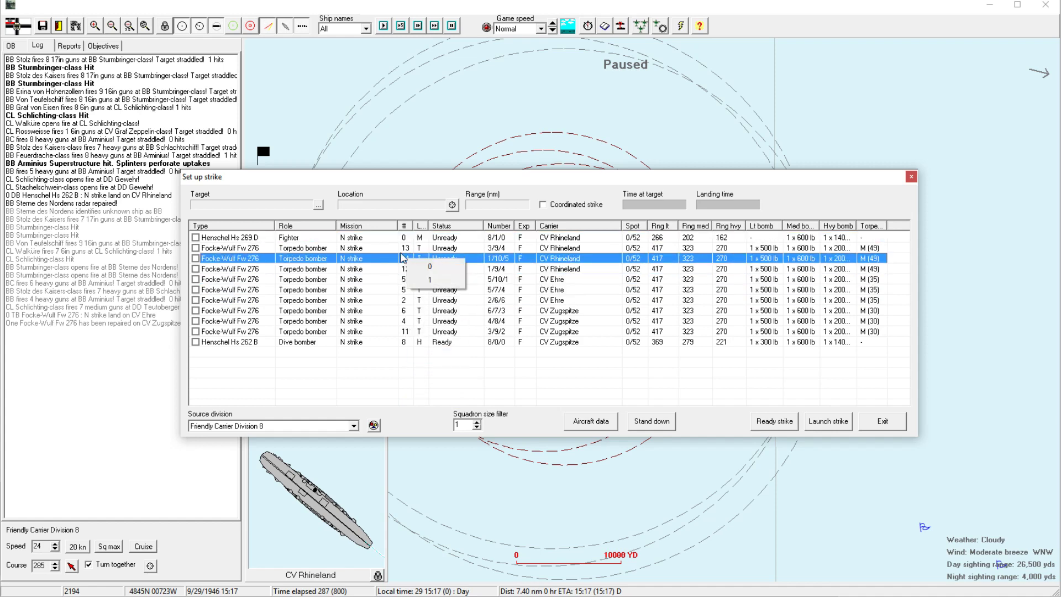
left_click(429, 279)
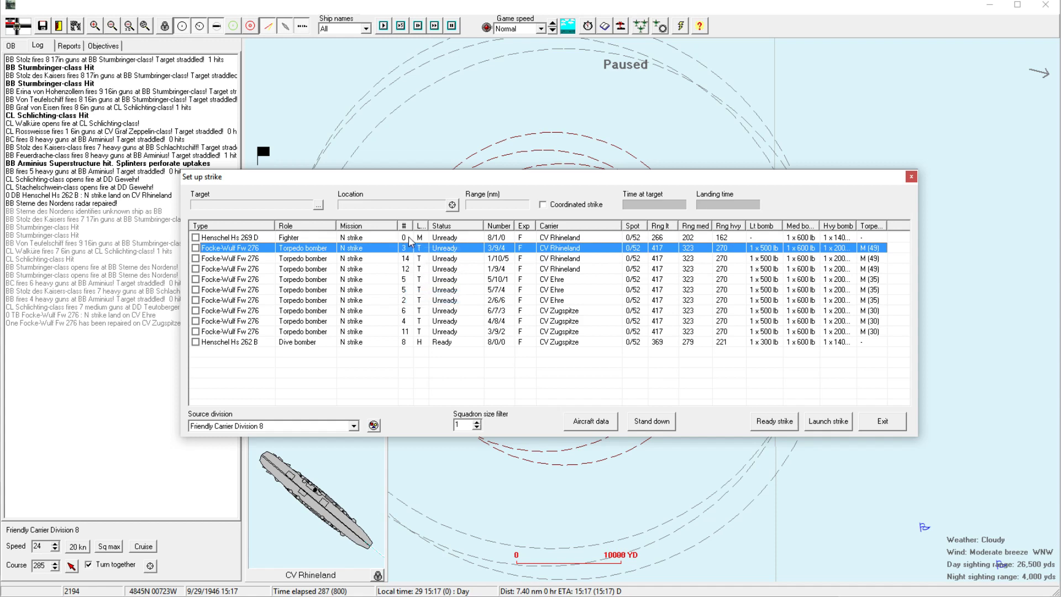
left_click(230, 236)
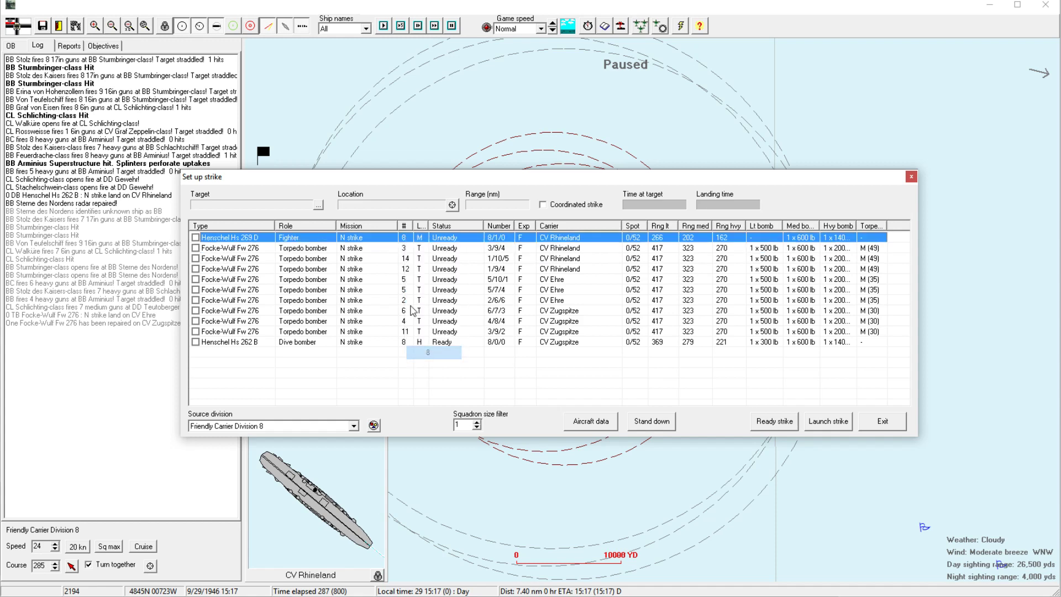
mouse_move(405, 263)
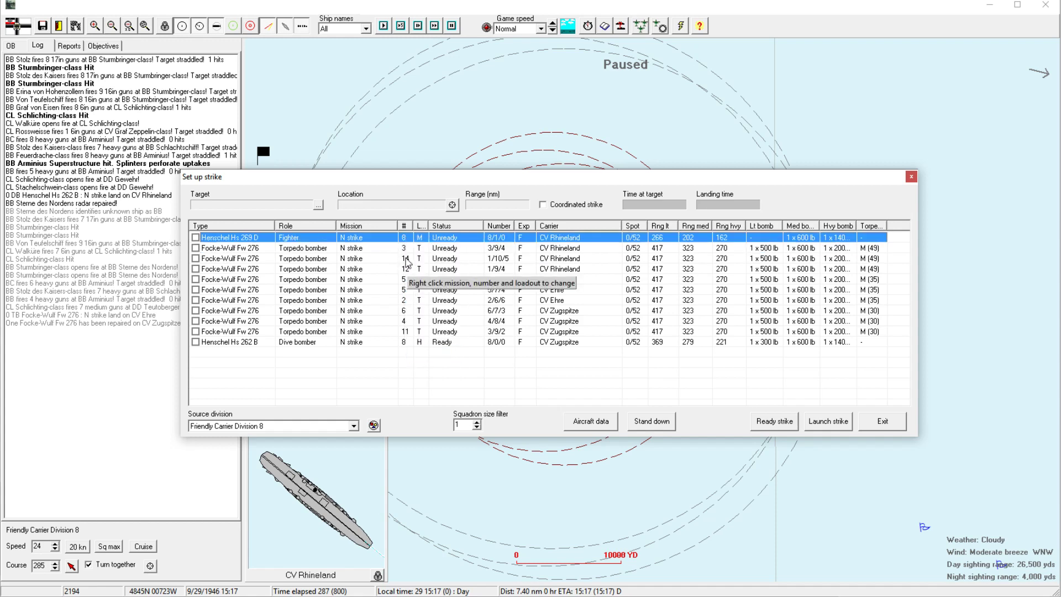
Adjust squadron aircraft numbers and the fighter loadout, then start readying the strike.
right_click(404, 269)
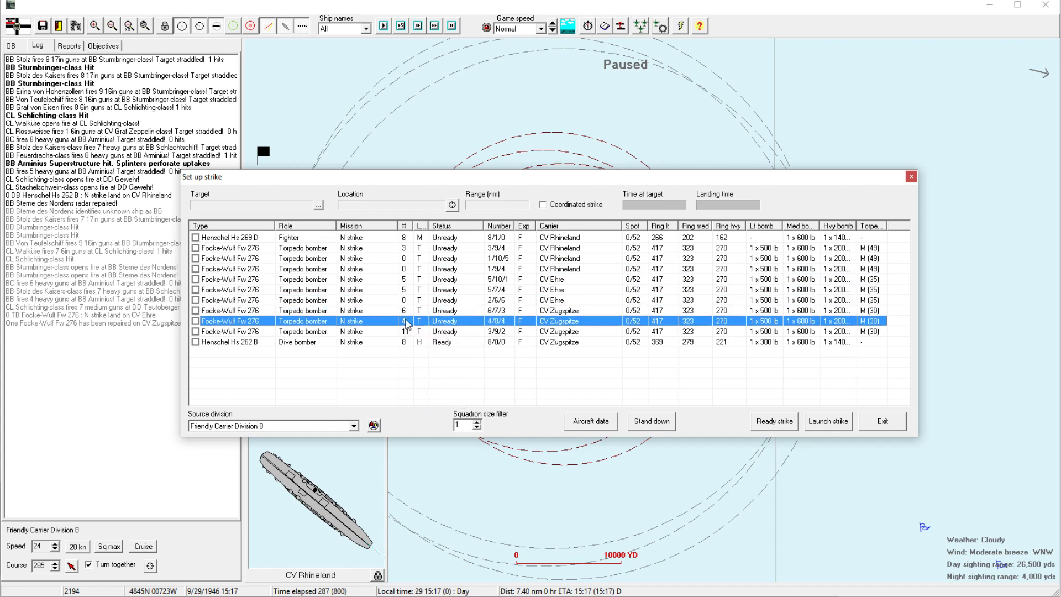
left_click(405, 331)
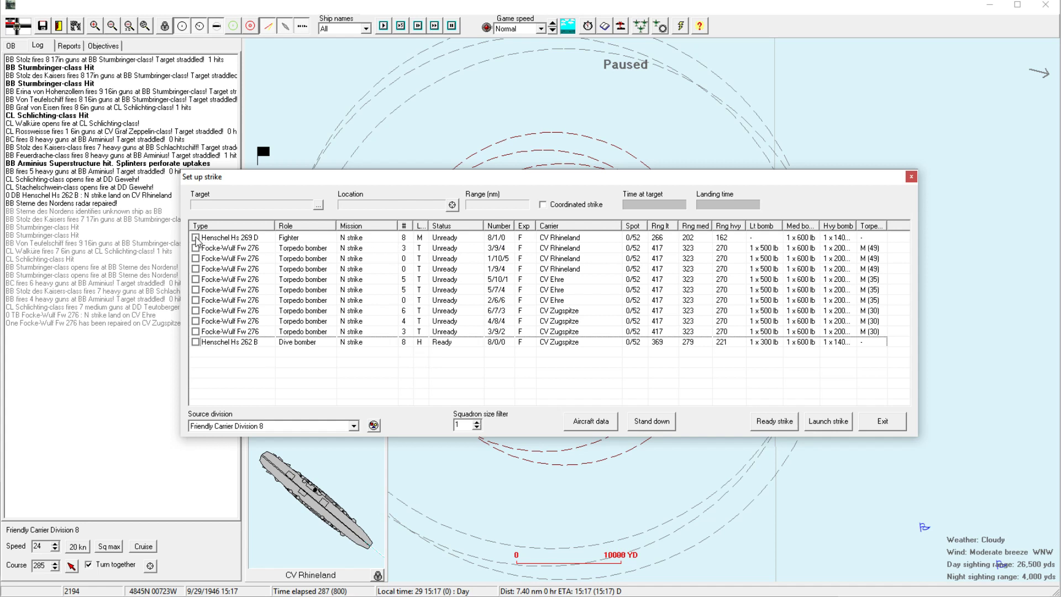
left_click(420, 236)
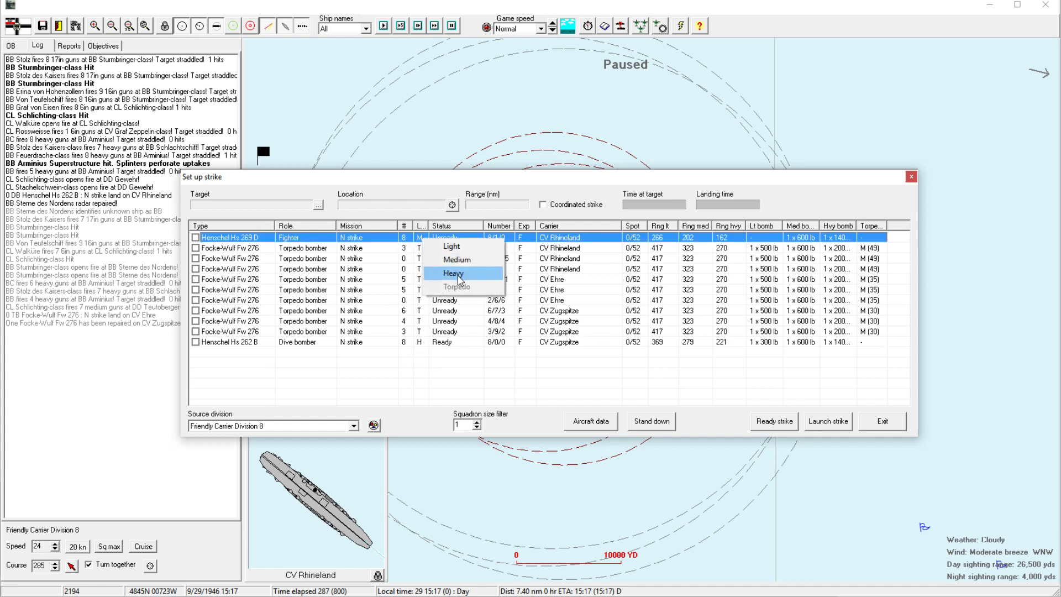
left_click(453, 273)
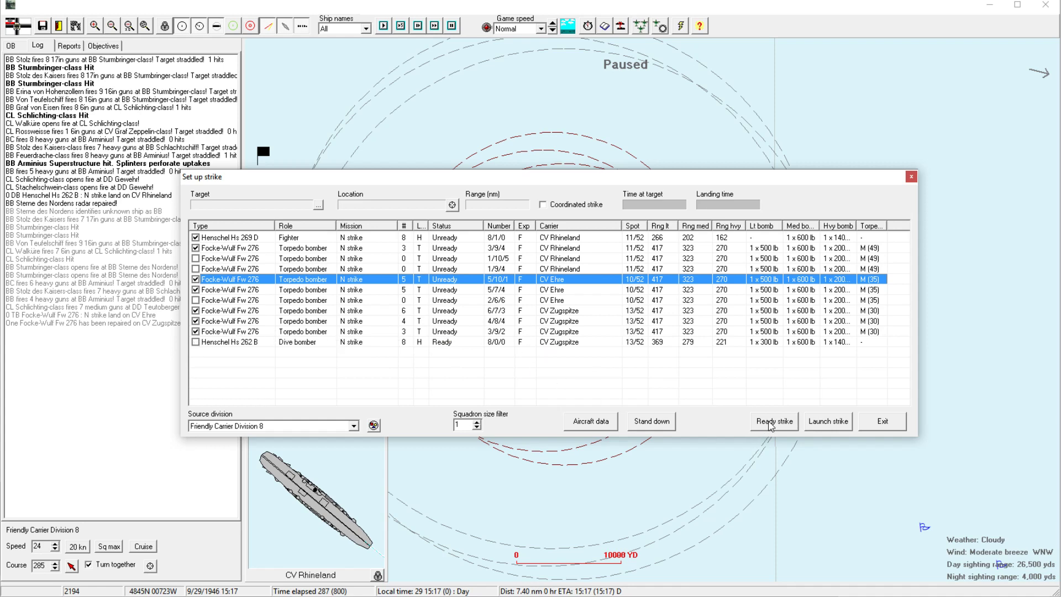
left_click(774, 420)
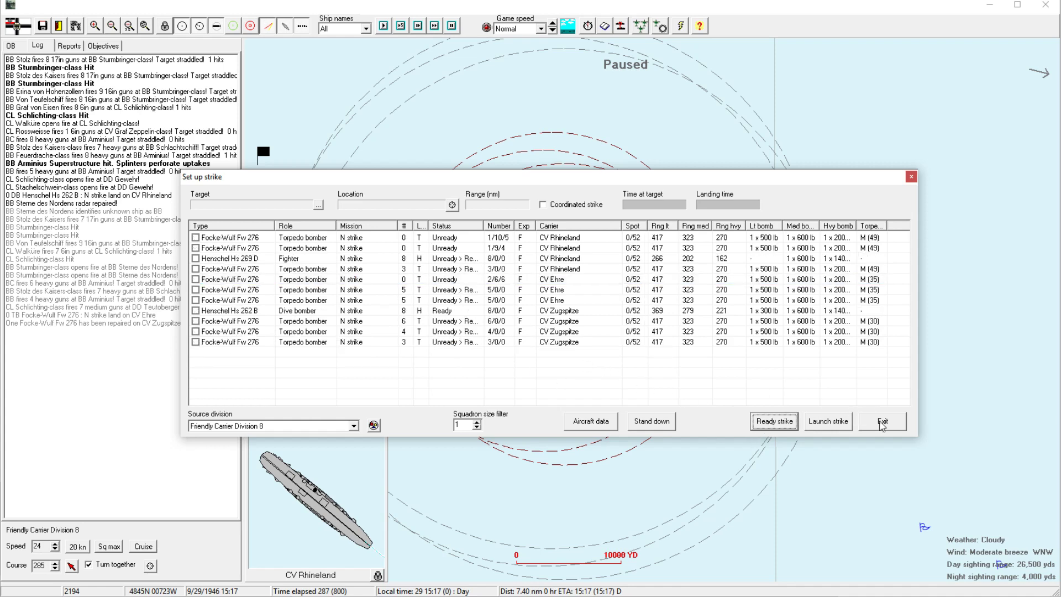
Leave the strike setup, select Destroyer Division 9, and bring up Light Cruiser Division 5's orders.
left_click(883, 421)
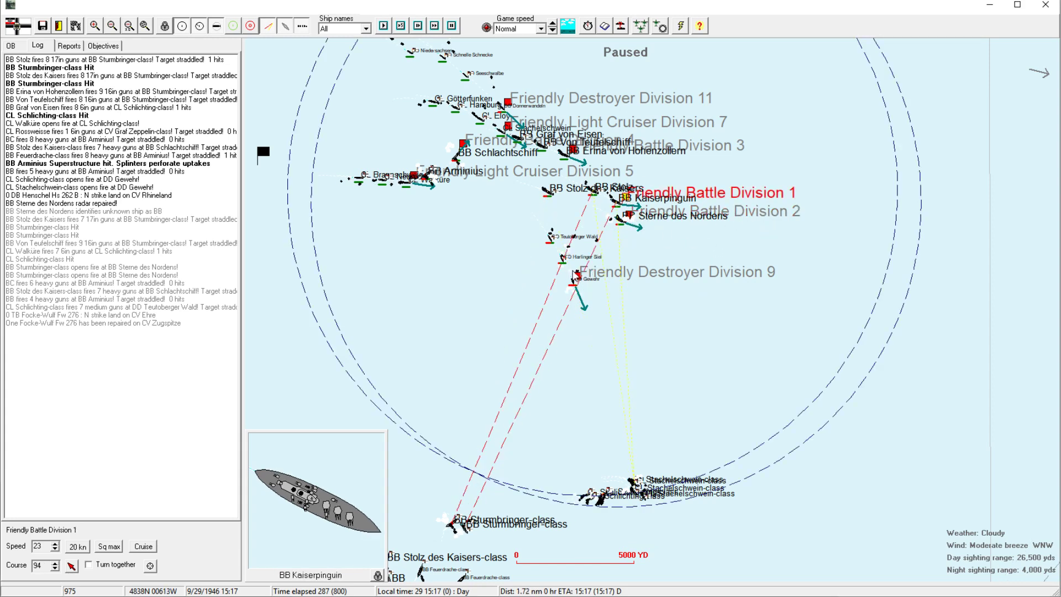
left_click(572, 280)
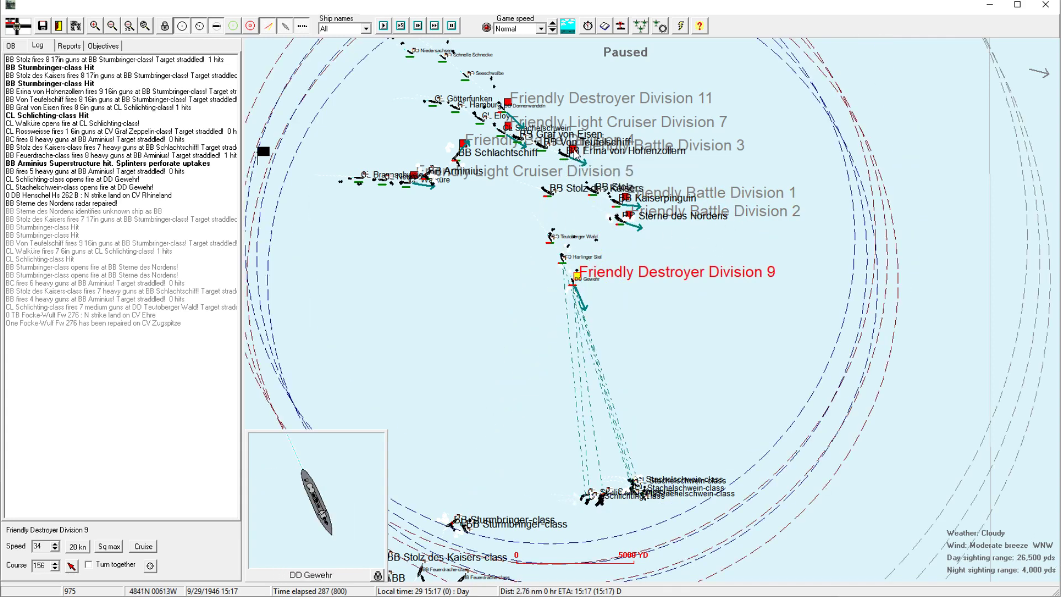
left_click(460, 147)
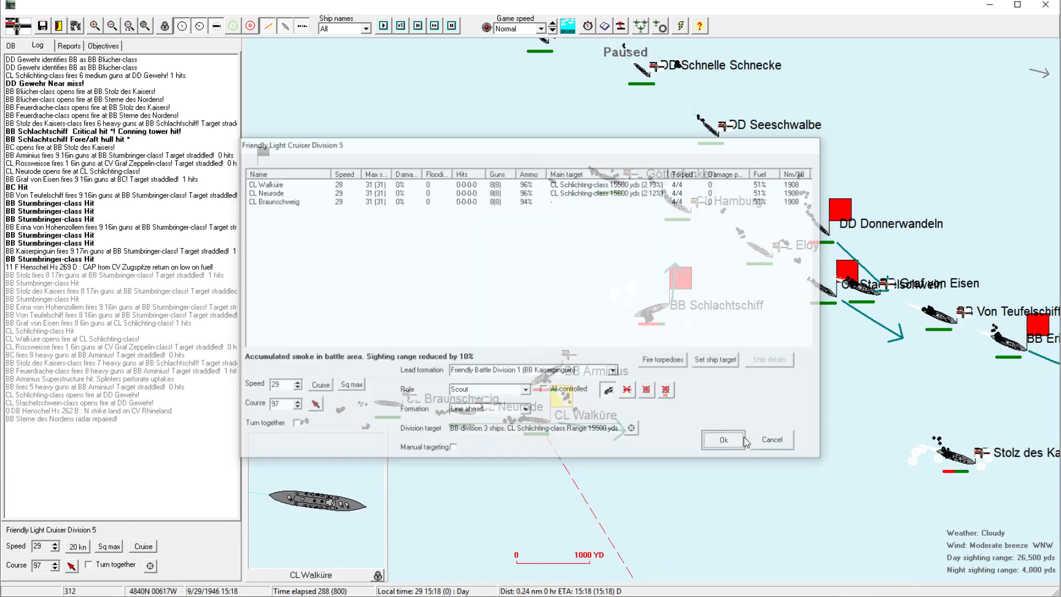
Confirm Light Cruiser Division 5 as Scout for Battle Division 1 in line ahead.
left_click(722, 439)
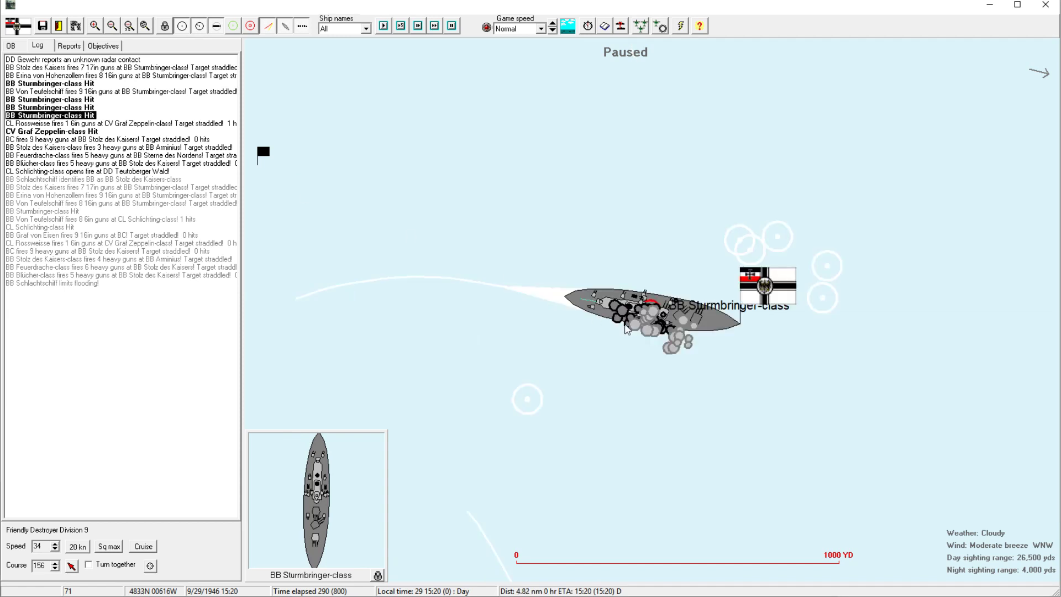
mouse_move(667, 318)
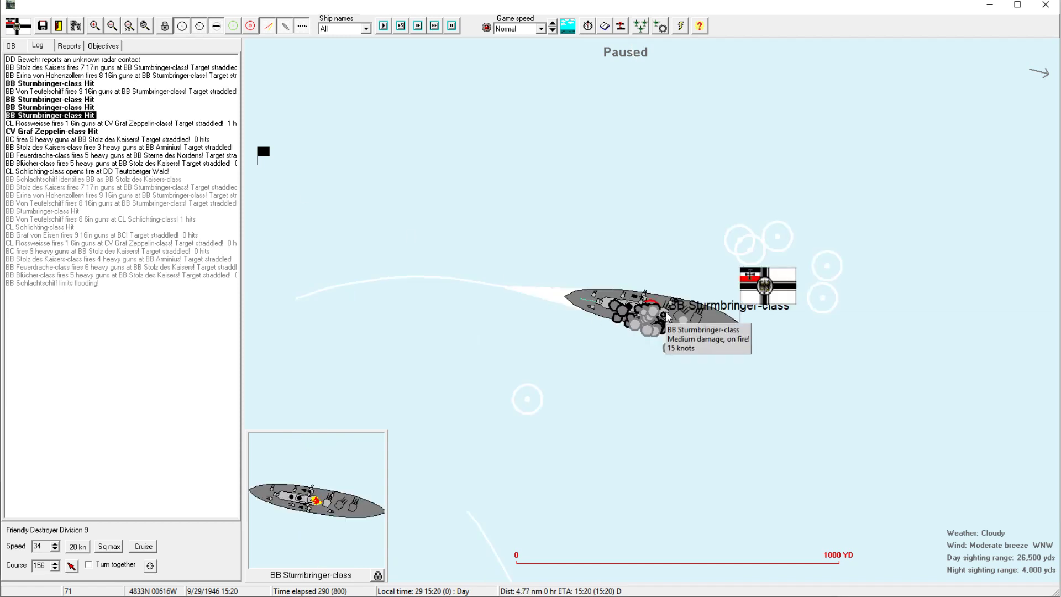
Zoom out from the burning Sturmbringer-class battleship after checking its damage.
left_click(113, 27)
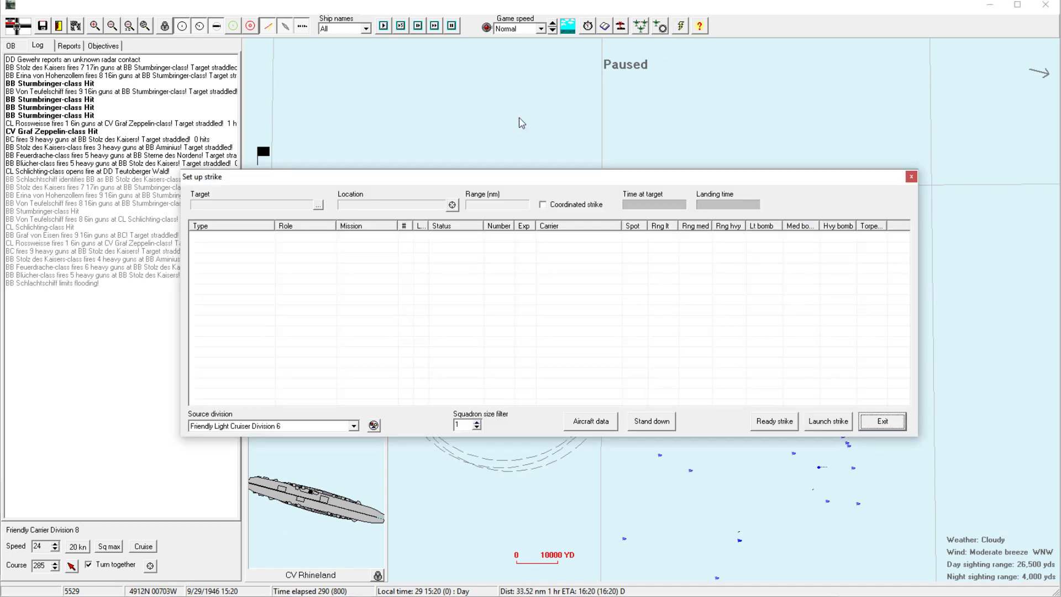
Choose Friendly Carrier Division 8 as the strike's source division.
left_click(352, 426)
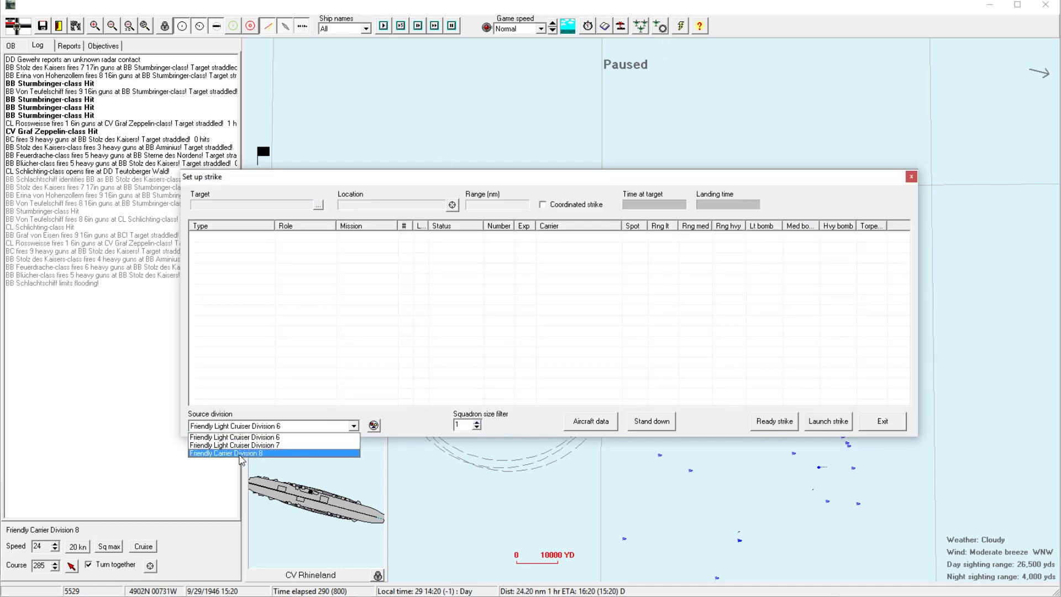
left_click(237, 453)
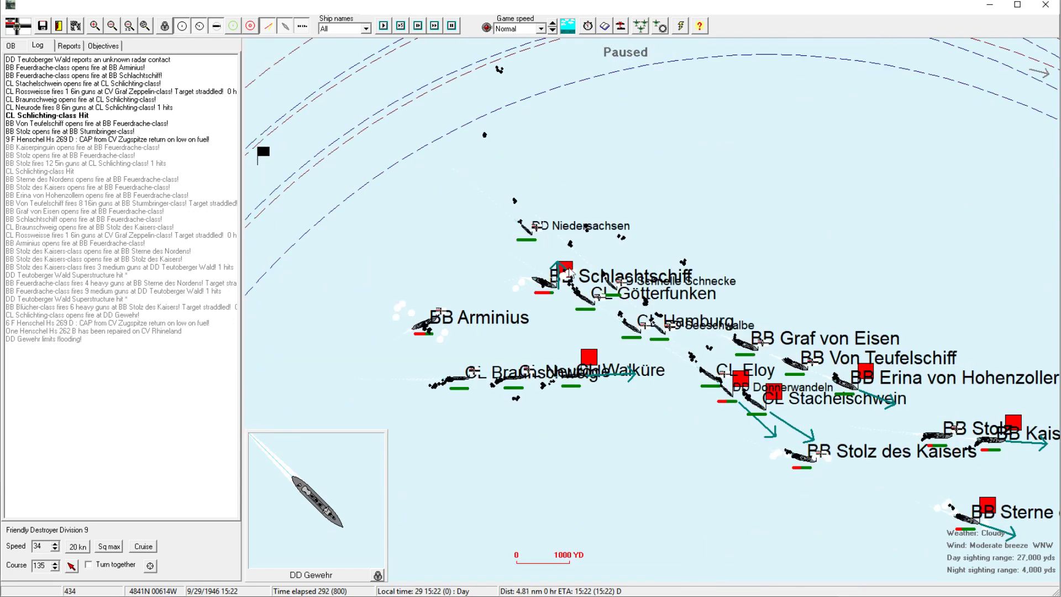
Bring up the details sheet of the damaged battleship Schlachtschiff from the map.
left_click(560, 279)
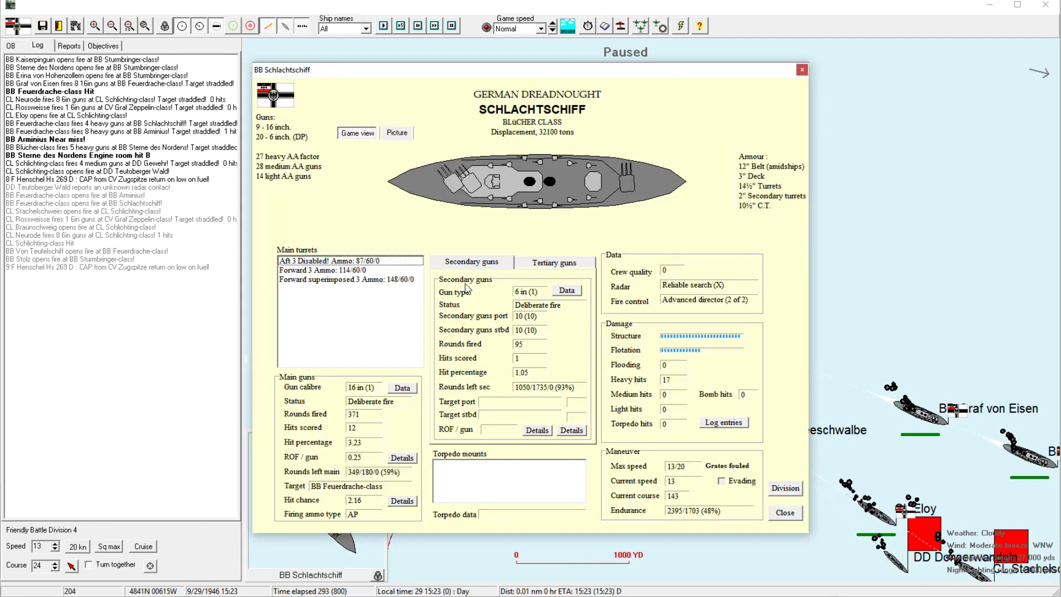
mouse_move(738, 475)
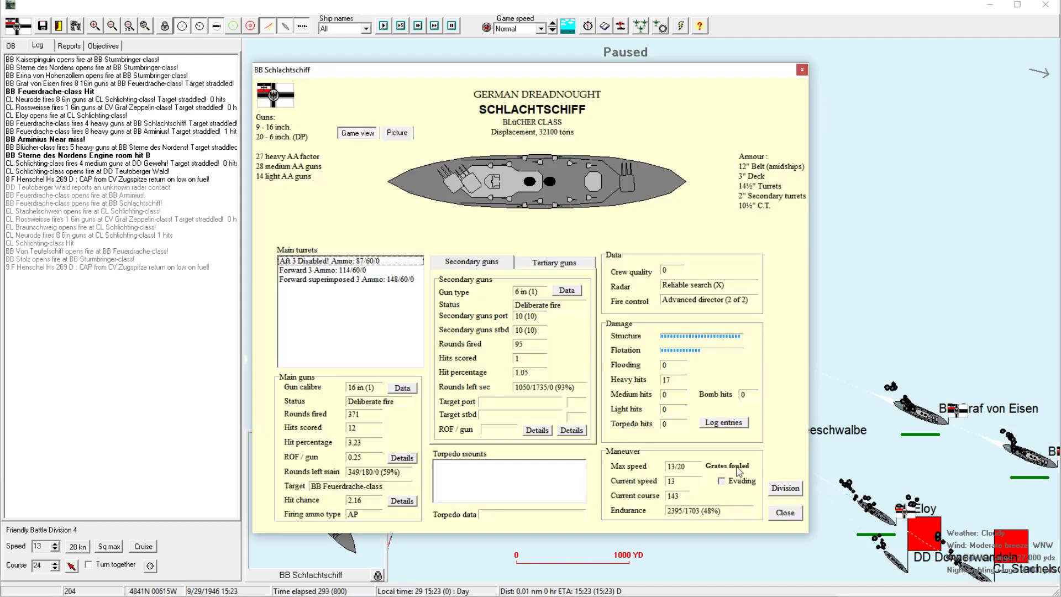
Show Schlachtschiff's hit log listing turret hits, conning tower hit and flooding.
left_click(722, 422)
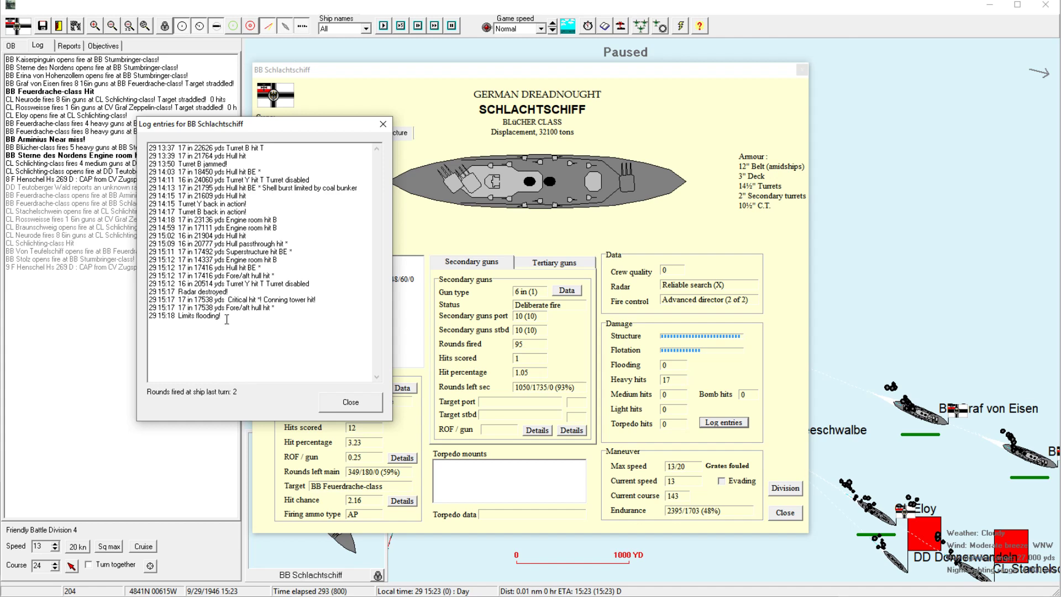
mouse_move(340, 372)
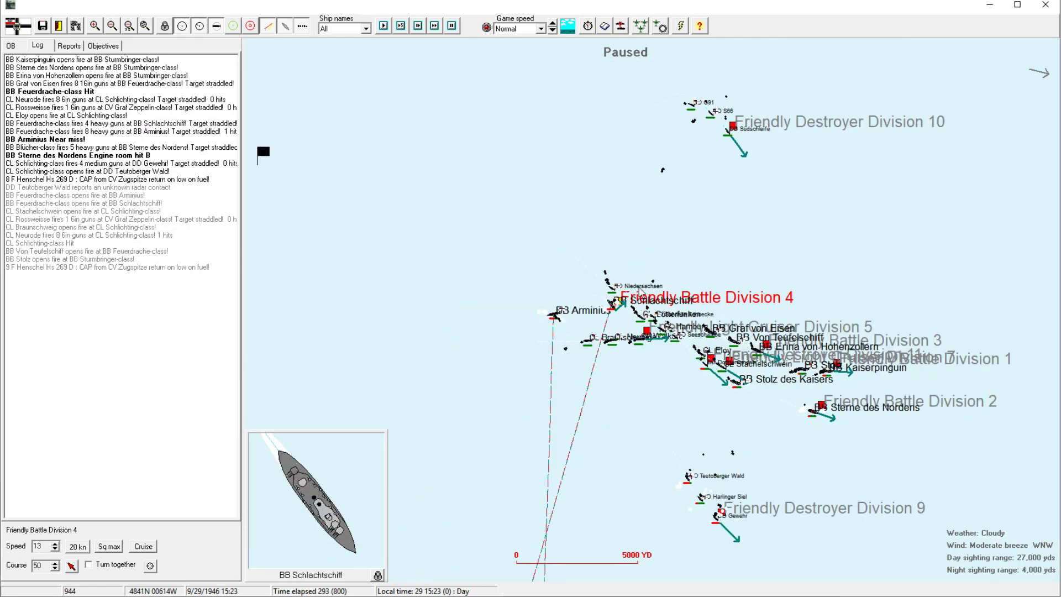
Close Schlachtschiff's sheet and select Friendly Battle Division 2 on the map.
left_click(731, 125)
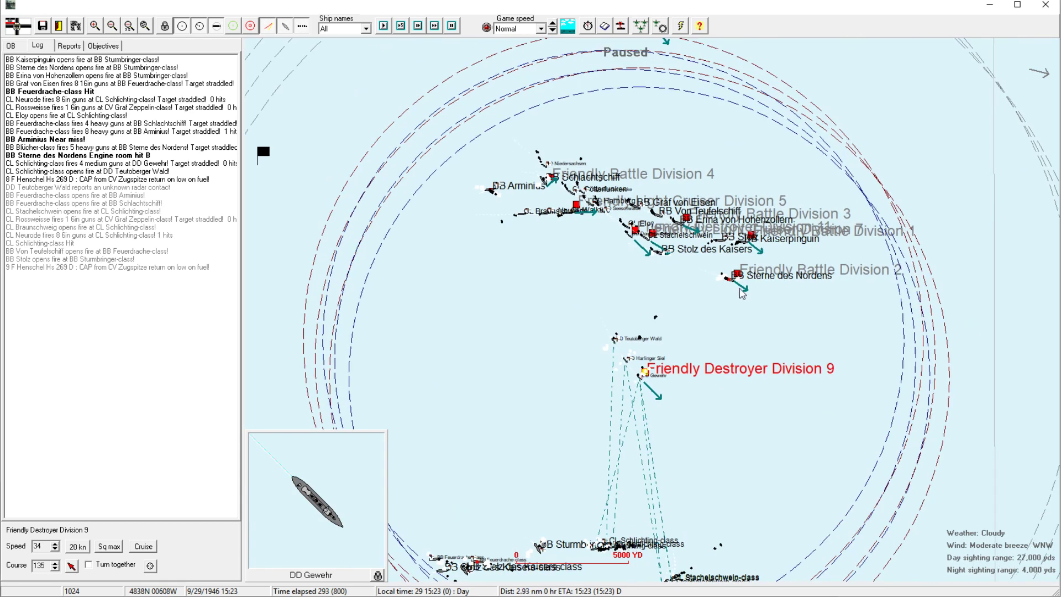
left_click(735, 276)
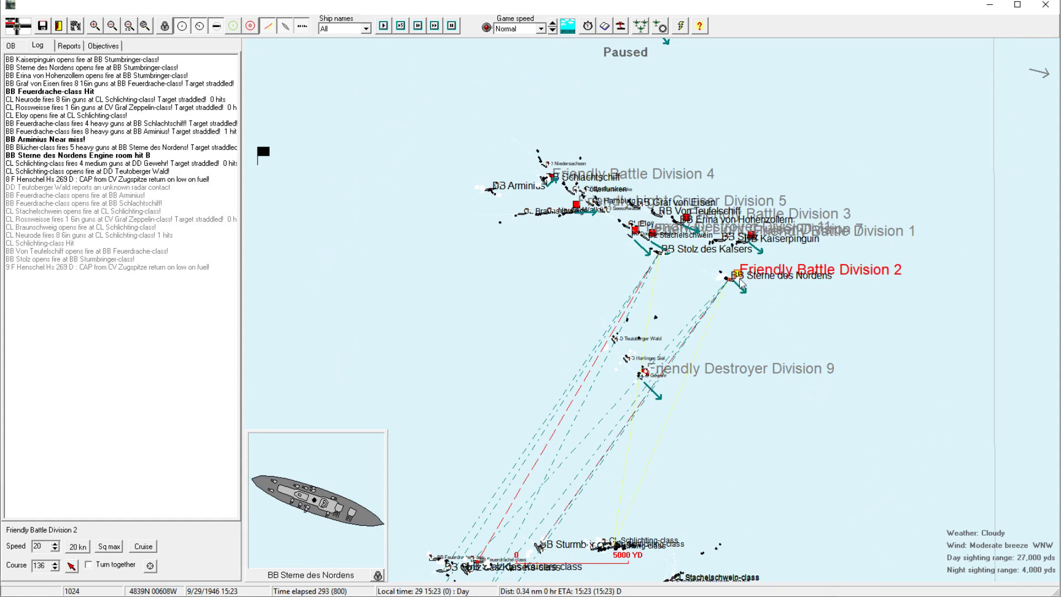
mouse_move(733, 280)
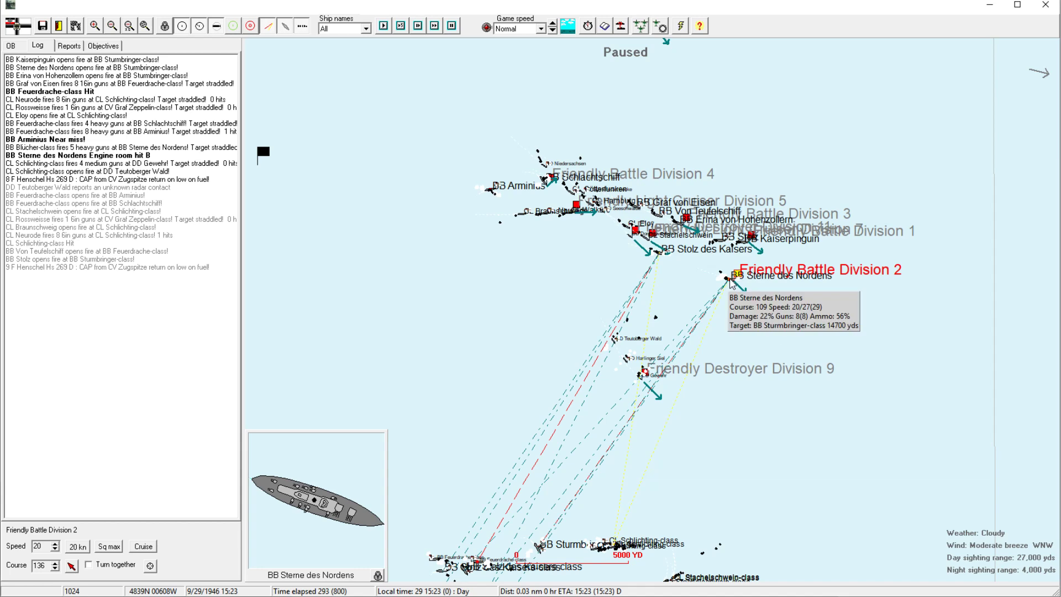
mouse_move(736, 279)
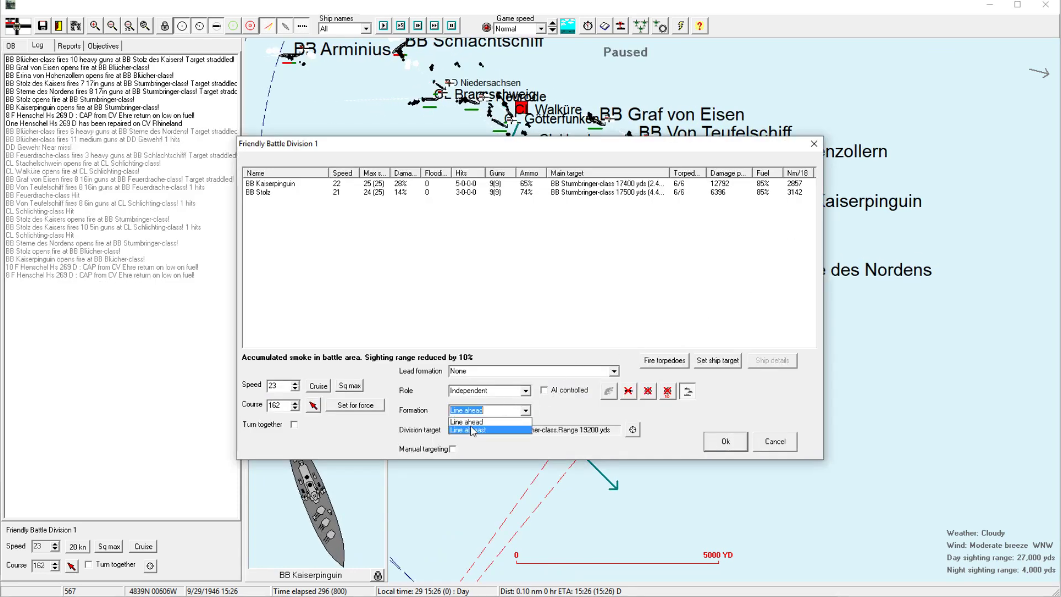
Confirm line abreast formation for Battle Division 1.
left_click(468, 430)
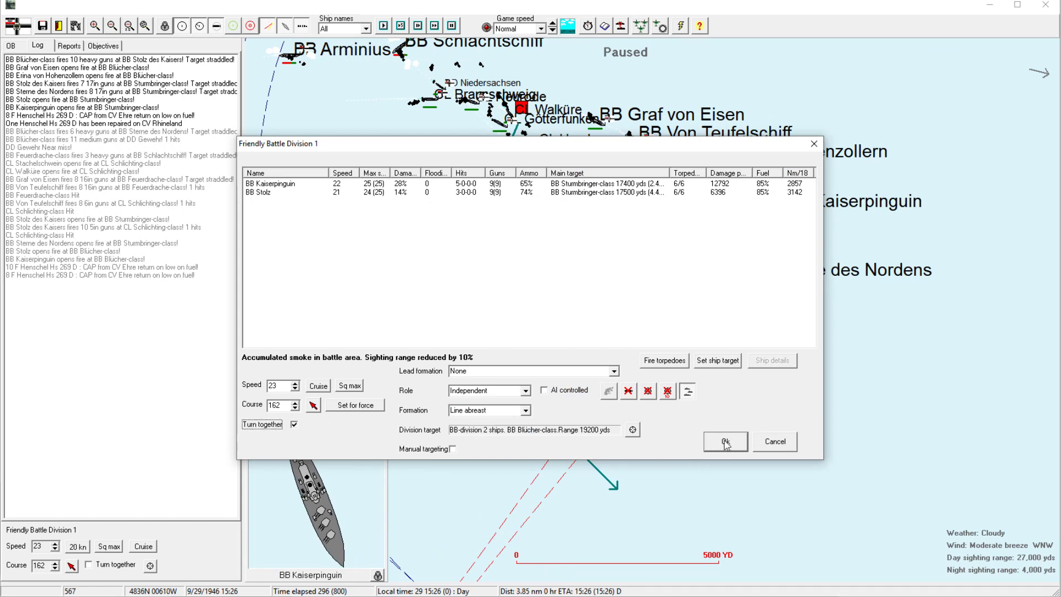
left_click(723, 442)
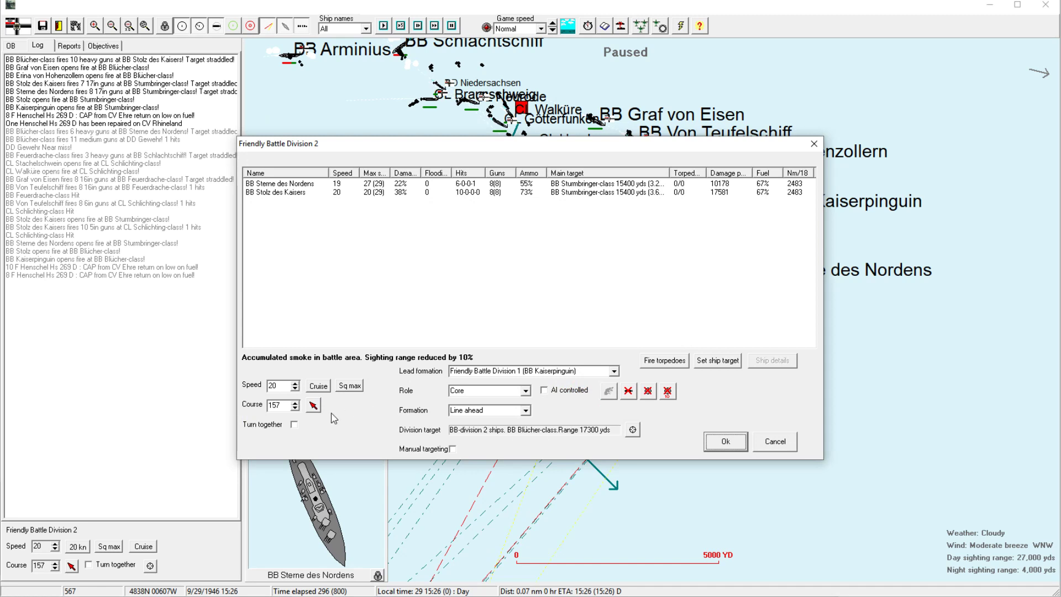
left_click(294, 425)
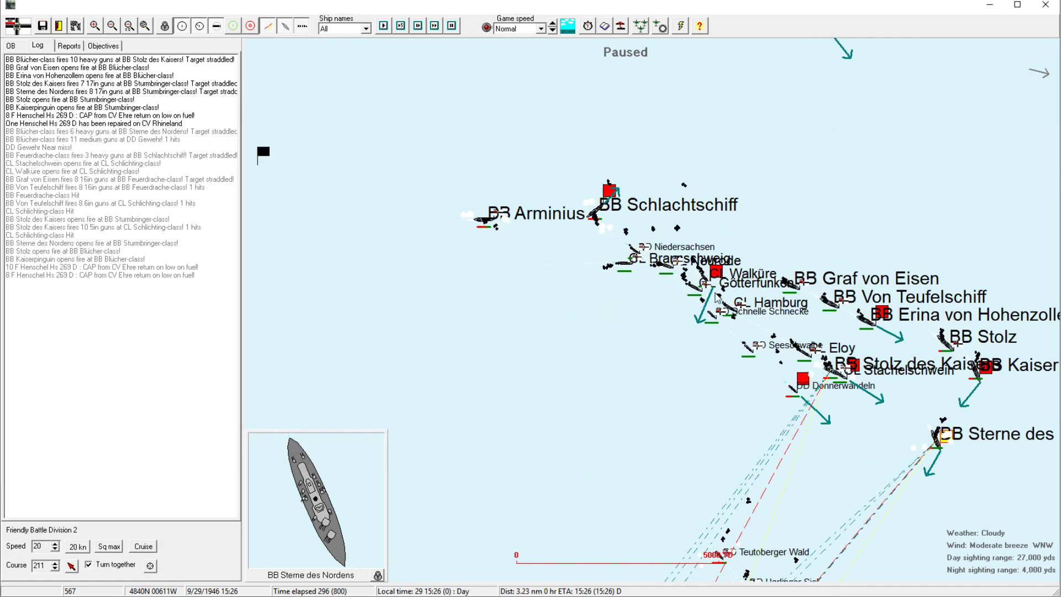
Set Battle Division 3 to line abreast with ships turning together and confirm.
left_click(716, 273)
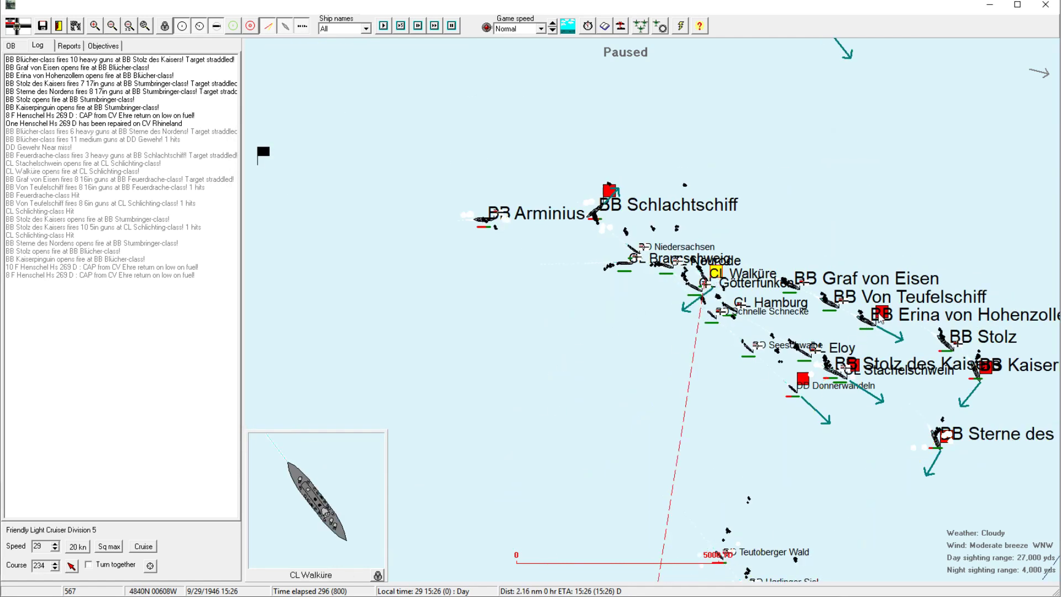
left_click(489, 409)
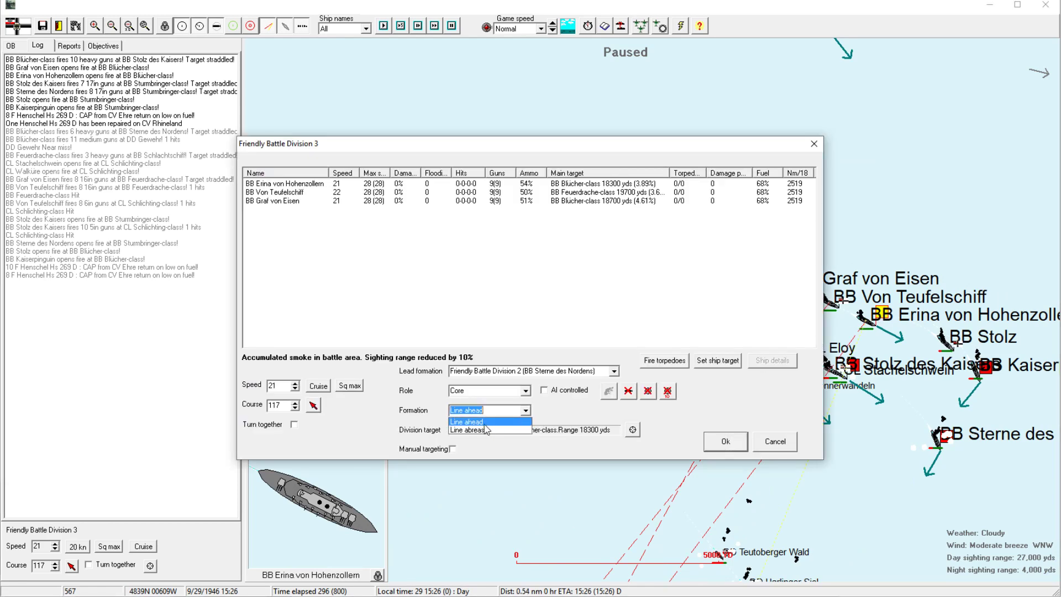
left_click(467, 428)
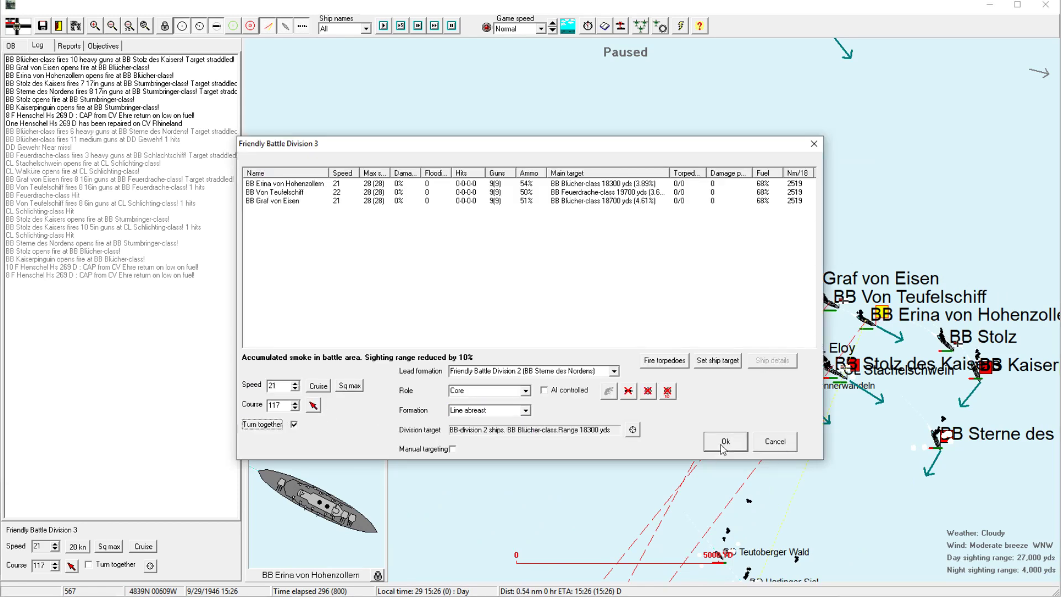
left_click(724, 442)
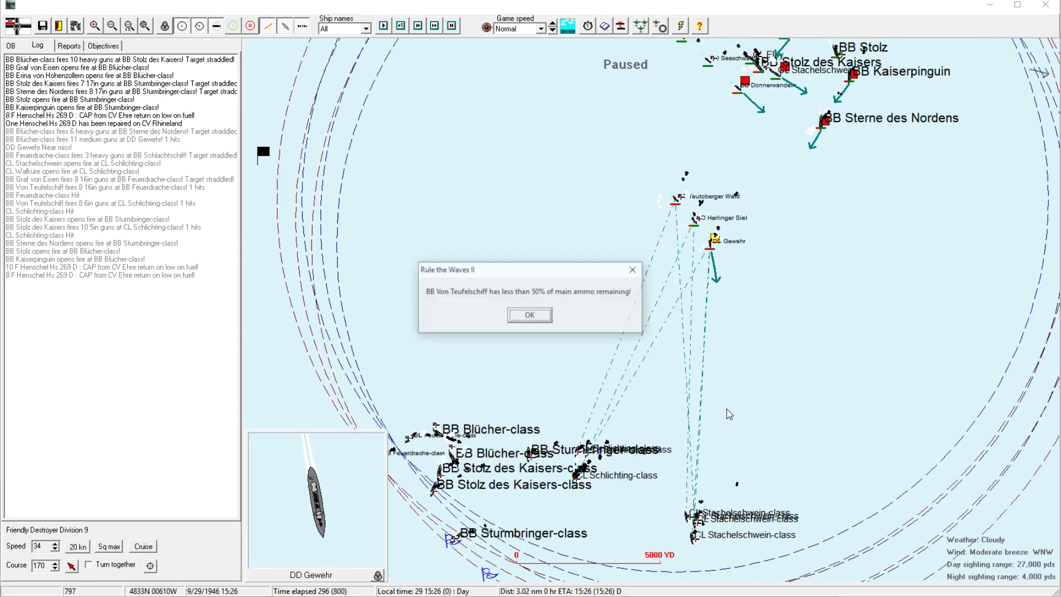
Acknowledge the below-half-ammo warnings for Von Teufelschiff and Graf von Eisen.
left_click(528, 315)
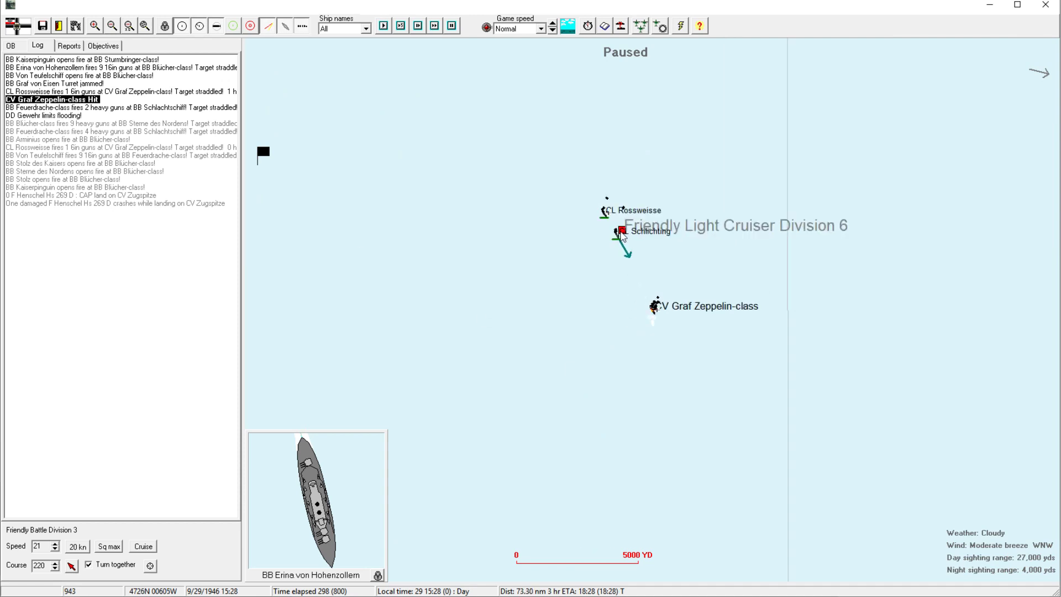
left_click(619, 231)
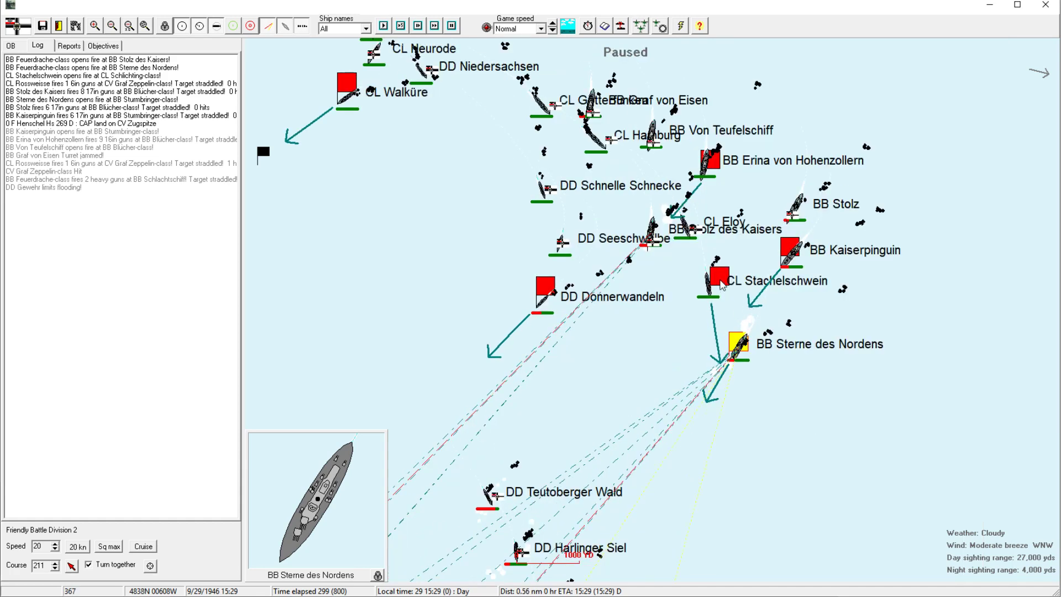
left_click(716, 282)
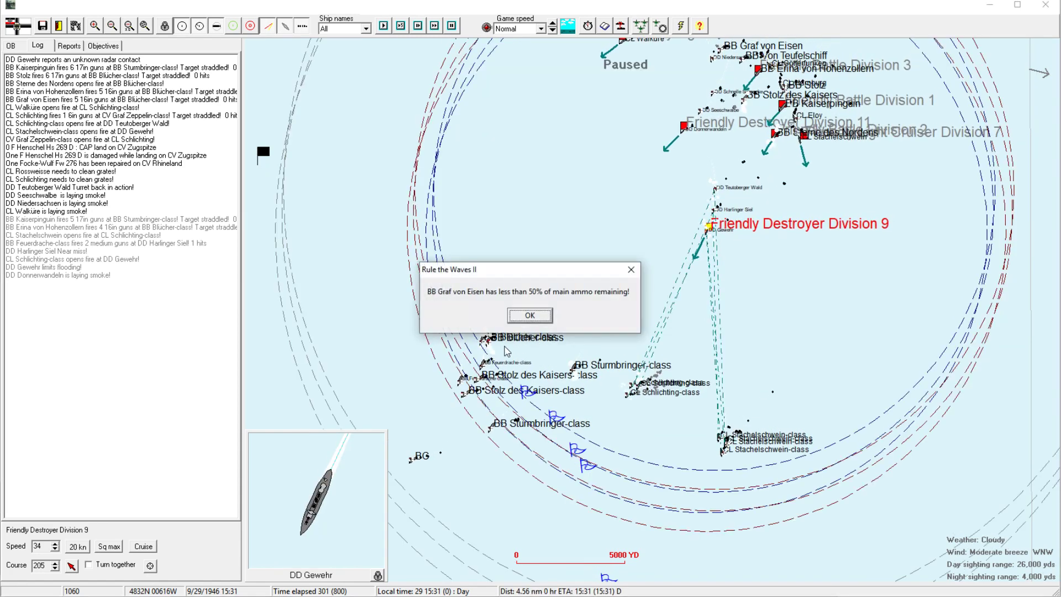
left_click(530, 315)
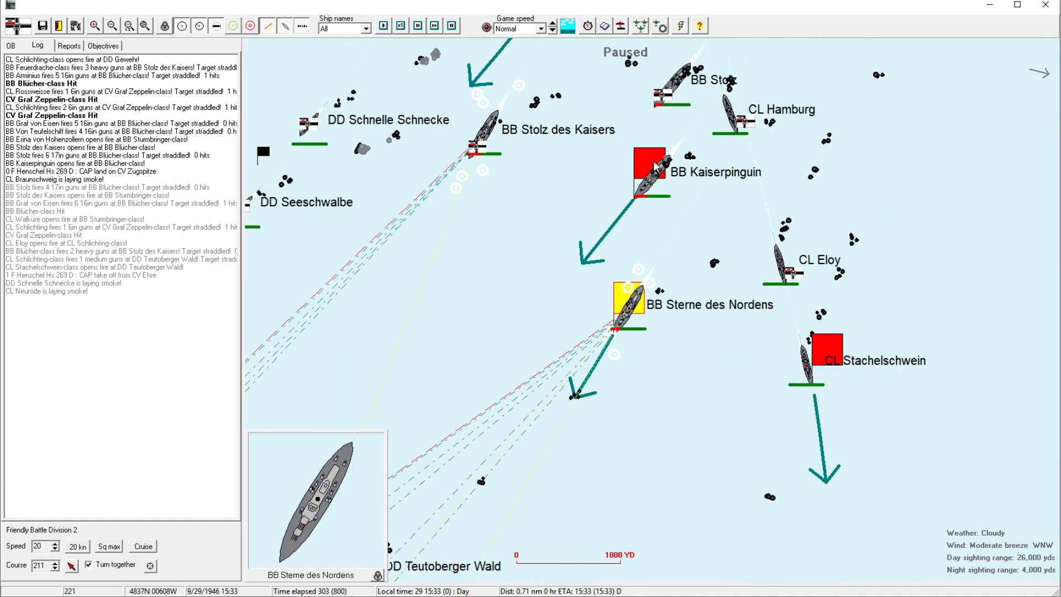
Turn Light Cruiser Division 6 onto course 175 toward the Graf Zeppelin-class carrier.
left_click(652, 172)
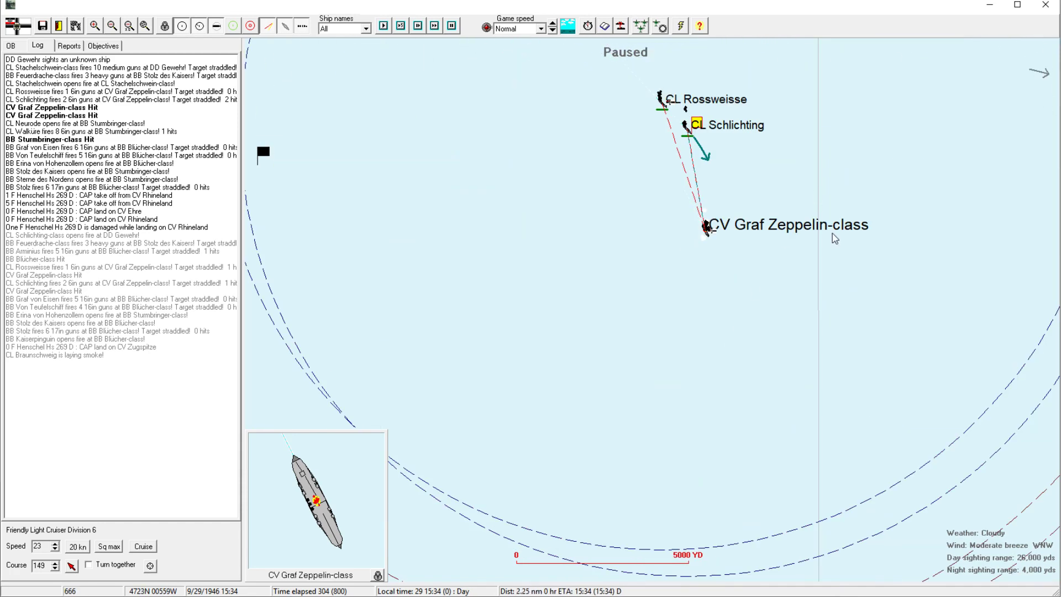
left_click(726, 340)
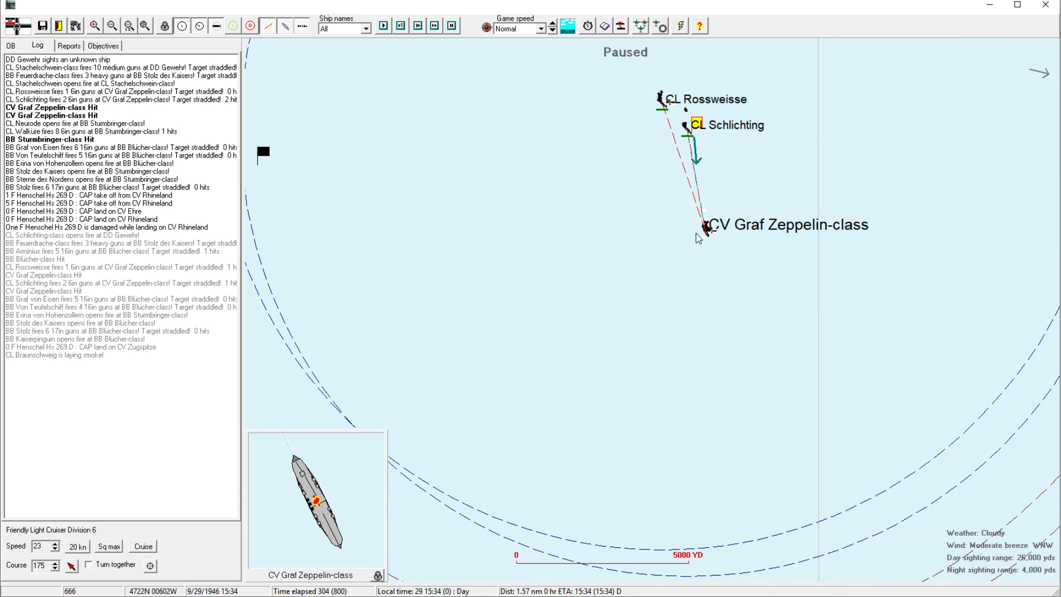
mouse_move(1005, 81)
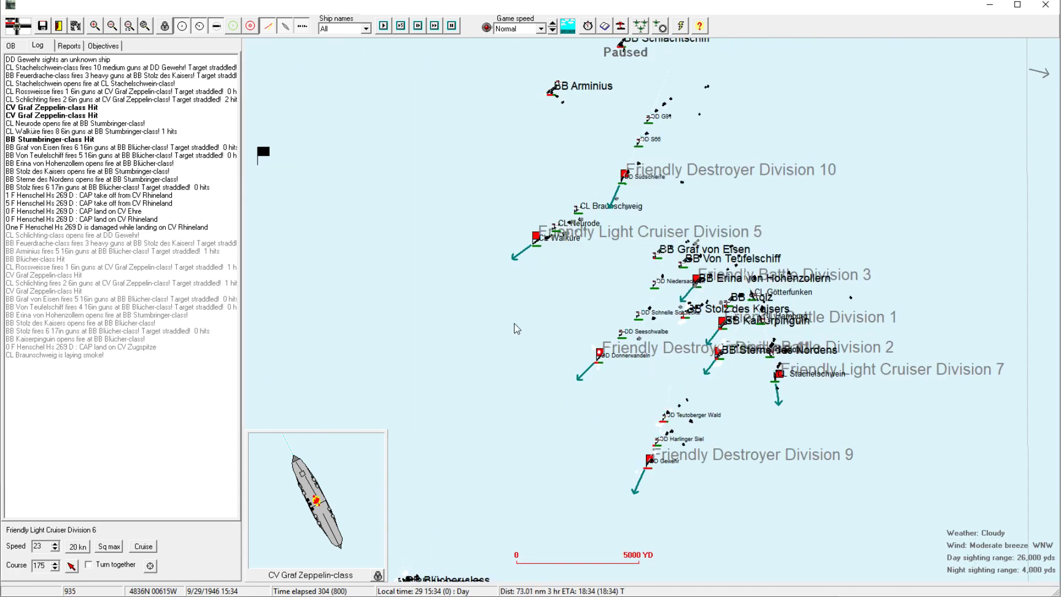
left_click(113, 25)
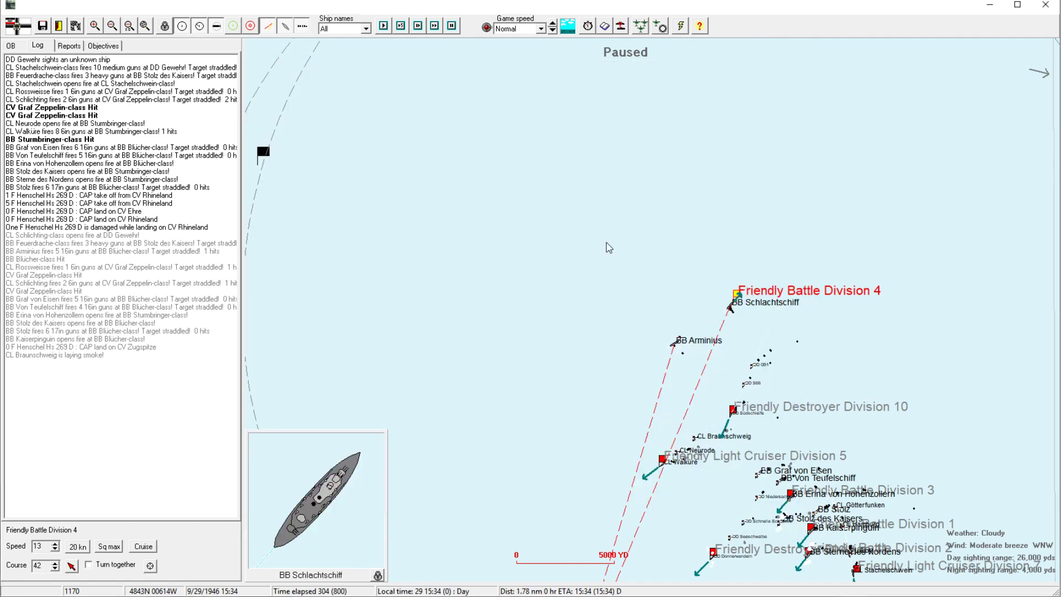
Detach BB Schlachtschiff from Battle Division 4 via the friendly order of battle.
left_click(9, 57)
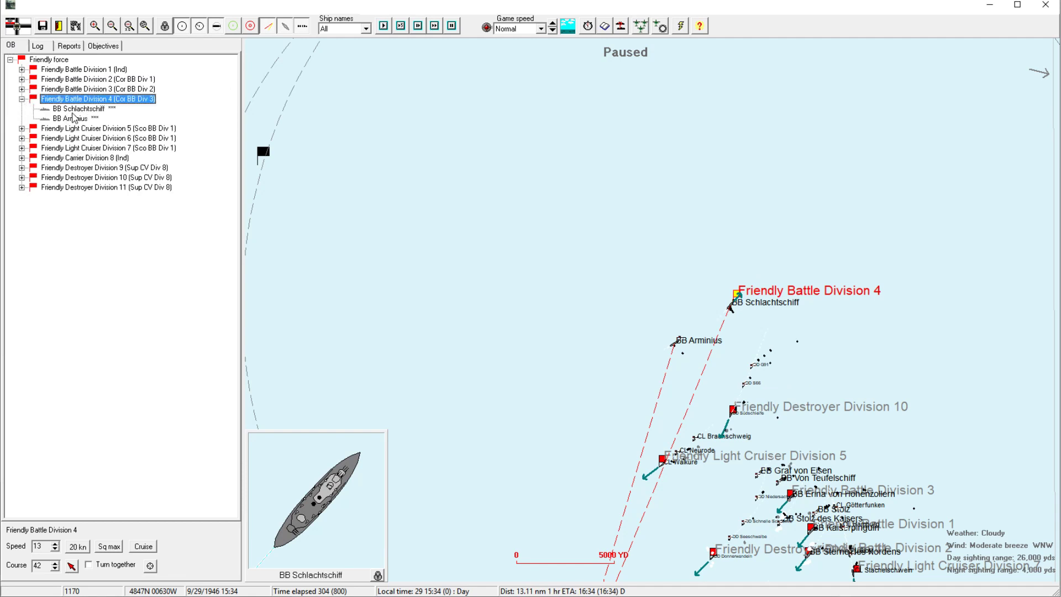
right_click(66, 108)
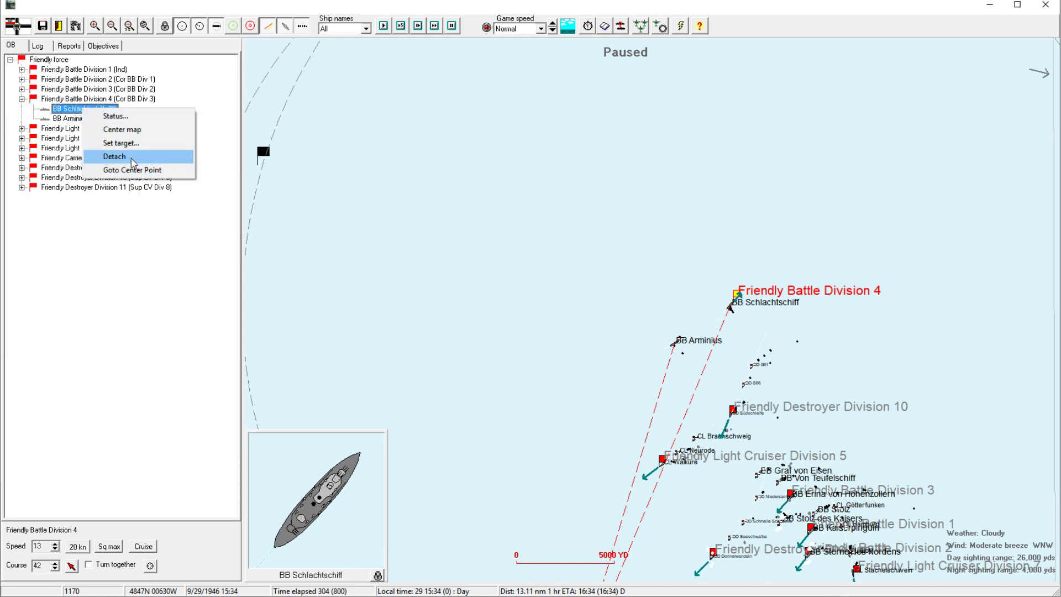
left_click(113, 157)
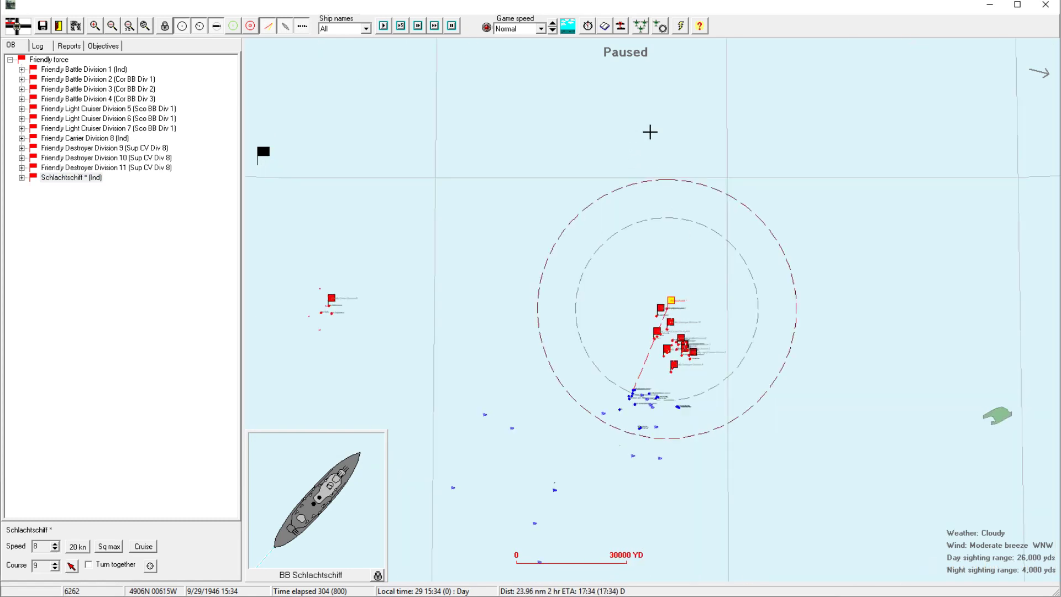
left_click(111, 24)
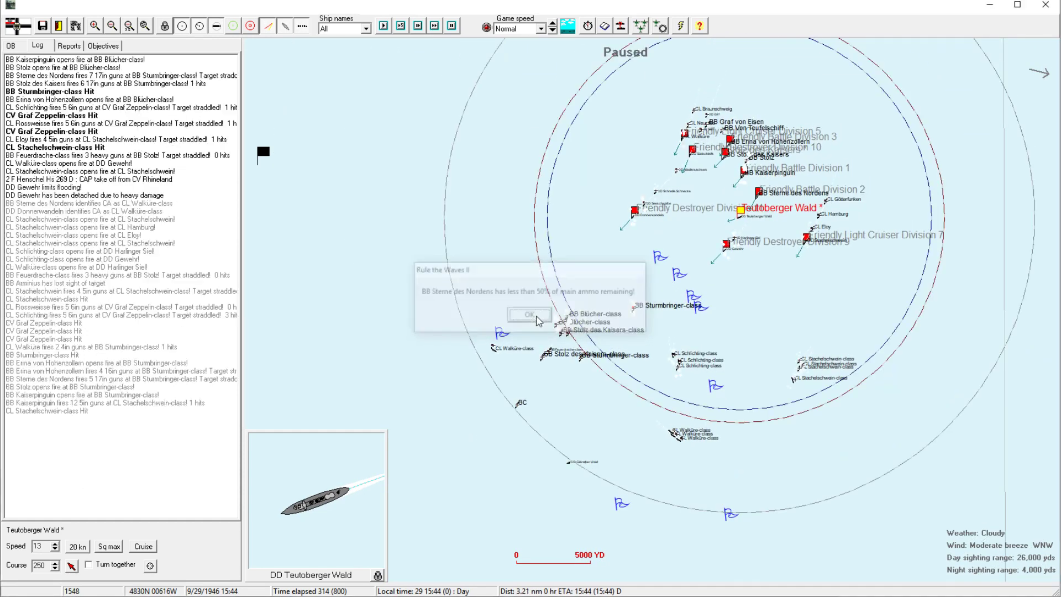
Acknowledge the Sterne des Nordens low-ammo warning before opening Division 6's orders.
left_click(528, 314)
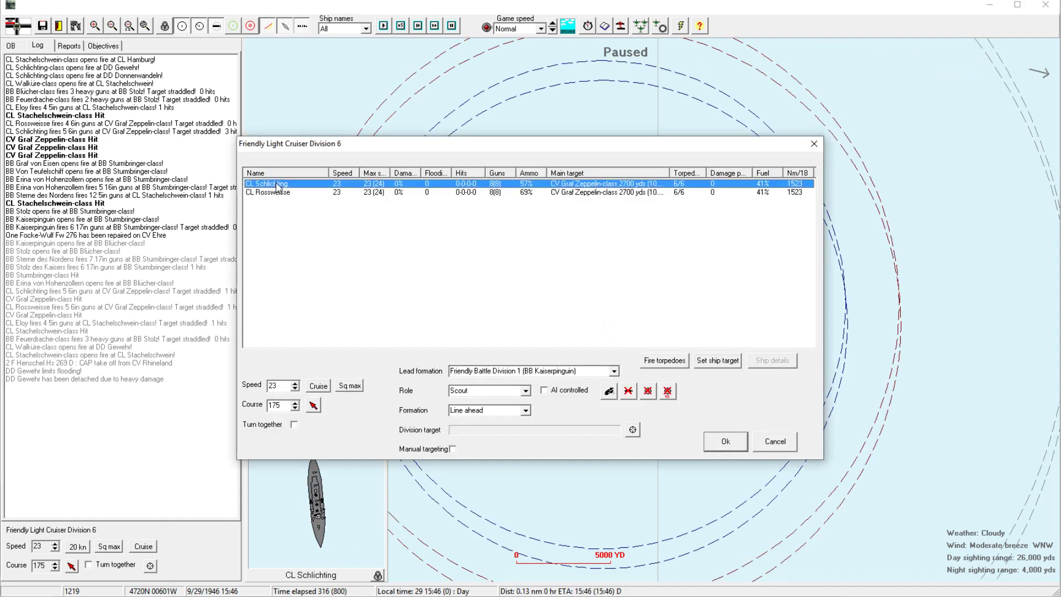
Check CL Schlichting's torpedo targets without firing, then bring up the strike planner.
left_click(663, 360)
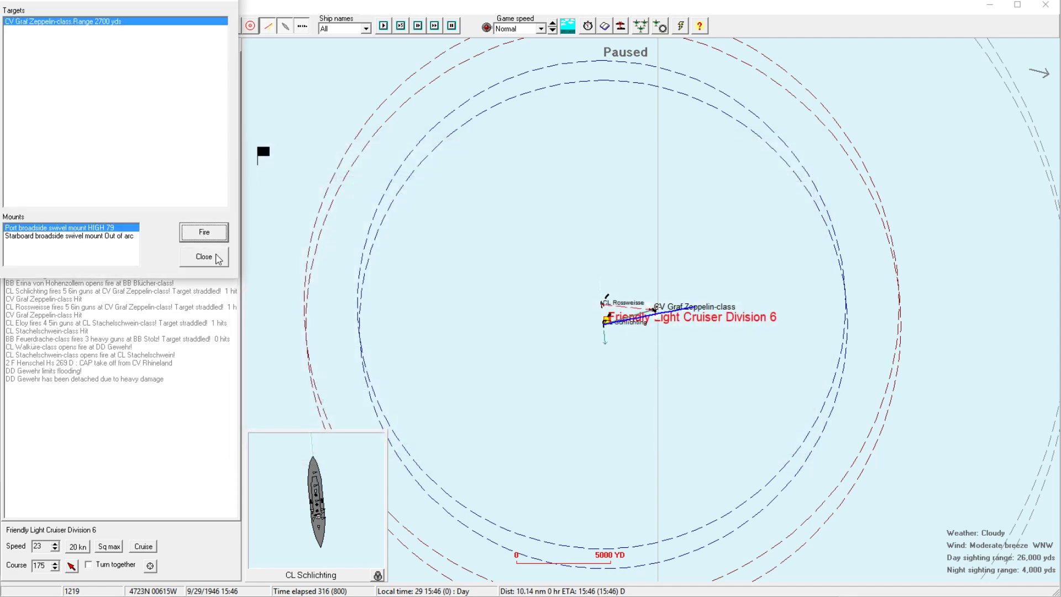
left_click(203, 256)
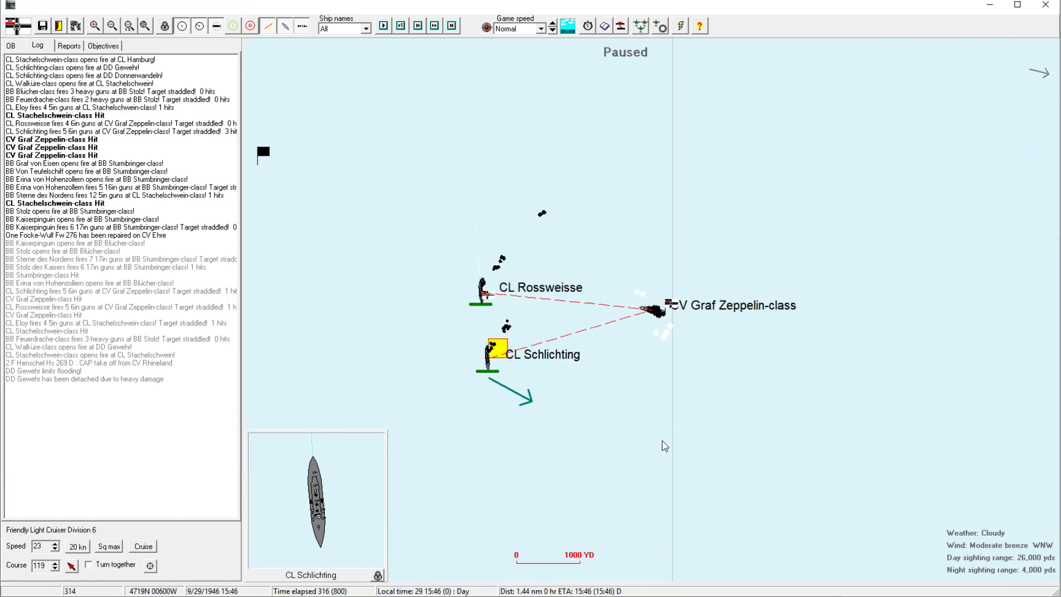
left_click(113, 26)
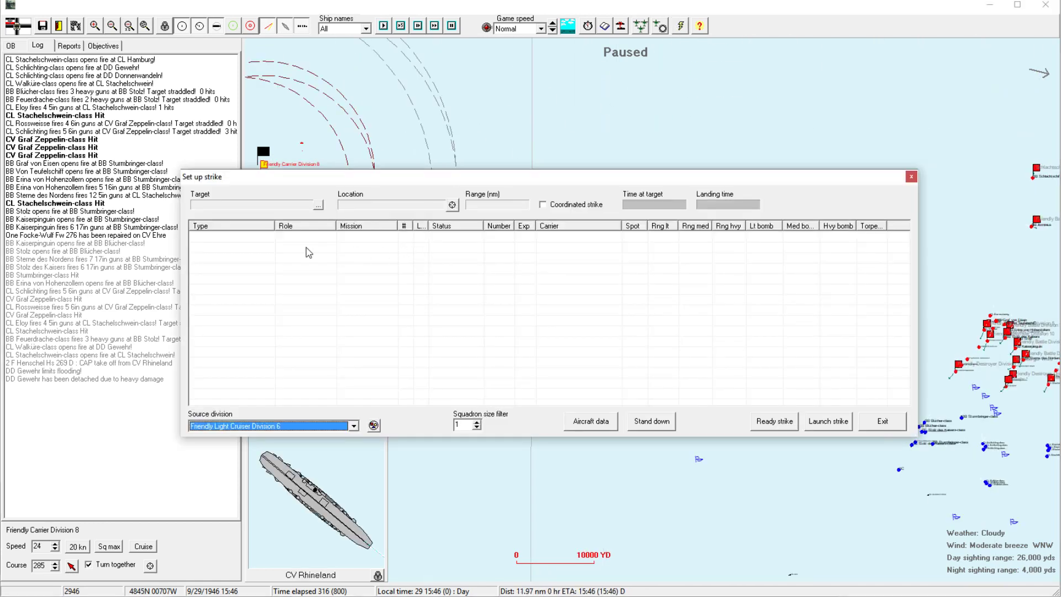
Pick Carrier Division 8 as source, view the Hs 262 B squadron, exit without launching.
left_click(354, 427)
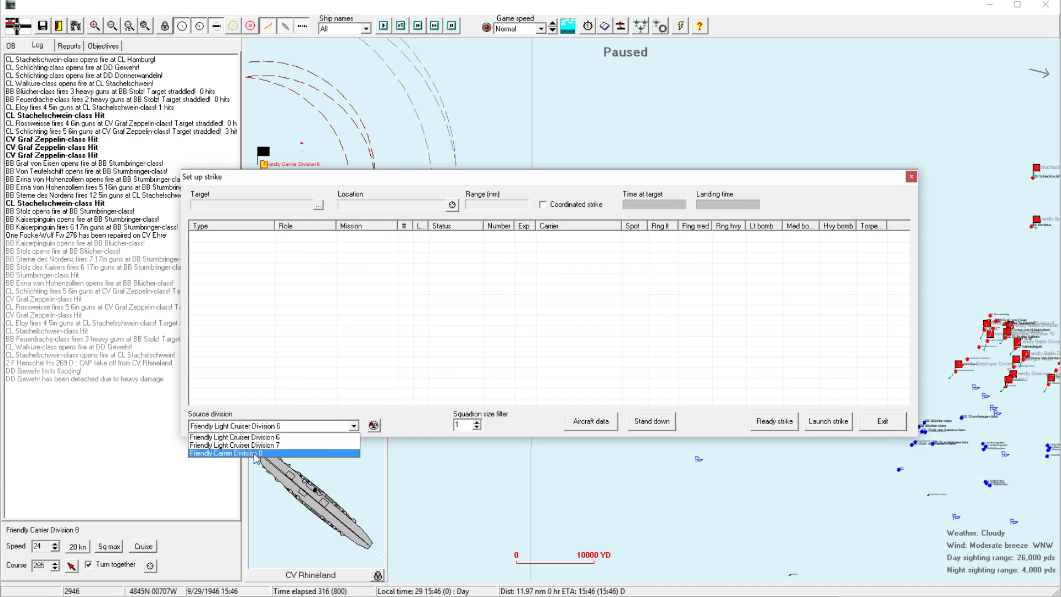
left_click(233, 453)
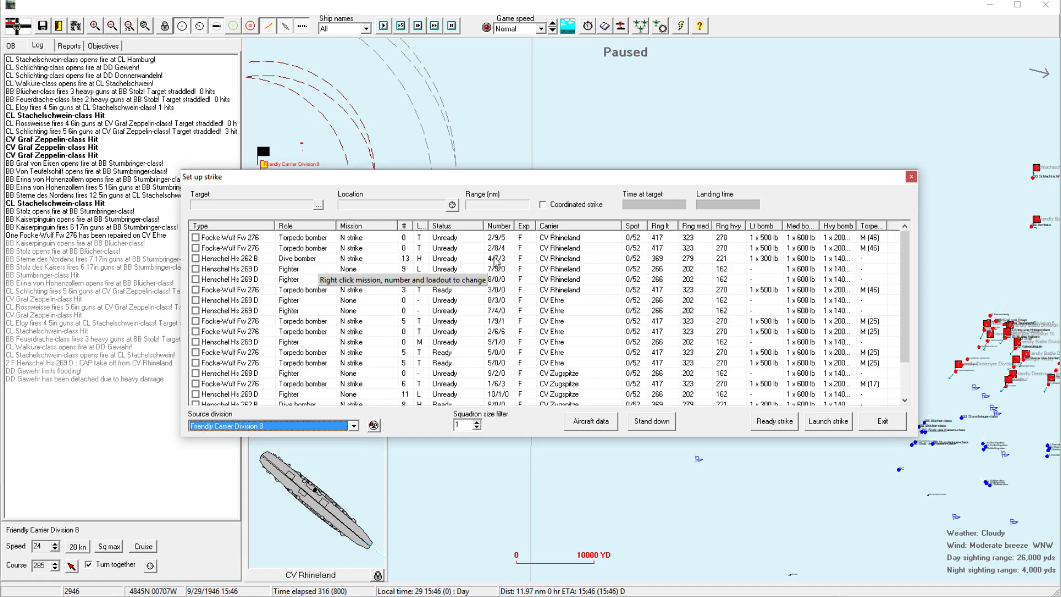
left_click(232, 259)
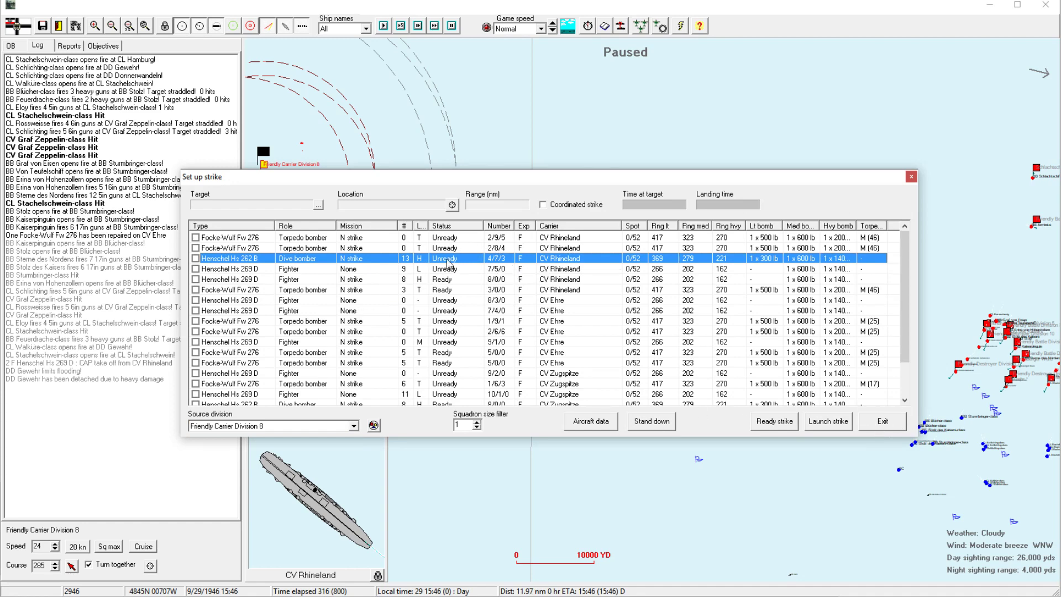
left_click(881, 421)
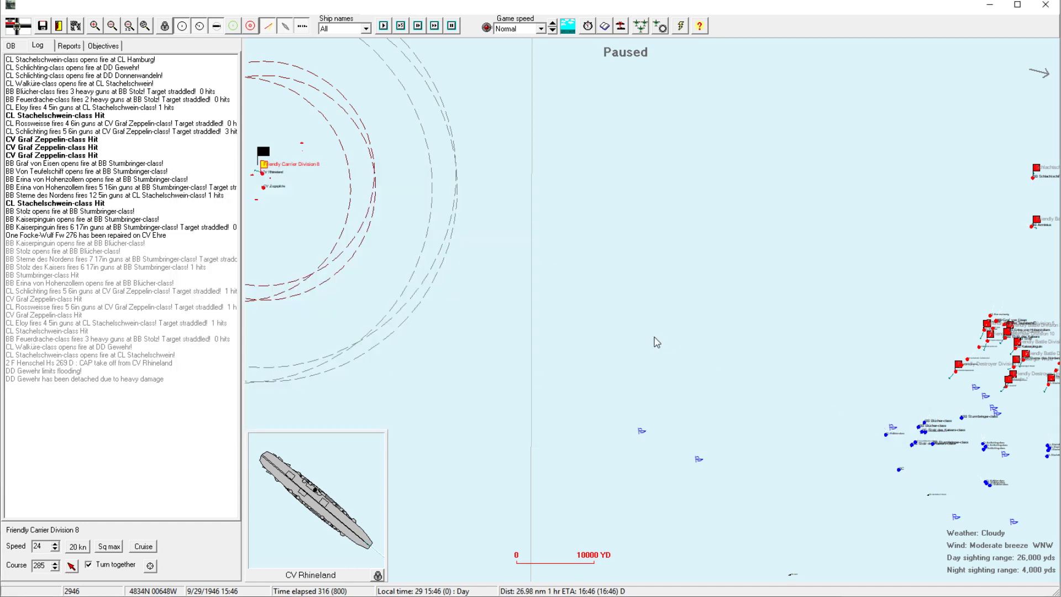